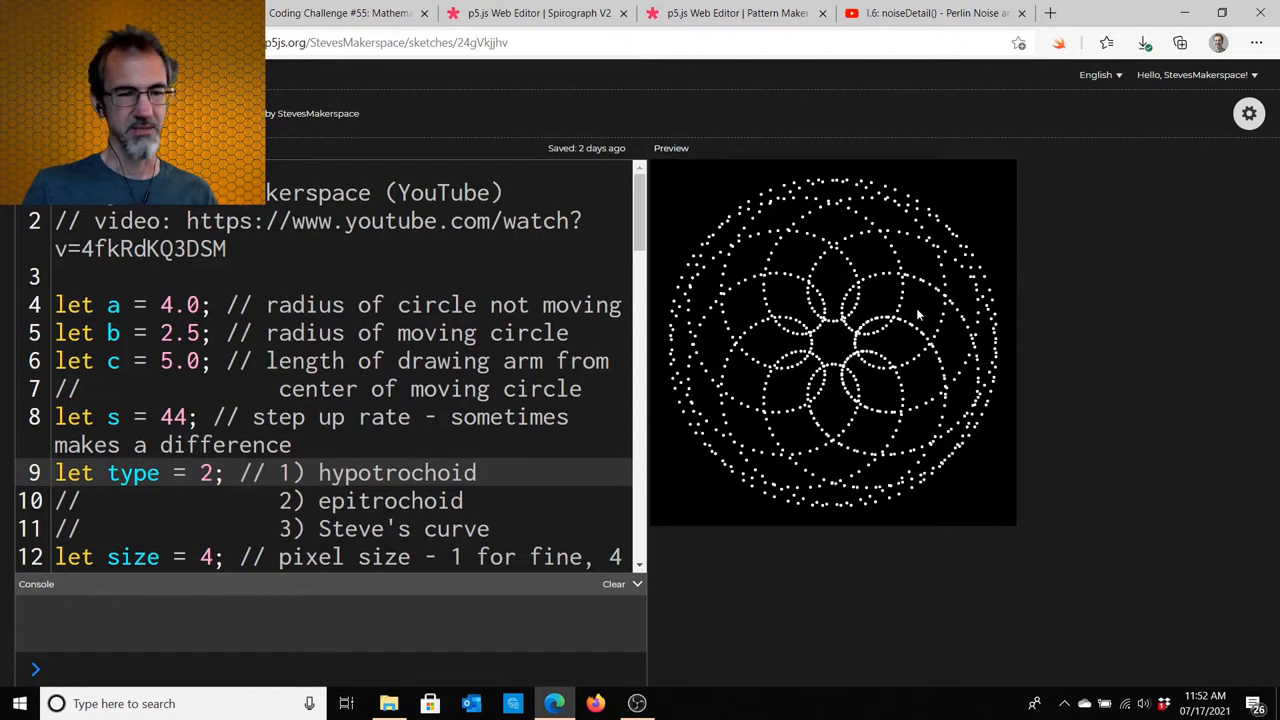
Stop the dotted spirograph, glance at the Coding Train rose video, and switch to the Spirograph V2 sketch.
left_click(196, 332)
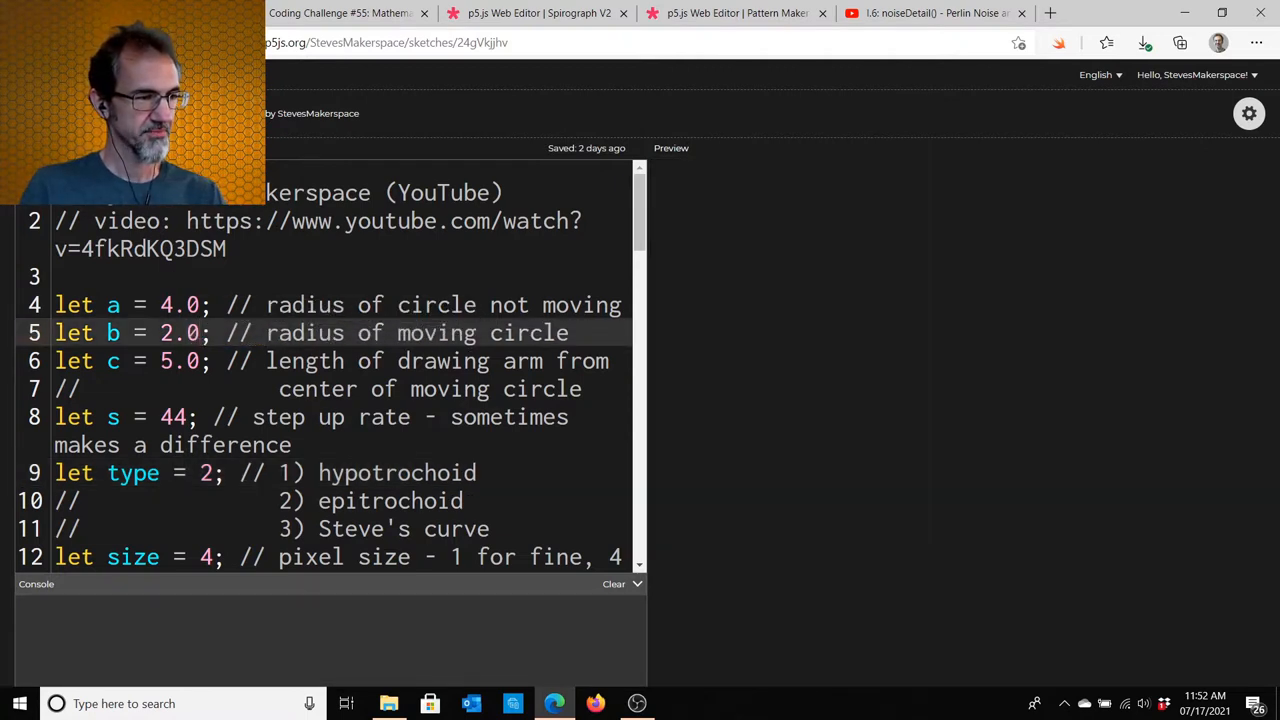
left_click(672, 148)
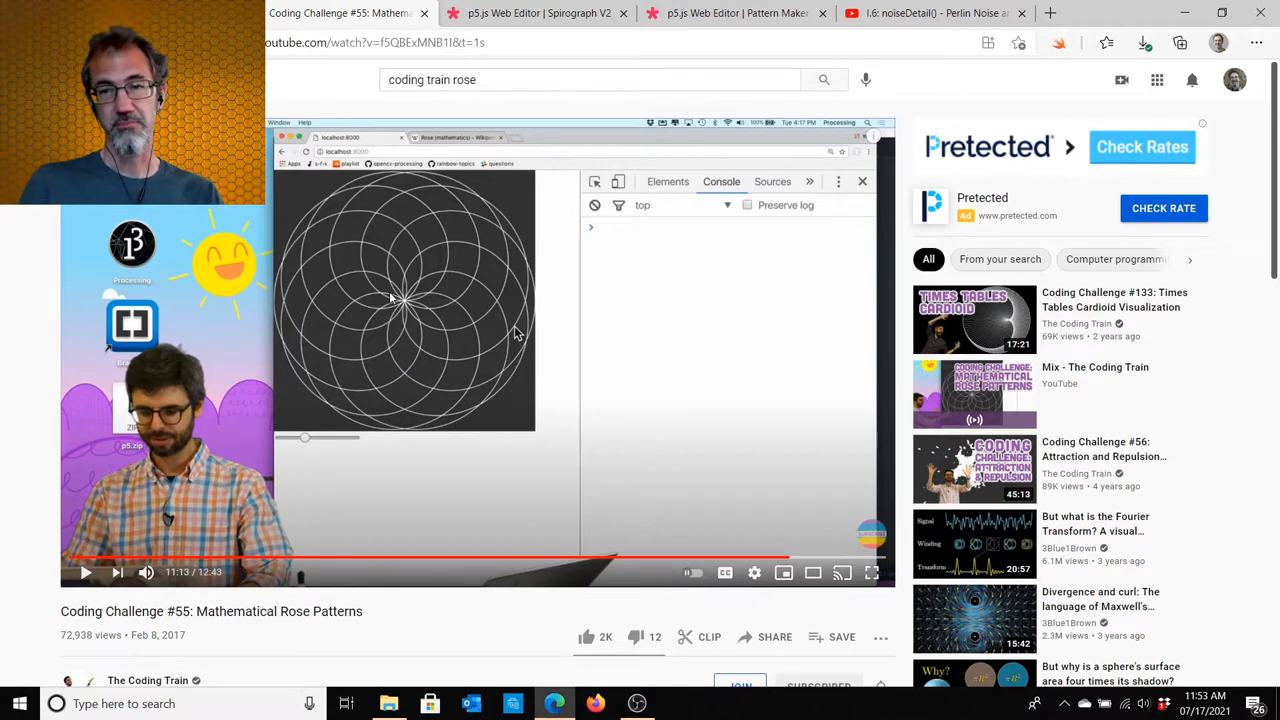
left_click(536, 12)
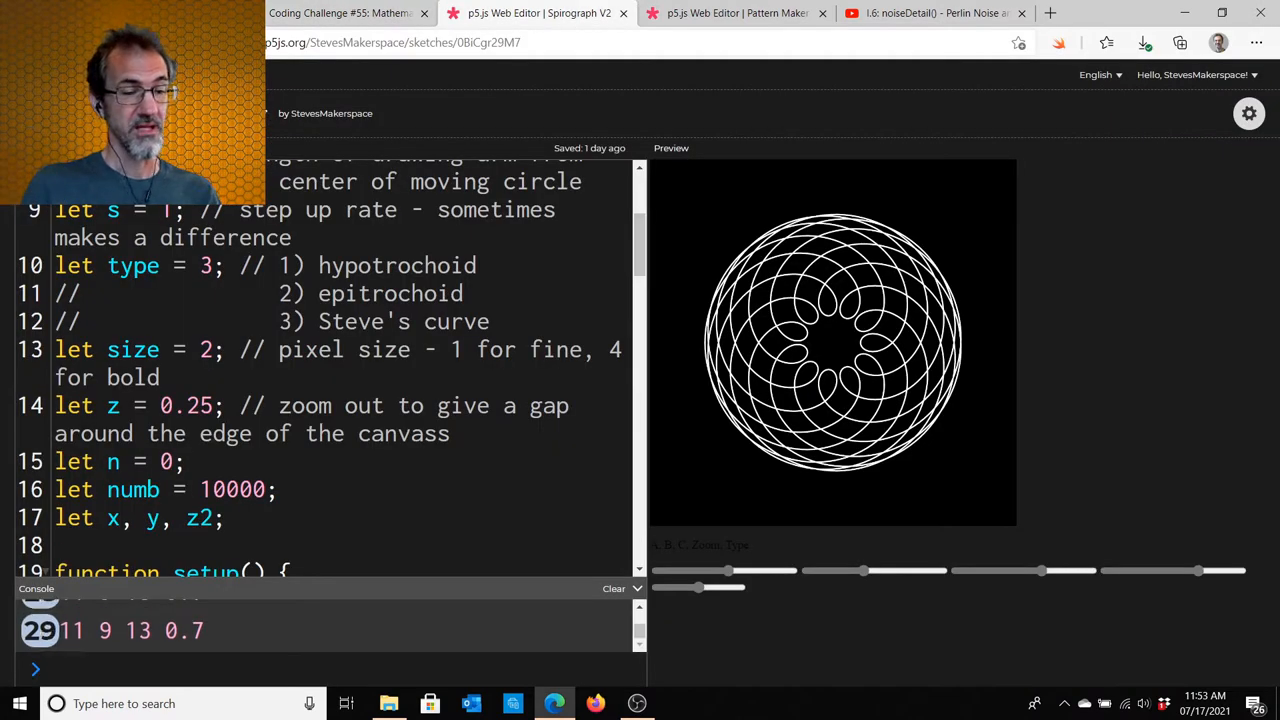
Drag the A, B and C sliders so the console reads 10.6 10 9.1 0.7.
left_click_drag(728, 570, 732, 570)
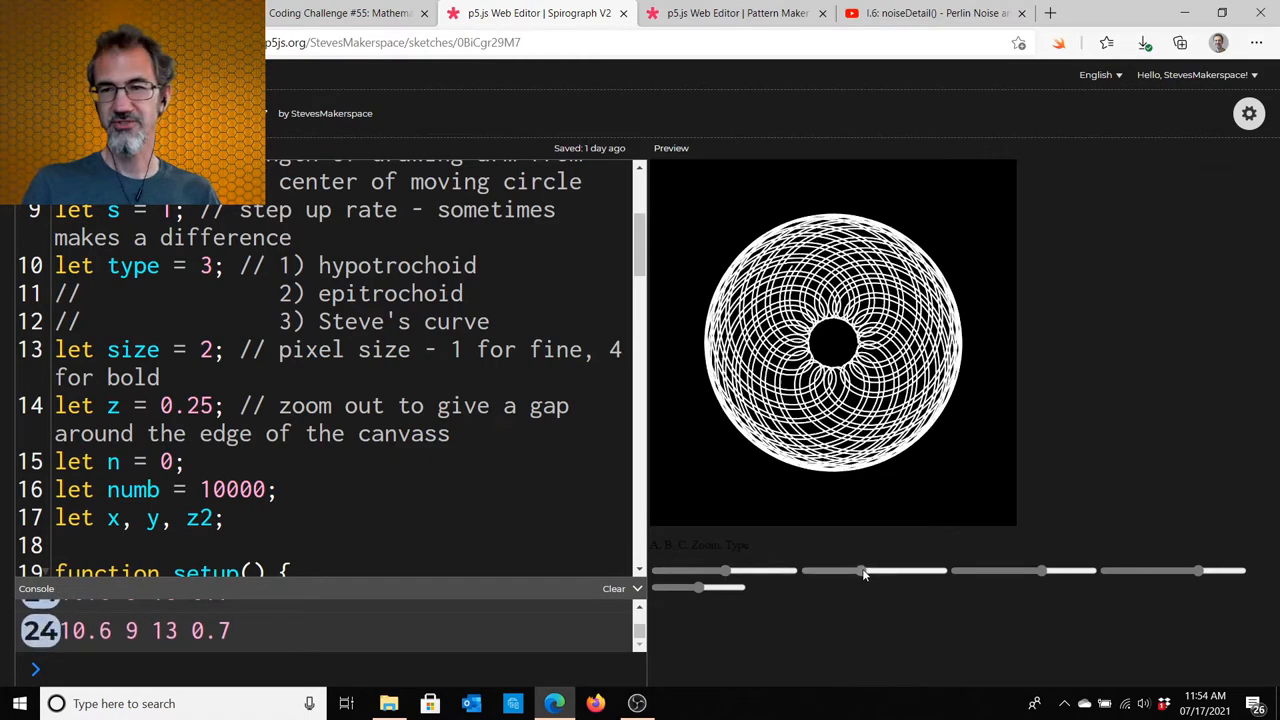
left_click_drag(864, 572, 1040, 572)
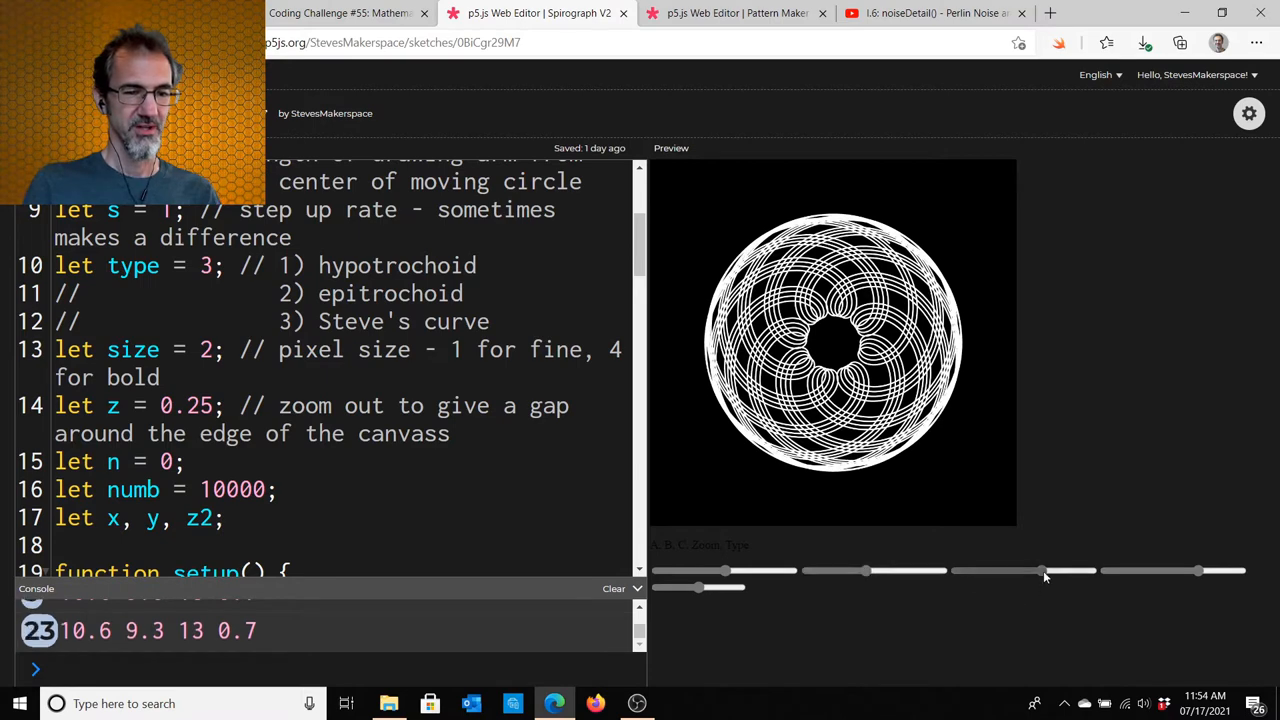
left_click_drag(1040, 572, 1016, 572)
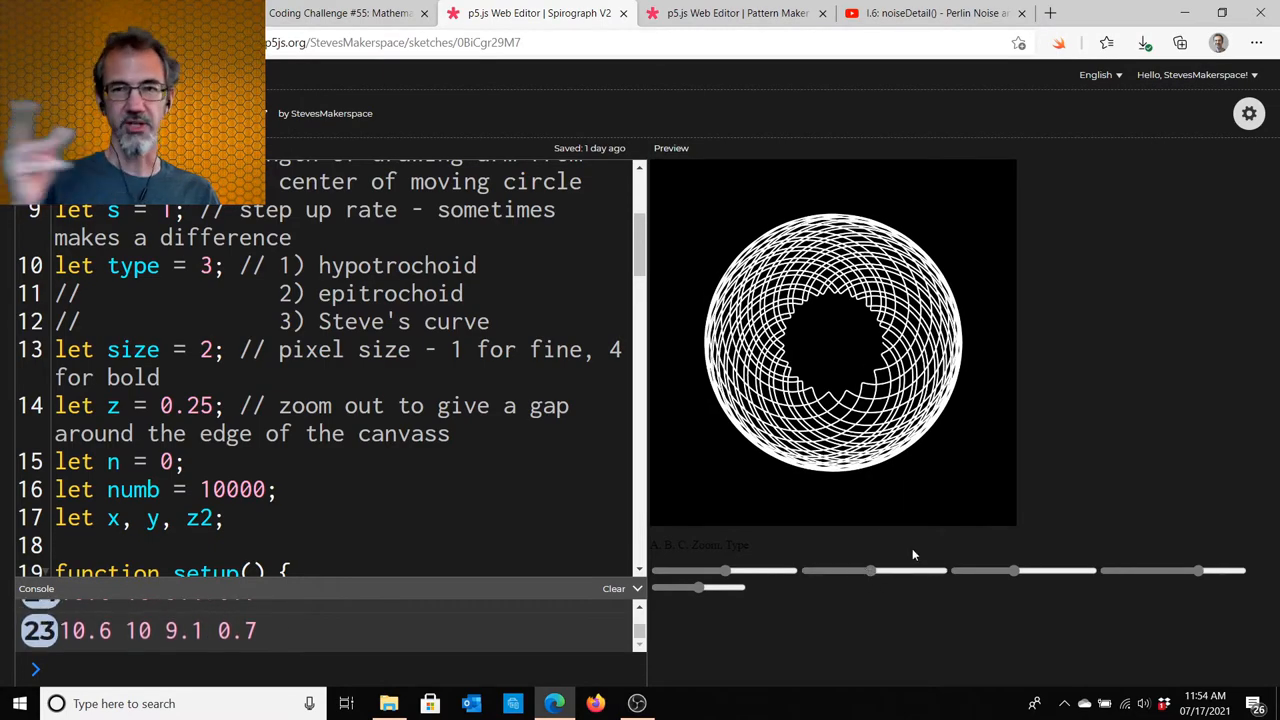
mouse_move(790, 230)
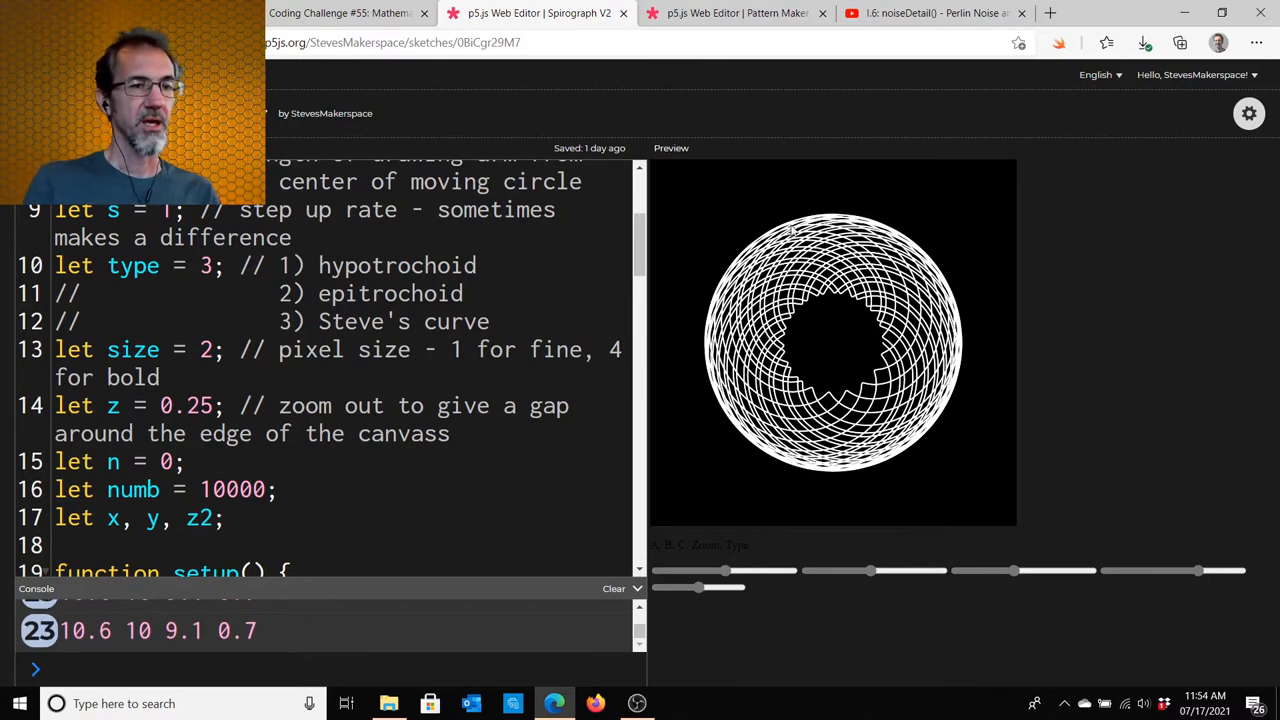
left_click(736, 12)
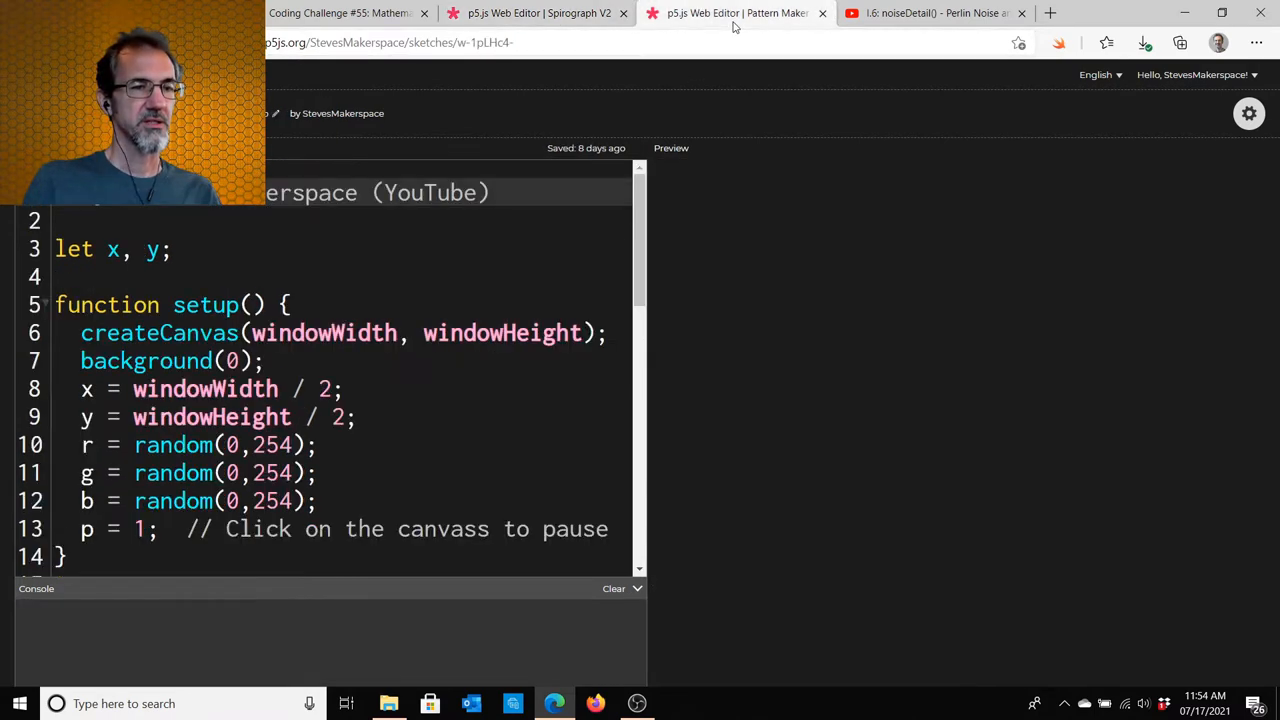
left_click(672, 148)
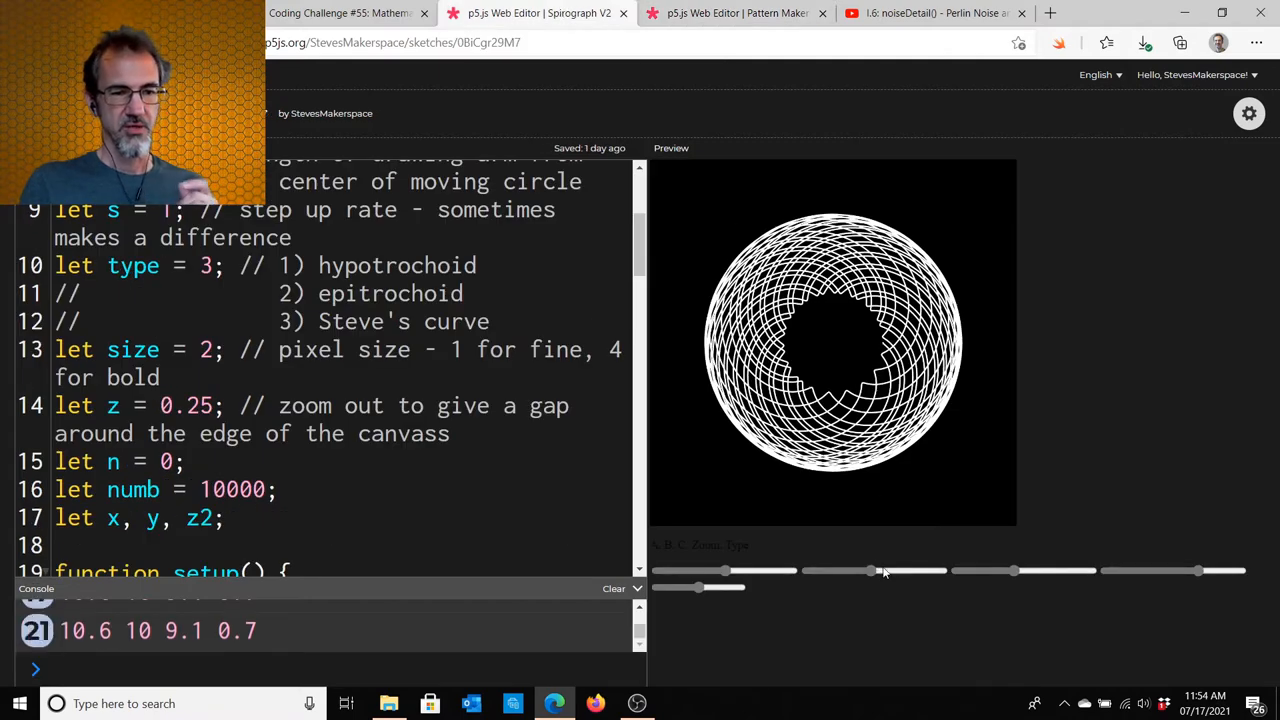
Reshape the curve into a dense rose, then scroll down through the drawing code.
left_click_drag(872, 570, 856, 570)
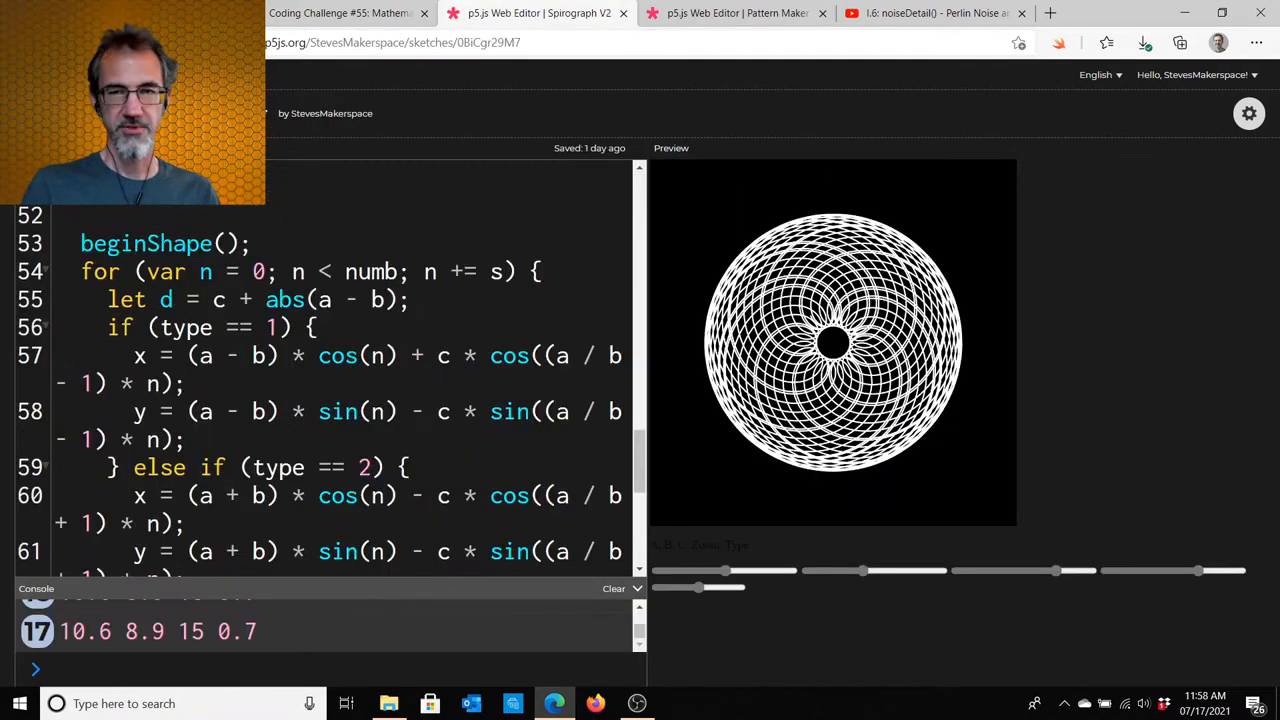
scroll("down", 3)
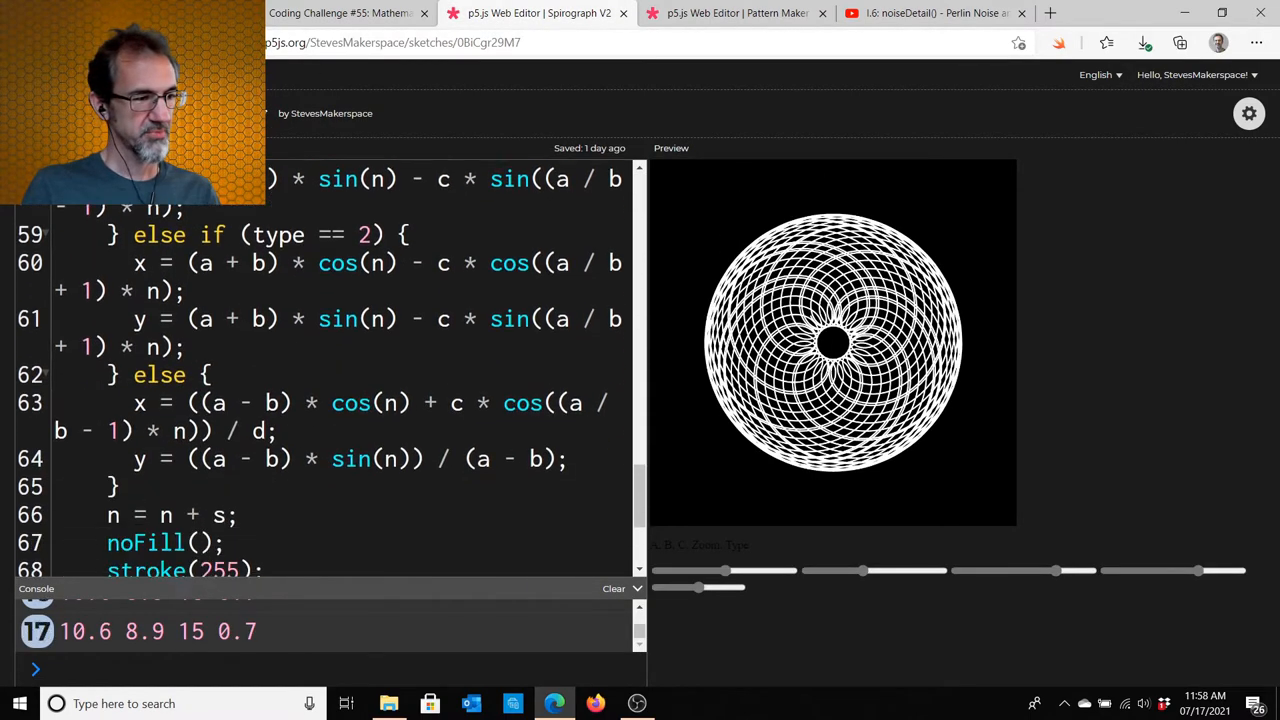
scroll("down", 3)
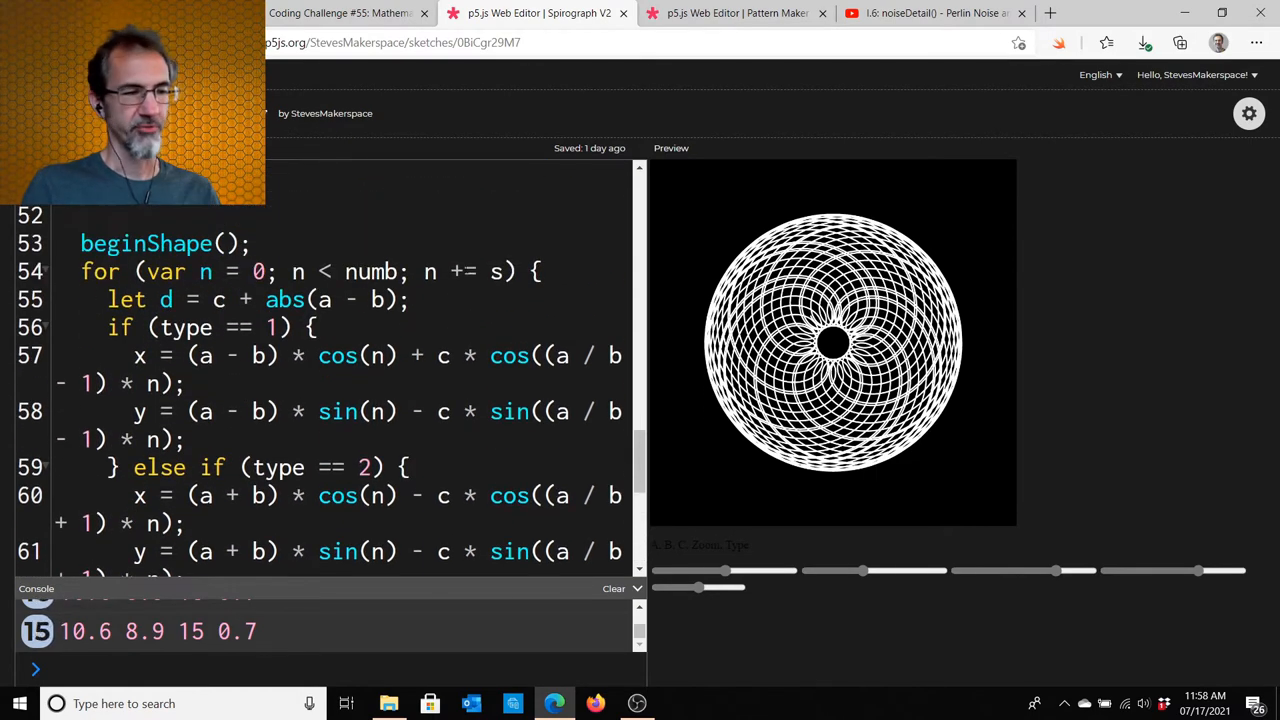
scroll("down", 3)
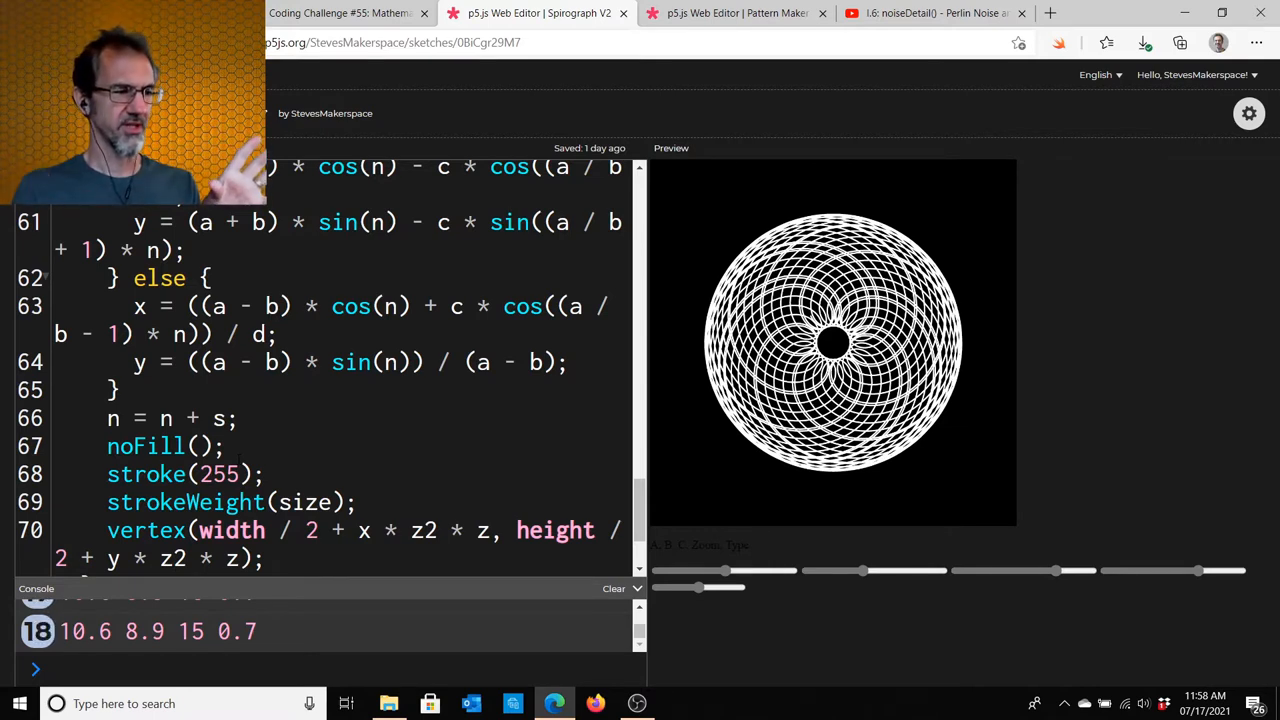
scroll("down", 3)
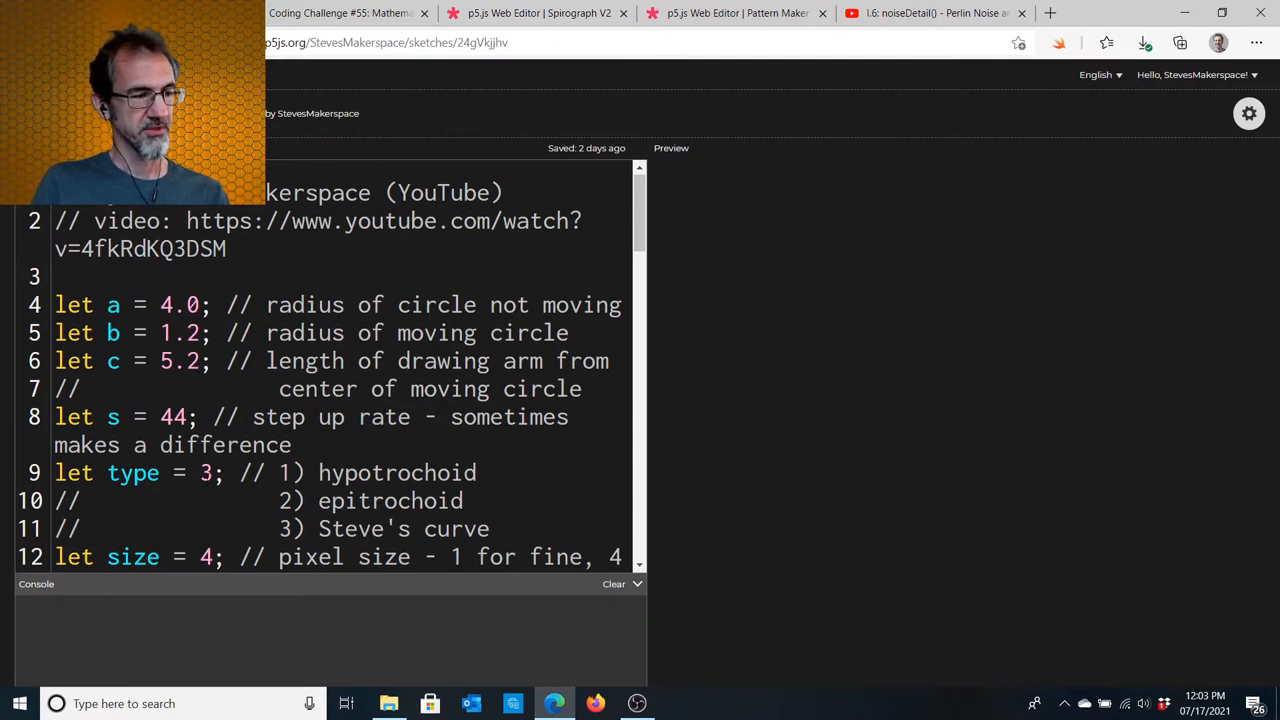
Go back to the Spirograph V2 slider sketch.
left_click(672, 148)
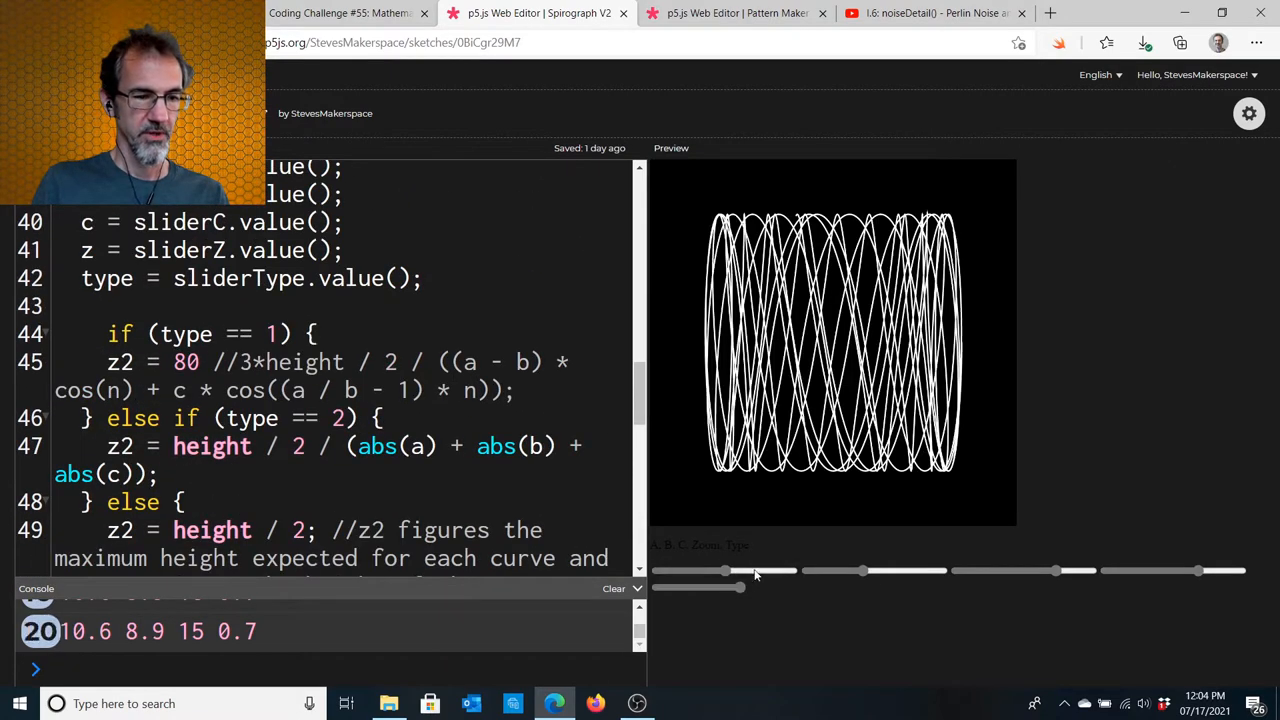
Lower A and bring C down to 4, scrolling the code to the variable declarations.
left_click_drag(756, 572, 728, 572)
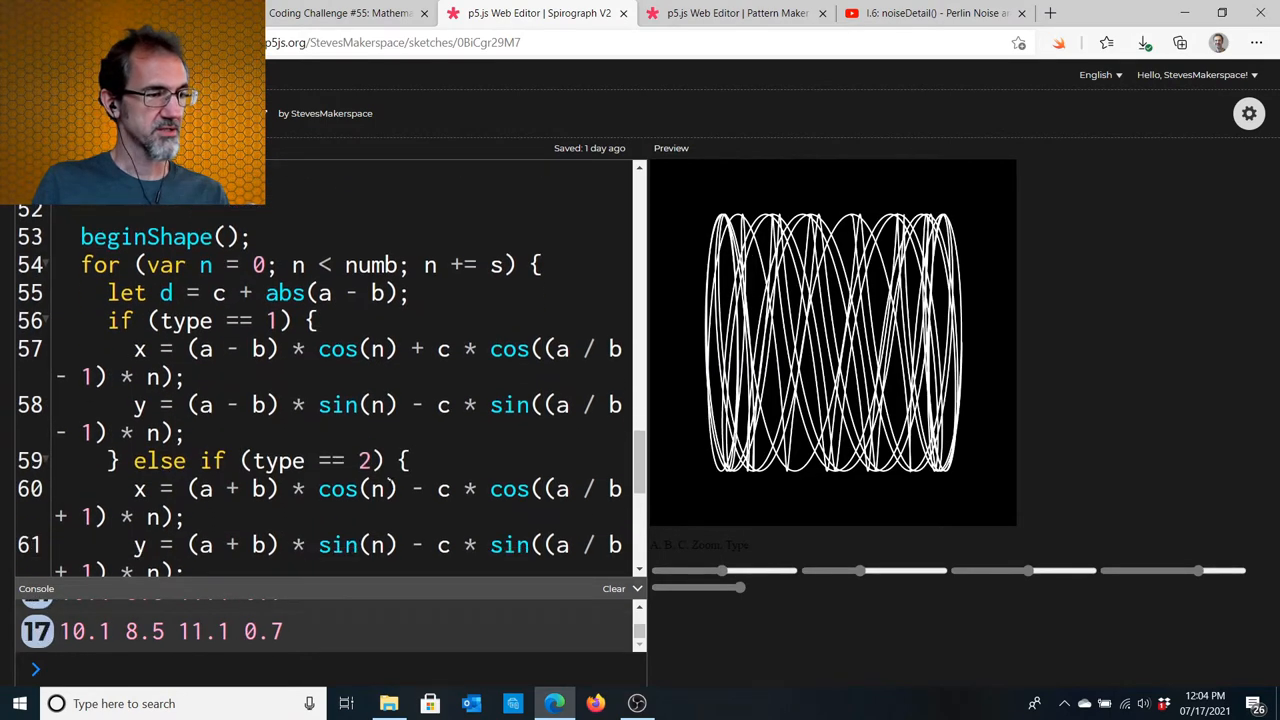
scroll("down", 3)
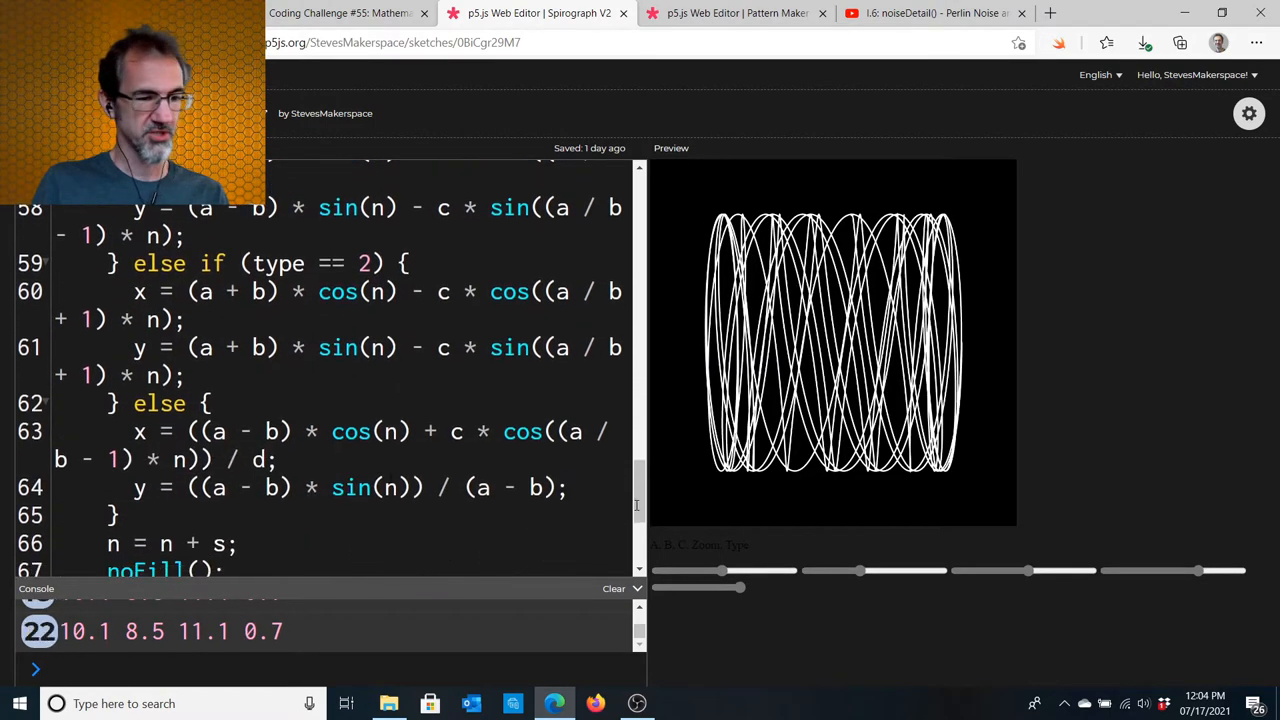
left_click_drag(1060, 570, 1028, 570)
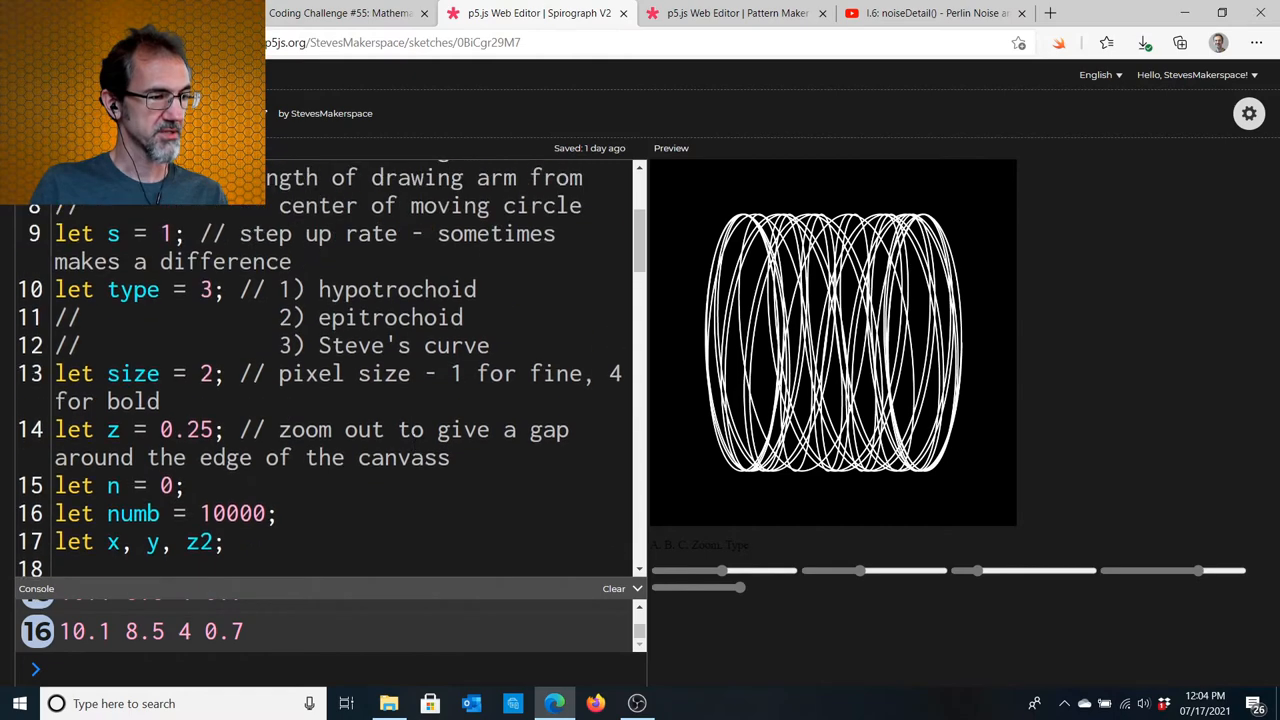
scroll("down", 3)
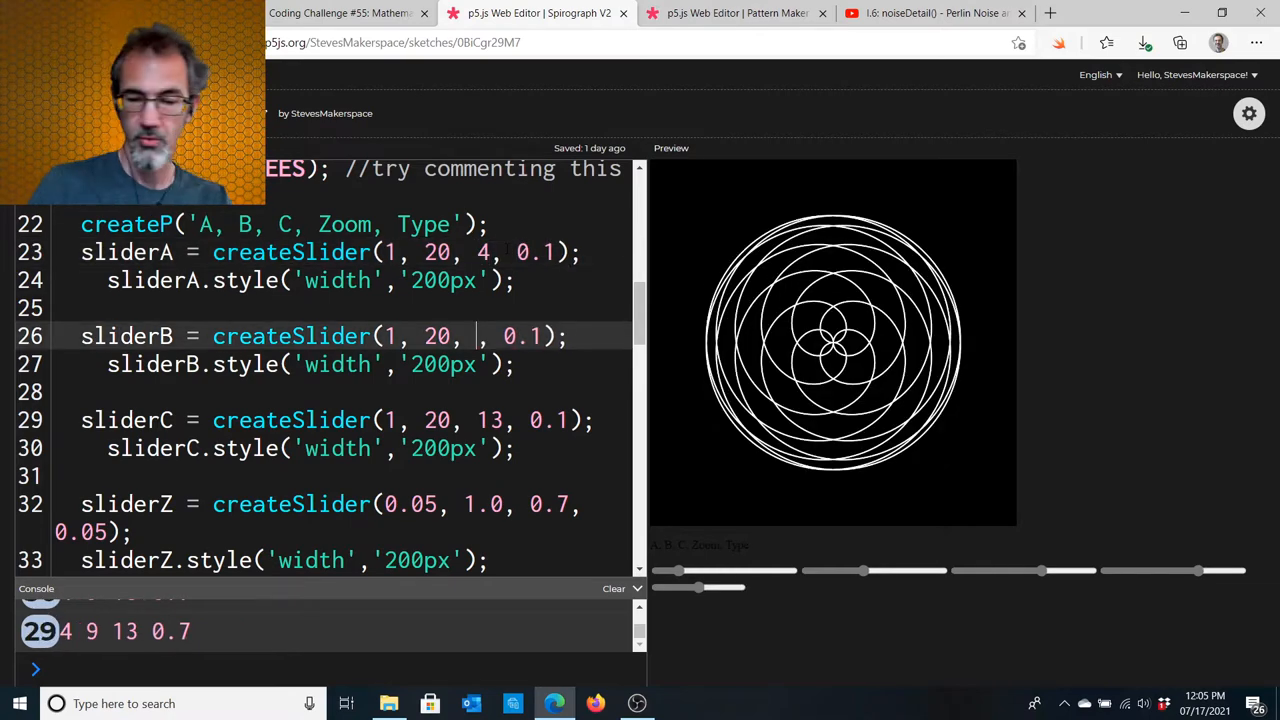
Default sliderB to 1.2 and sliderC to 5.2, then tune the sliders toward 10.9, 4.8, 7.3.
type("1.2")
left_click(340, 420)
type("5.2")
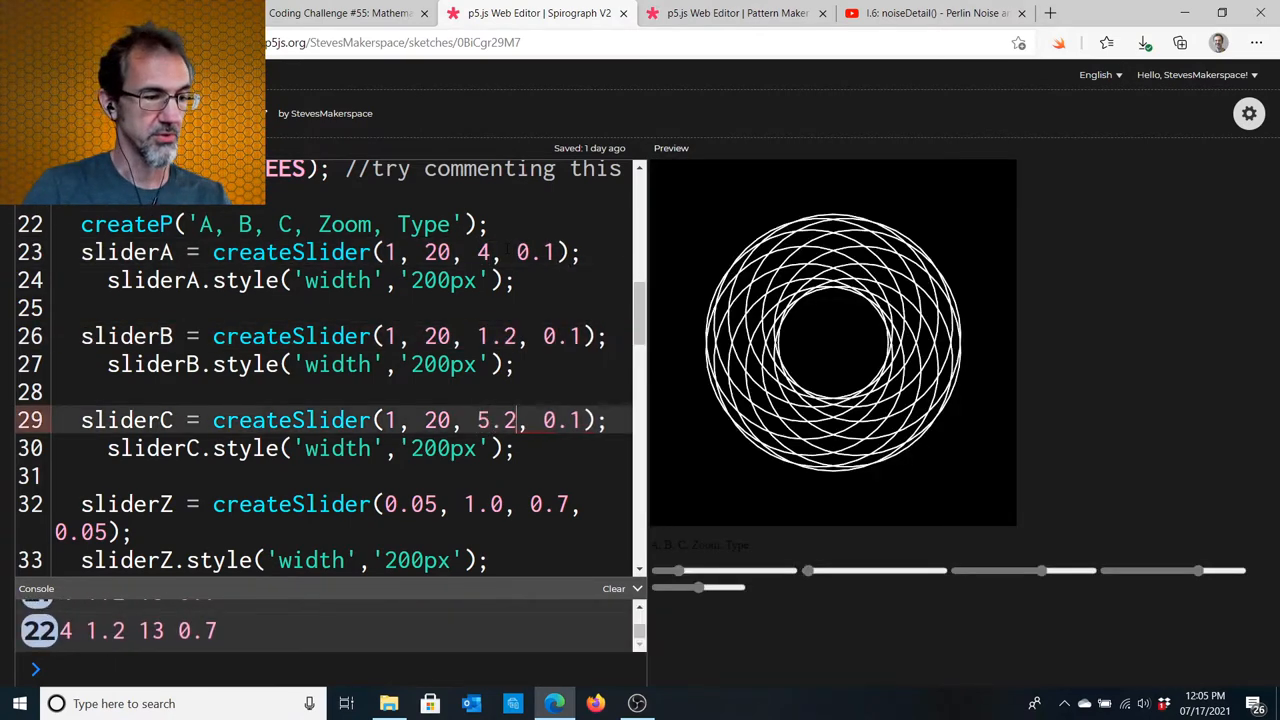
left_click_drag(700, 588, 700, 588)
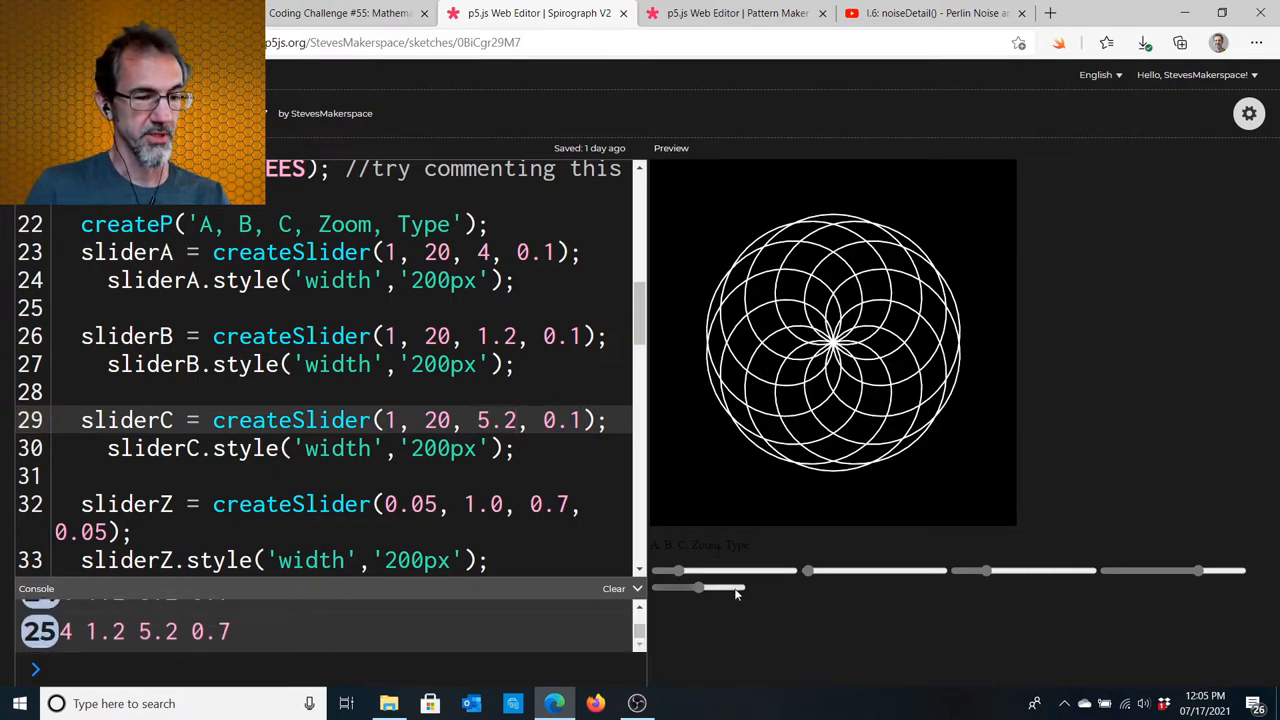
left_click_drag(700, 570, 736, 570)
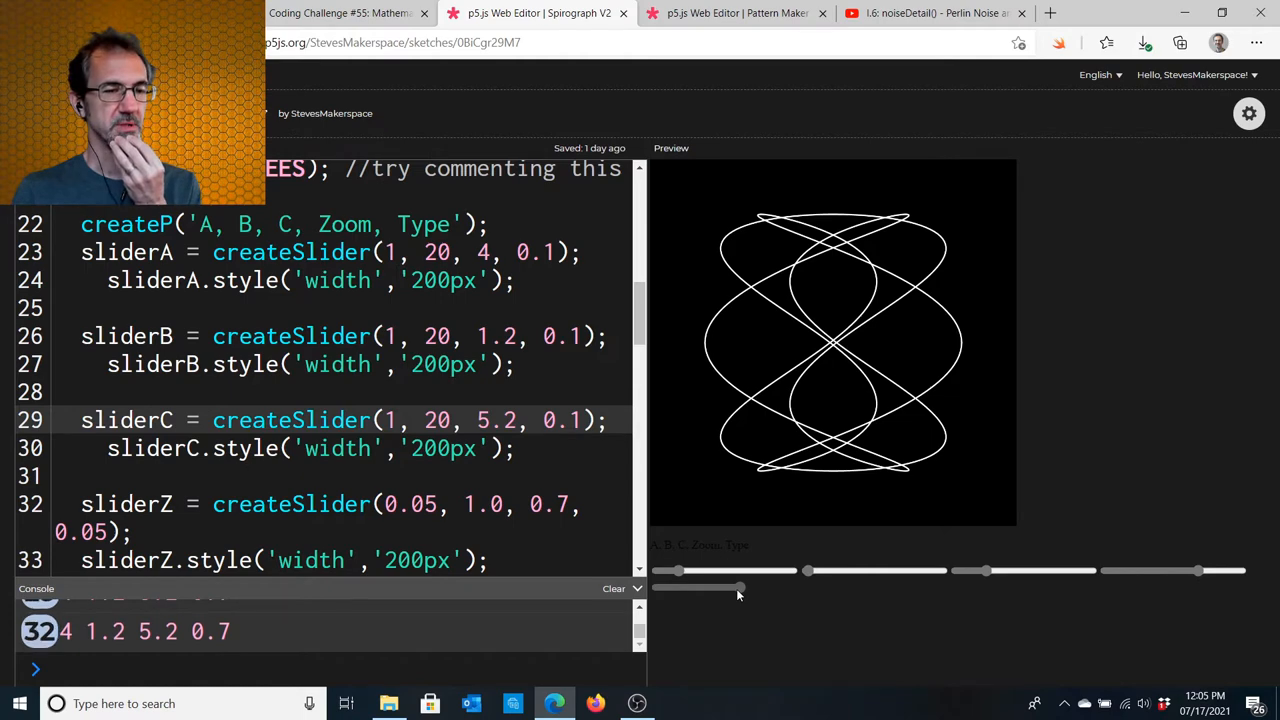
left_click_drag(740, 588, 740, 588)
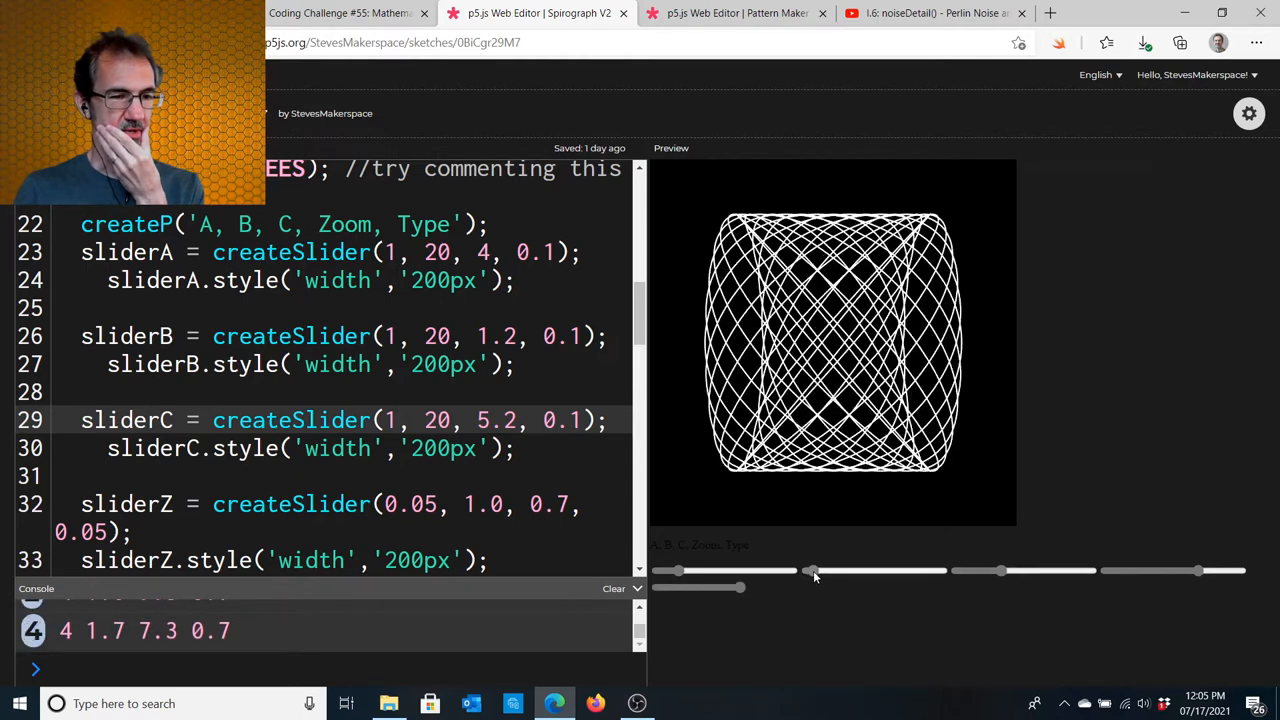
left_click_drag(816, 572, 830, 572)
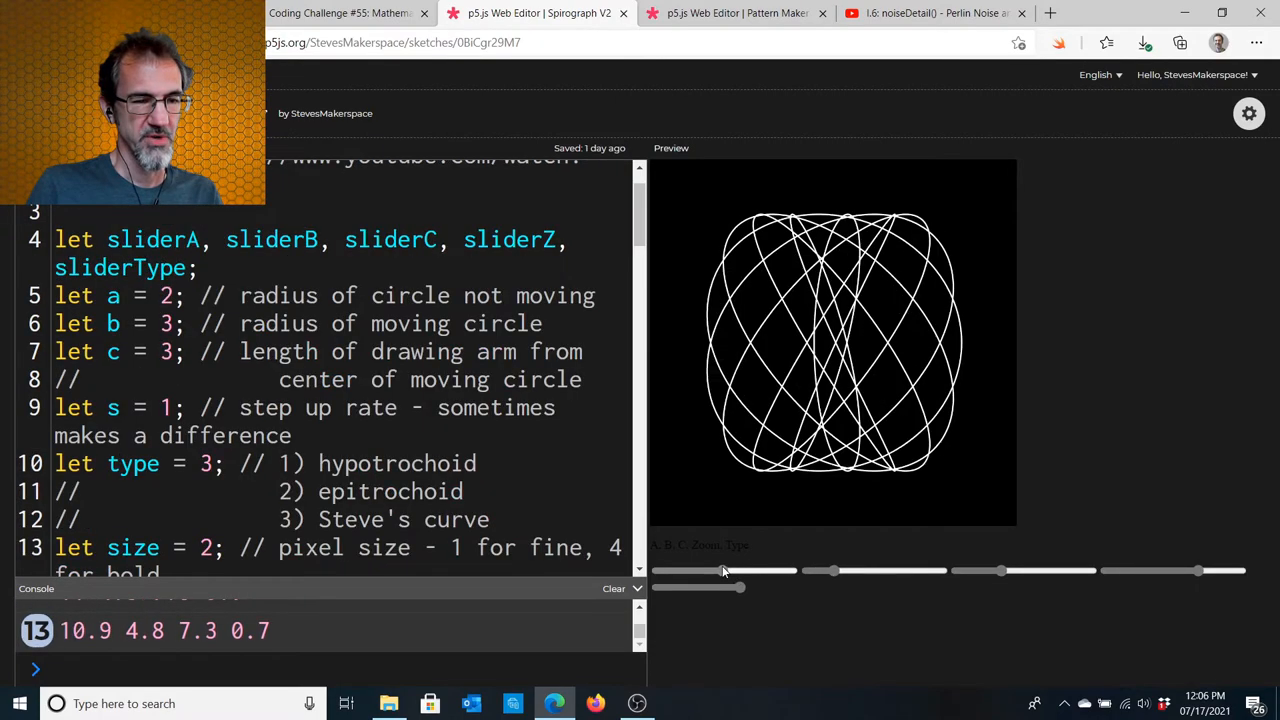
Lower slider A to 9.5 and scroll the code to the settings lines.
left_click_drag(740, 570, 720, 570)
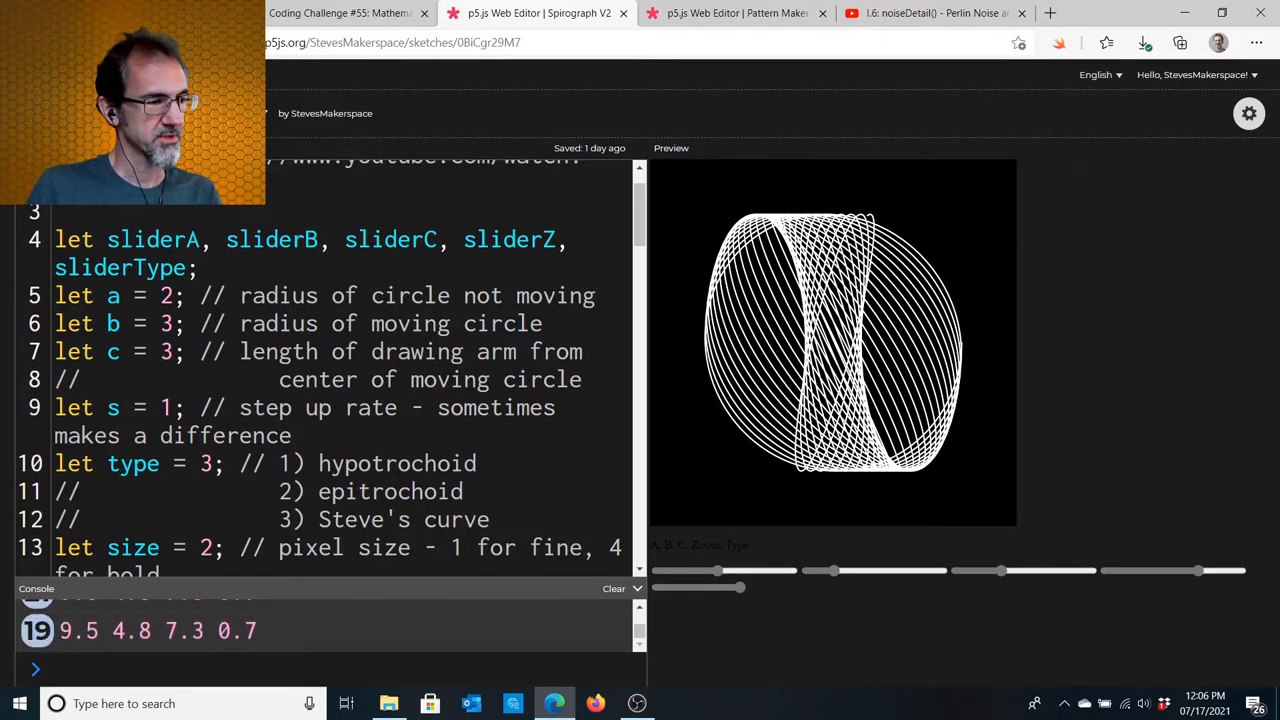
scroll("down", 3)
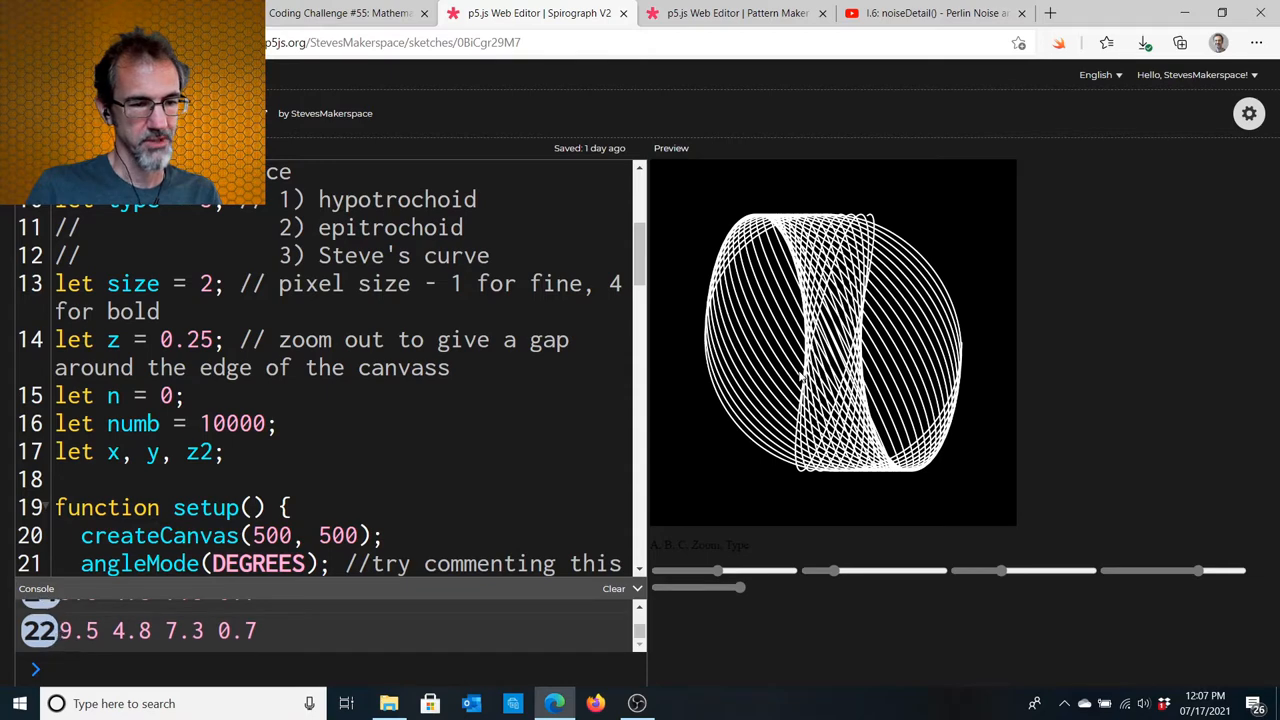
Raise B to stretch the pattern into coils, then reshape A and B into wider crossing loops.
scroll("down", 3)
type("2")
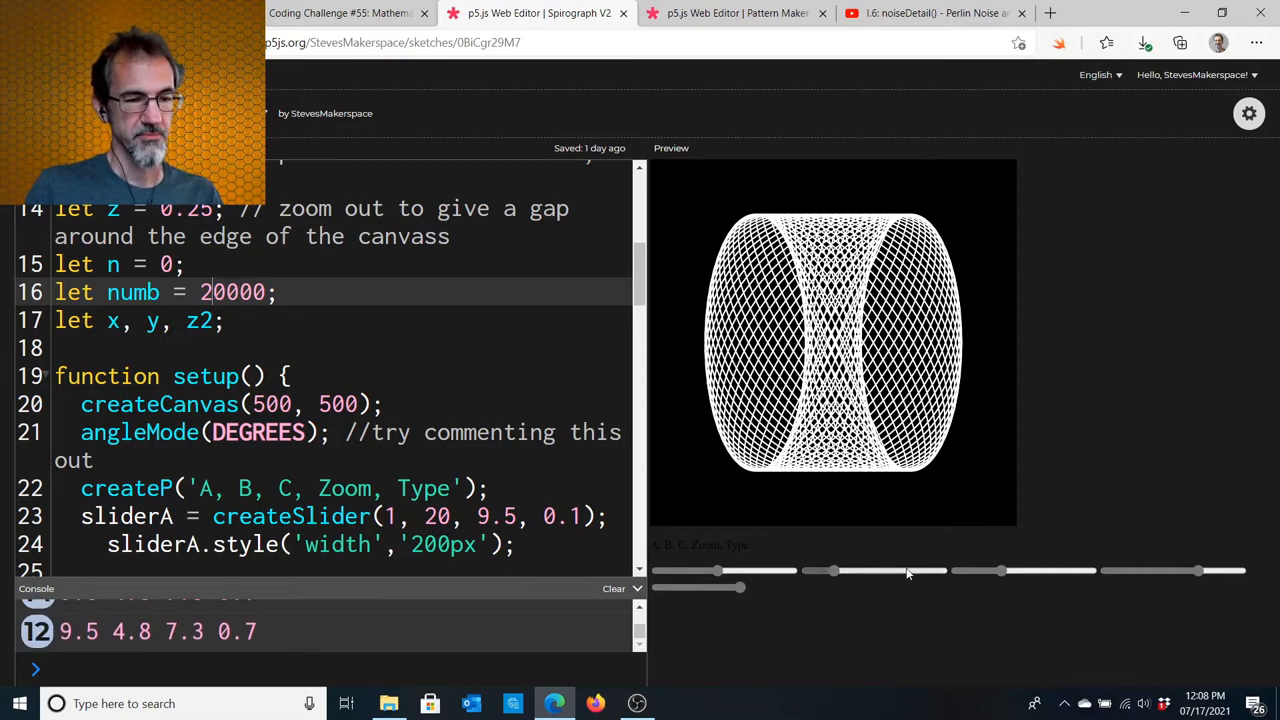
left_click_drag(836, 570, 876, 570)
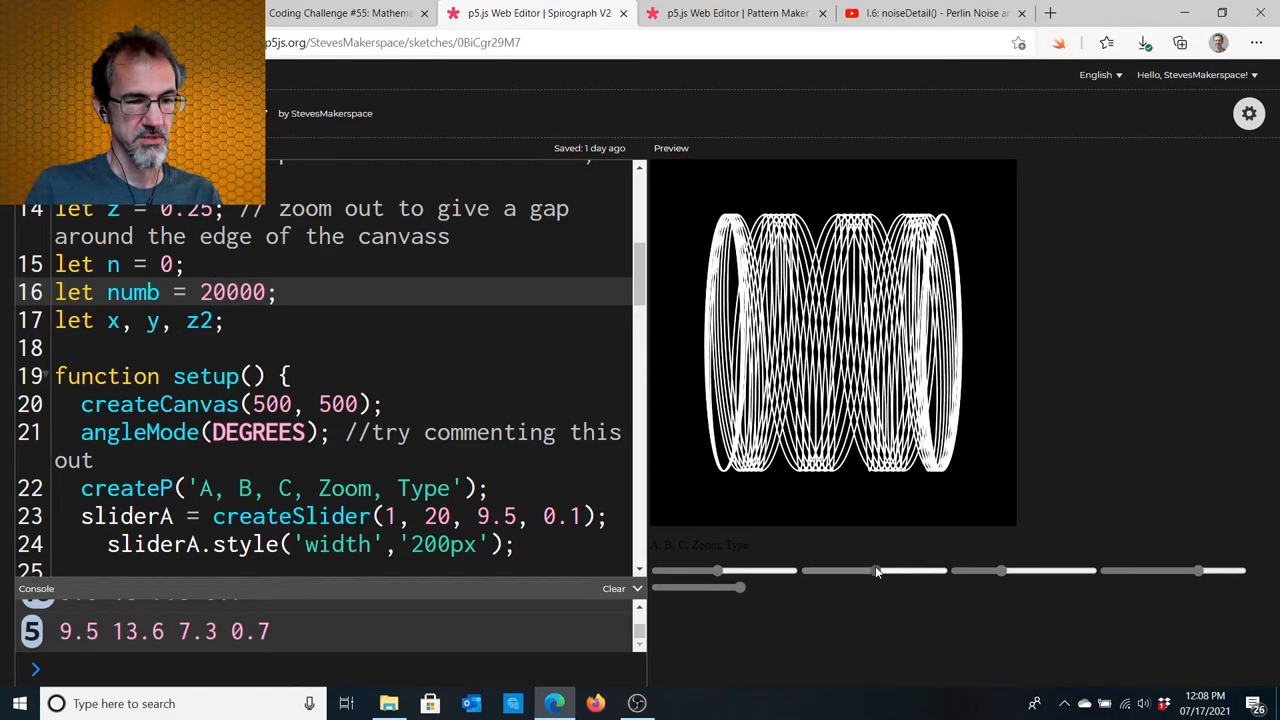
left_click_drag(878, 572, 1004, 572)
type("5")
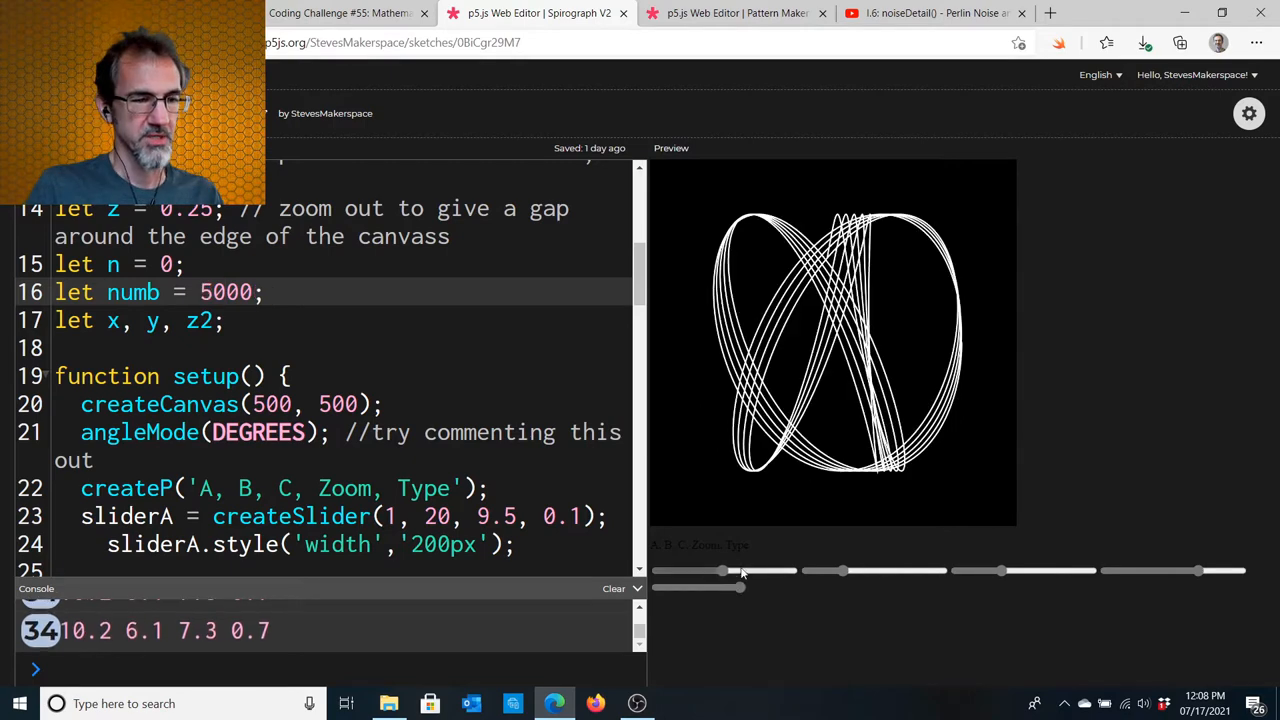
left_click_drag(804, 572, 850, 572)
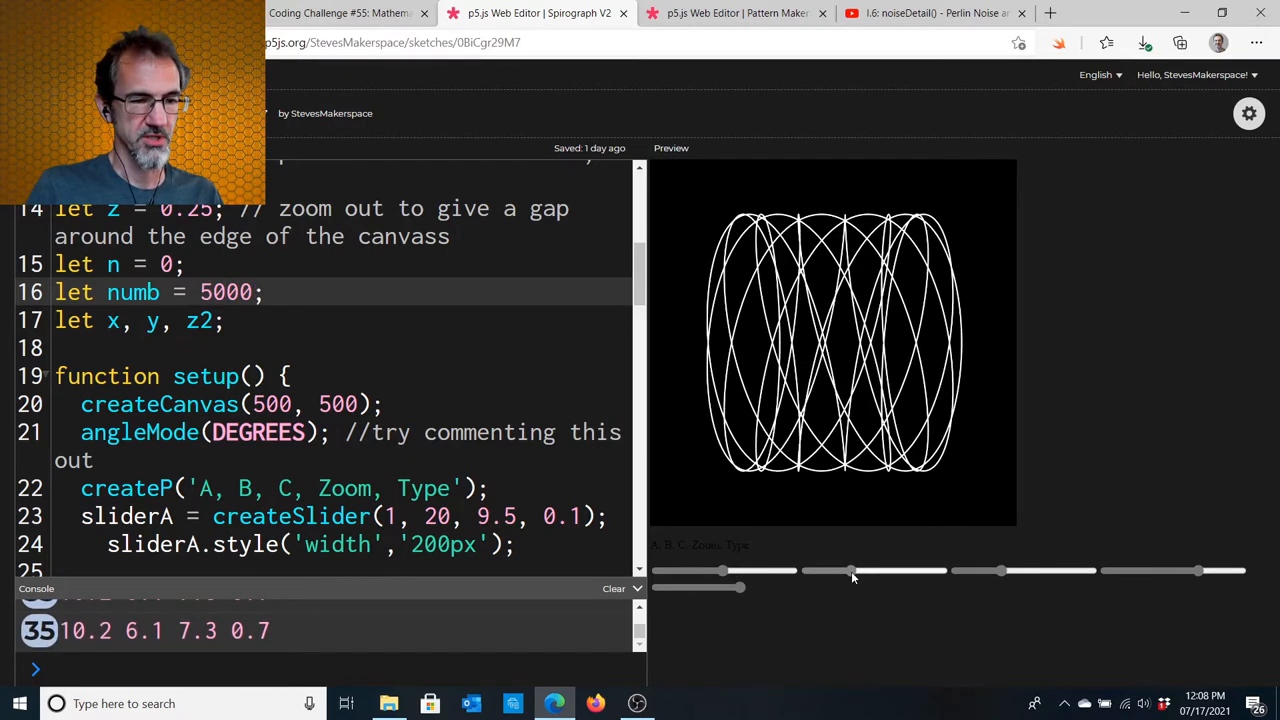
left_click_drag(856, 570, 840, 570)
type("1")
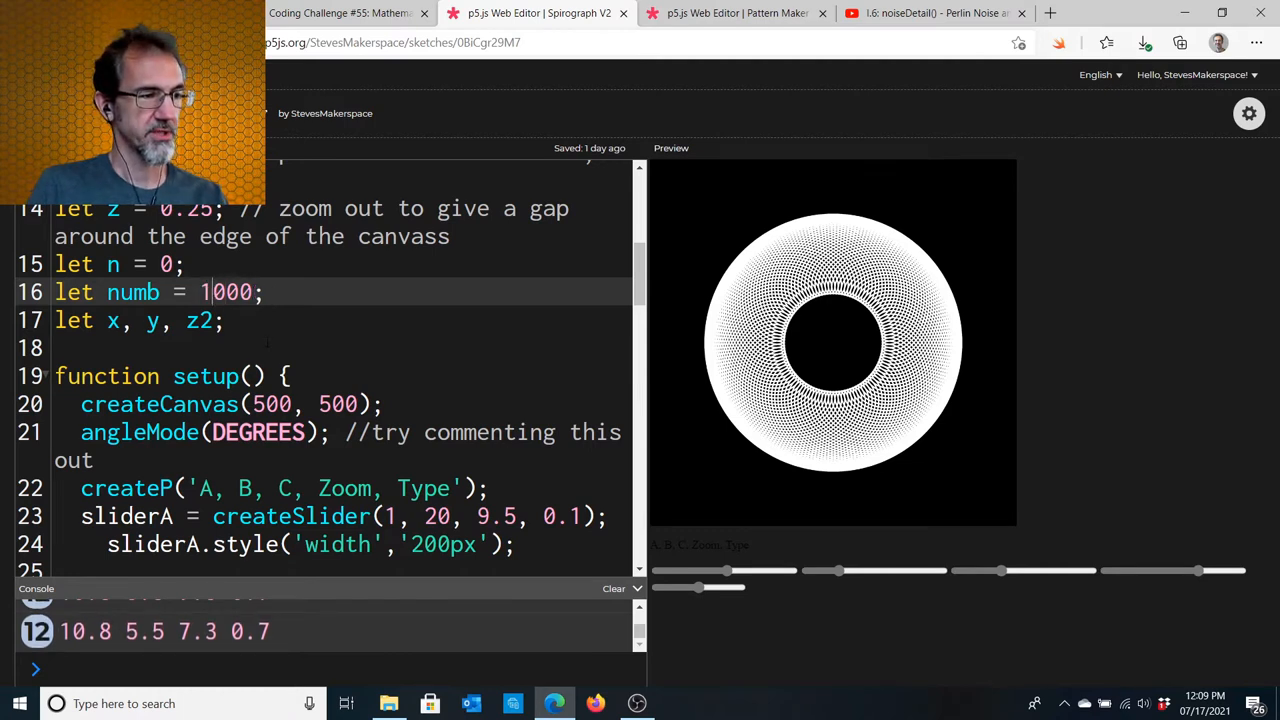
Lower A and B to a figure-eight, raise A to a three-lobed shape, zoom to 0.25, and reduce B into a flower.
left_click_drag(728, 588, 700, 588)
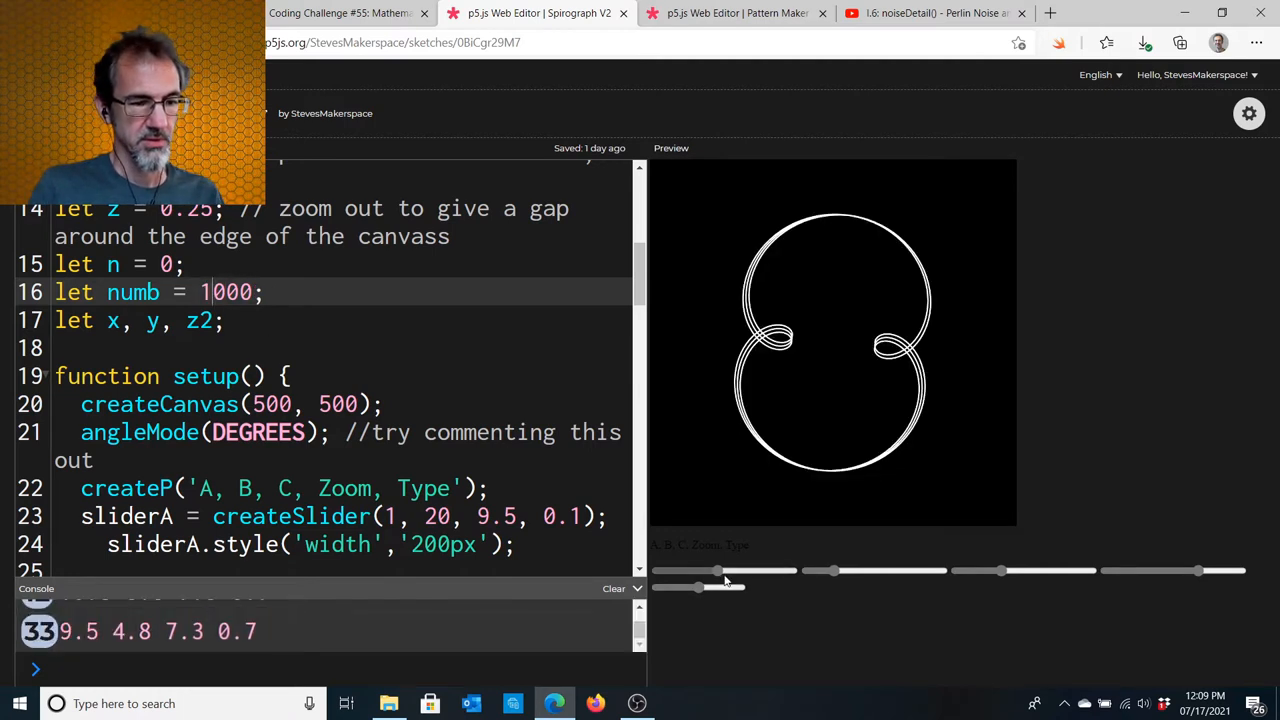
left_click_drag(718, 572, 744, 572)
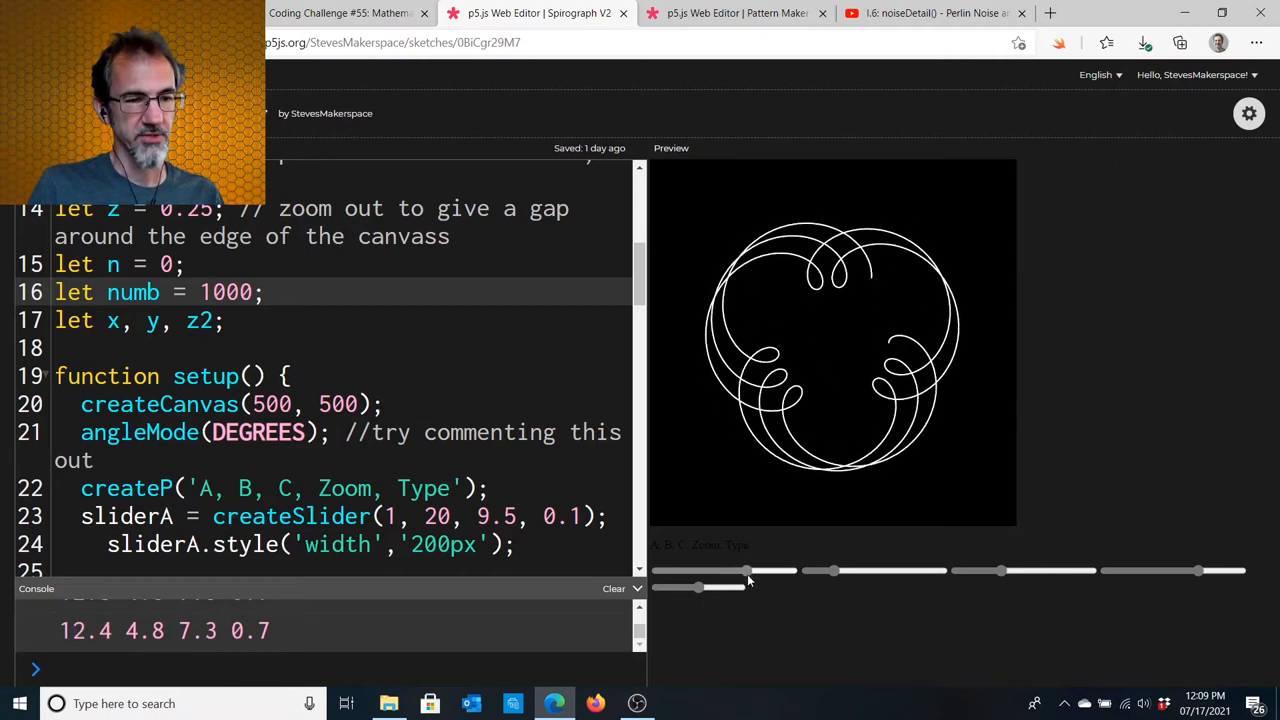
left_click_drag(744, 570, 730, 570)
type("5")
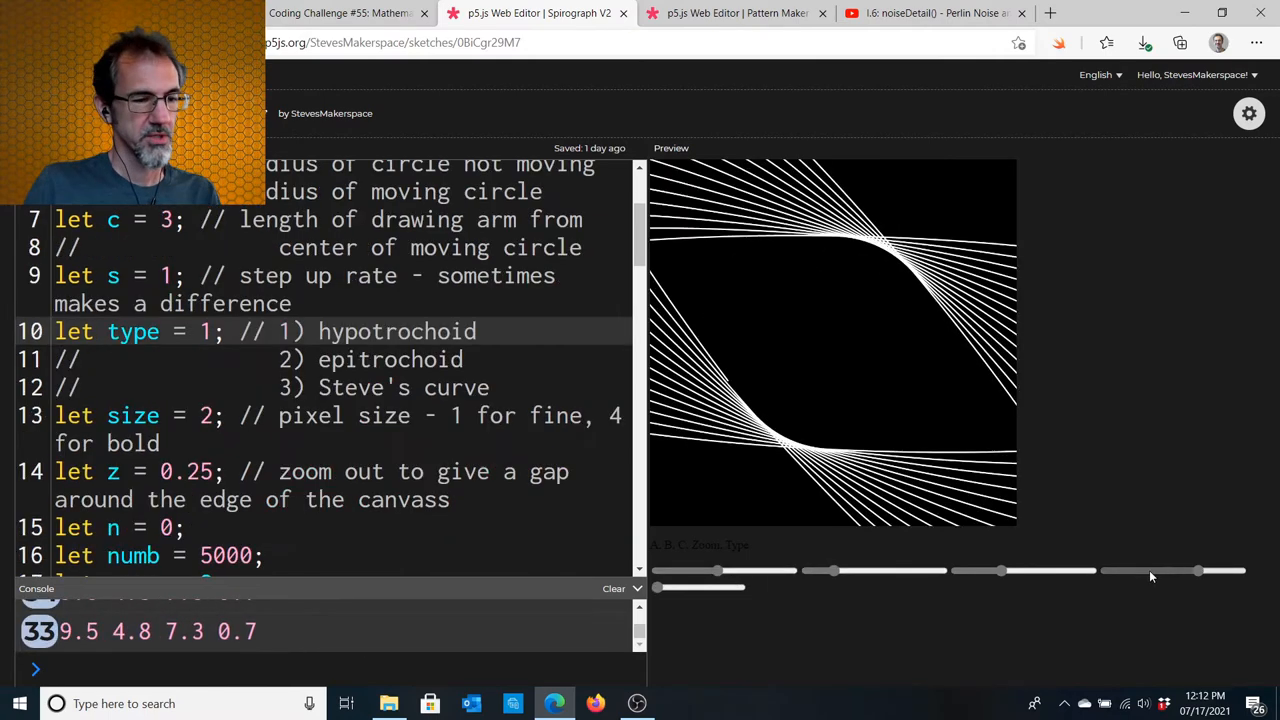
left_click_drag(1198, 572, 1140, 572)
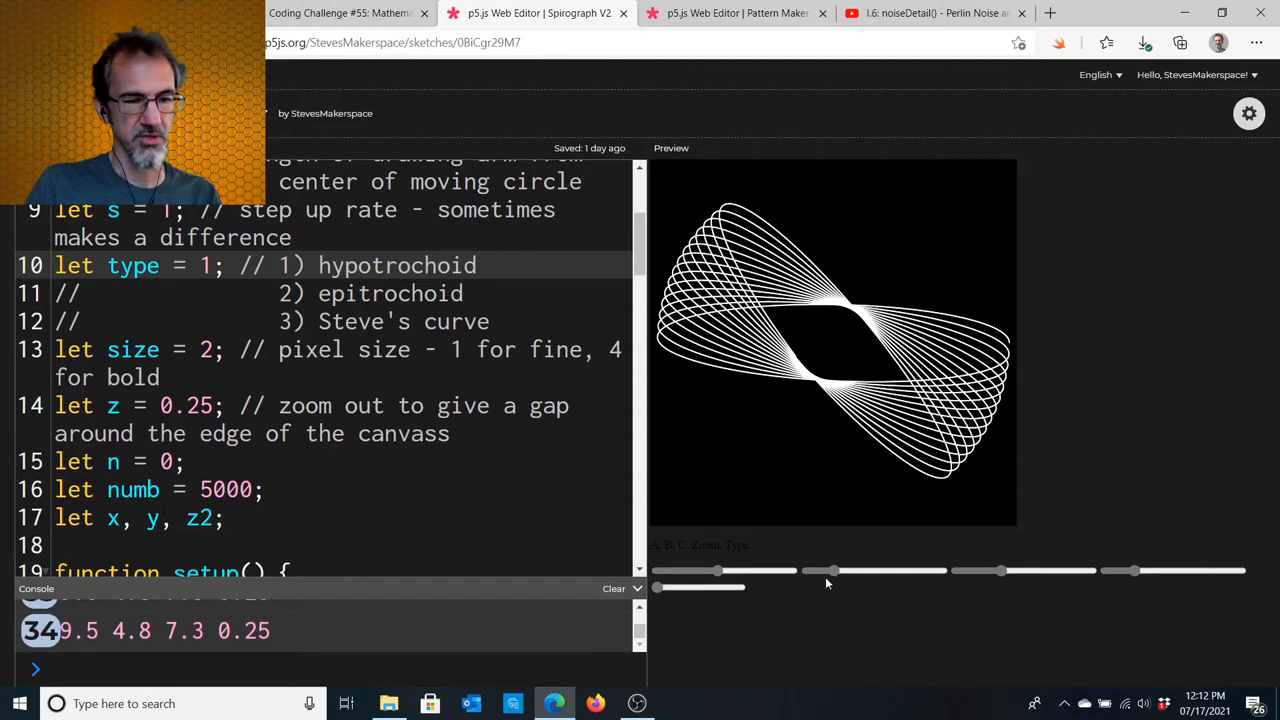
left_click_drag(836, 570, 828, 570)
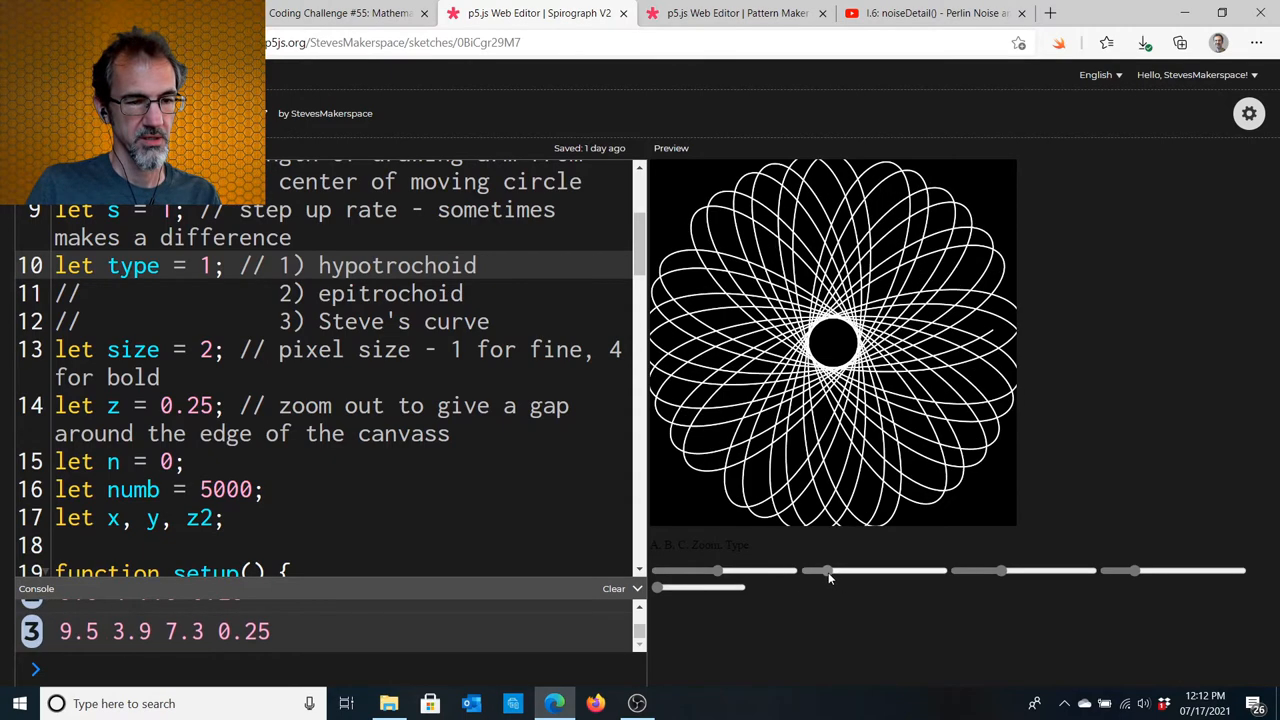
left_click_drag(828, 570, 822, 570)
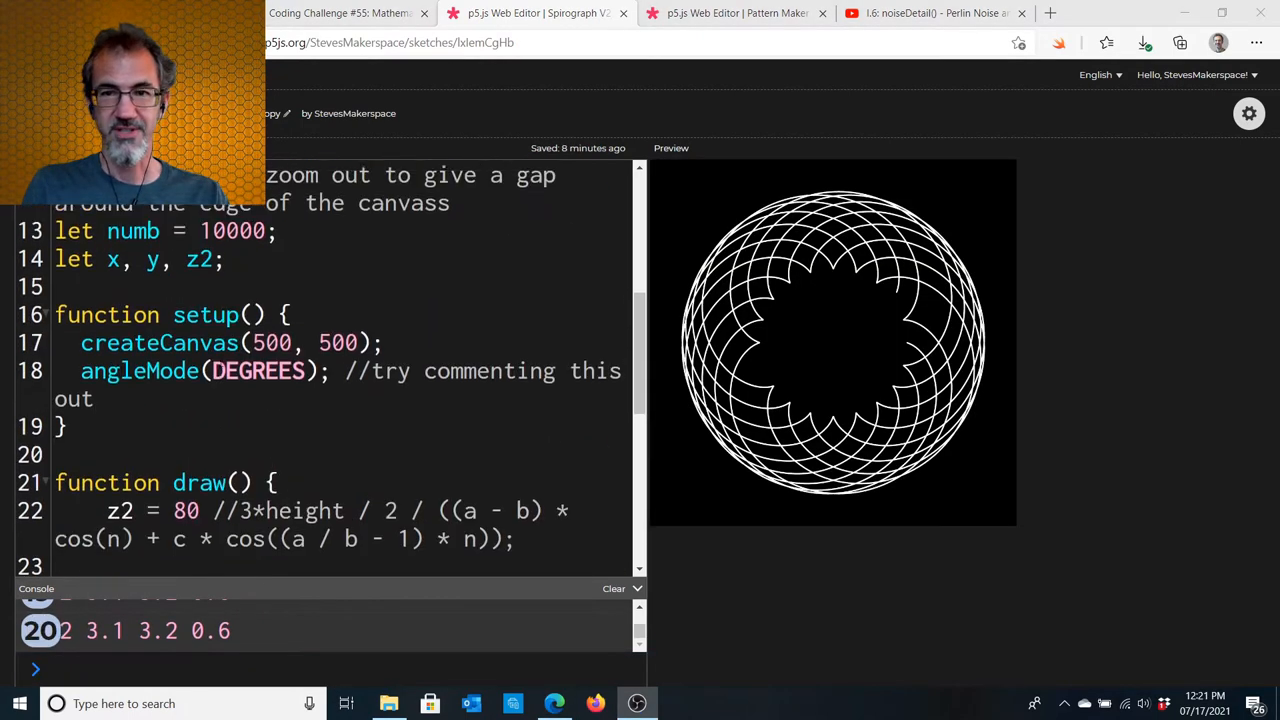
Scroll the copied sketch to the let a, b, c, size and z declarations.
scroll("down", 3)
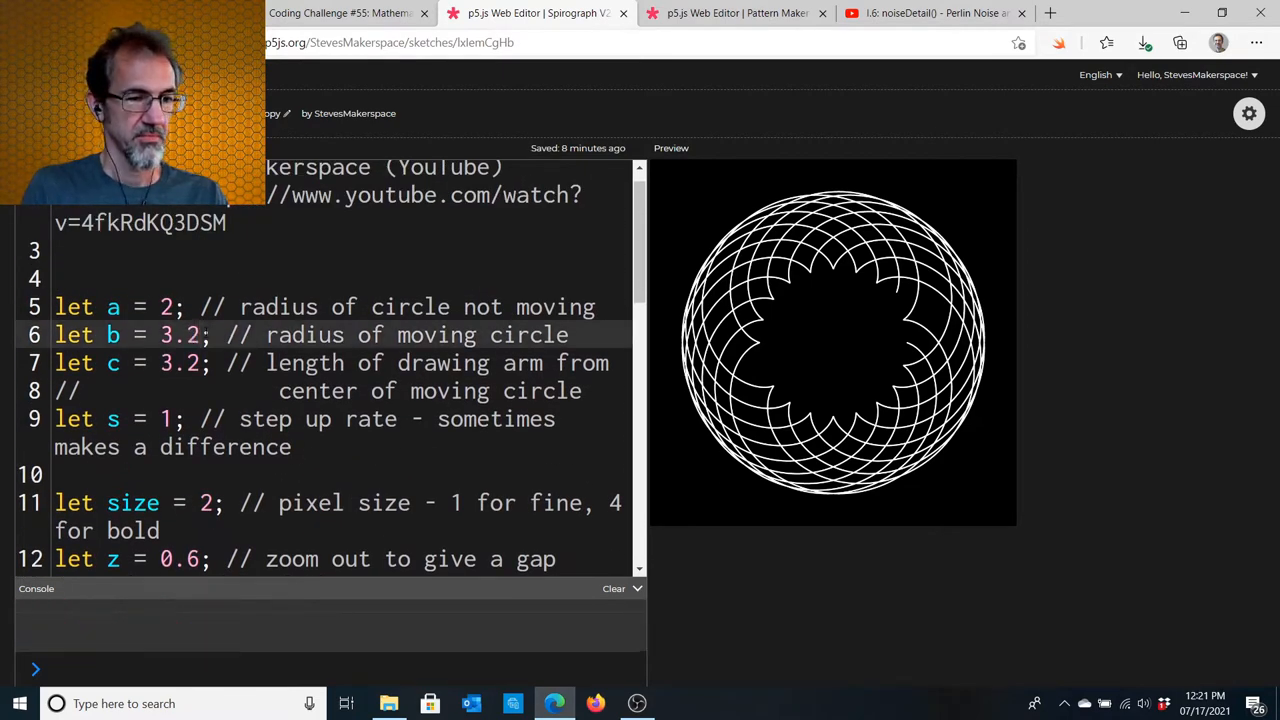
scroll("down", 3)
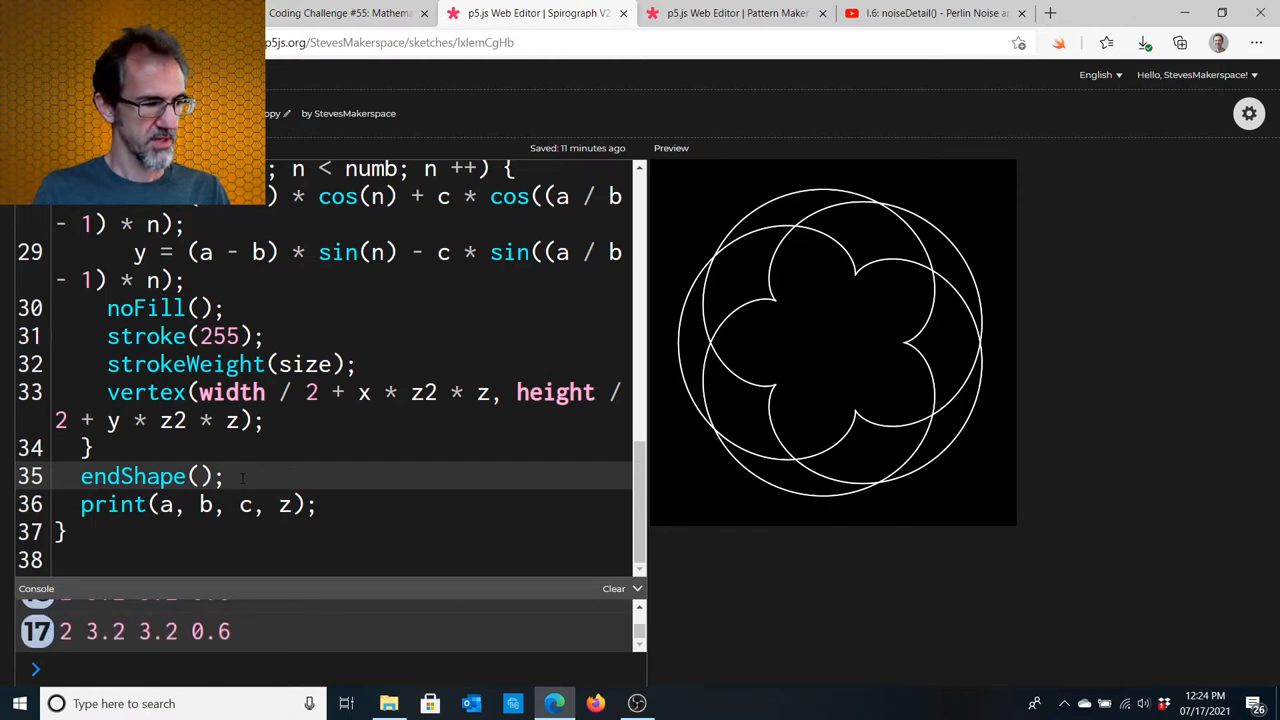
Add a=a+0.001 after endShape() in draw() and rerun the sketch.
type("a=")
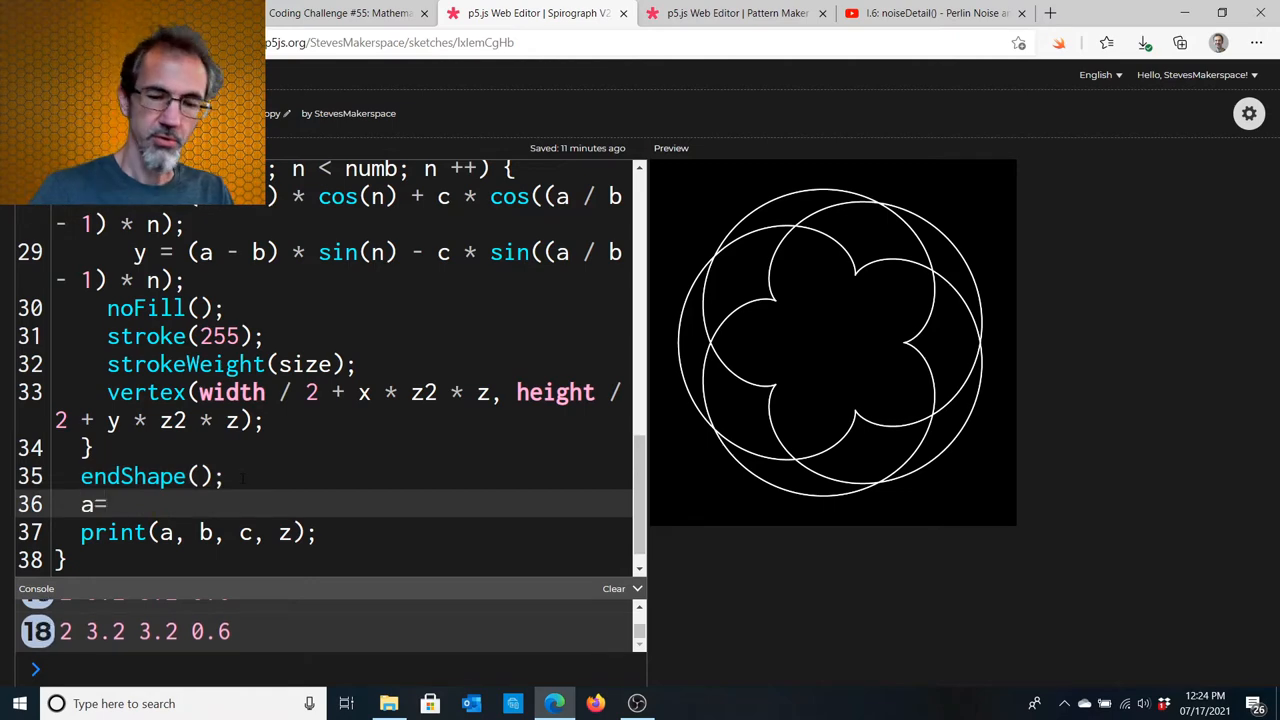
type("a+")
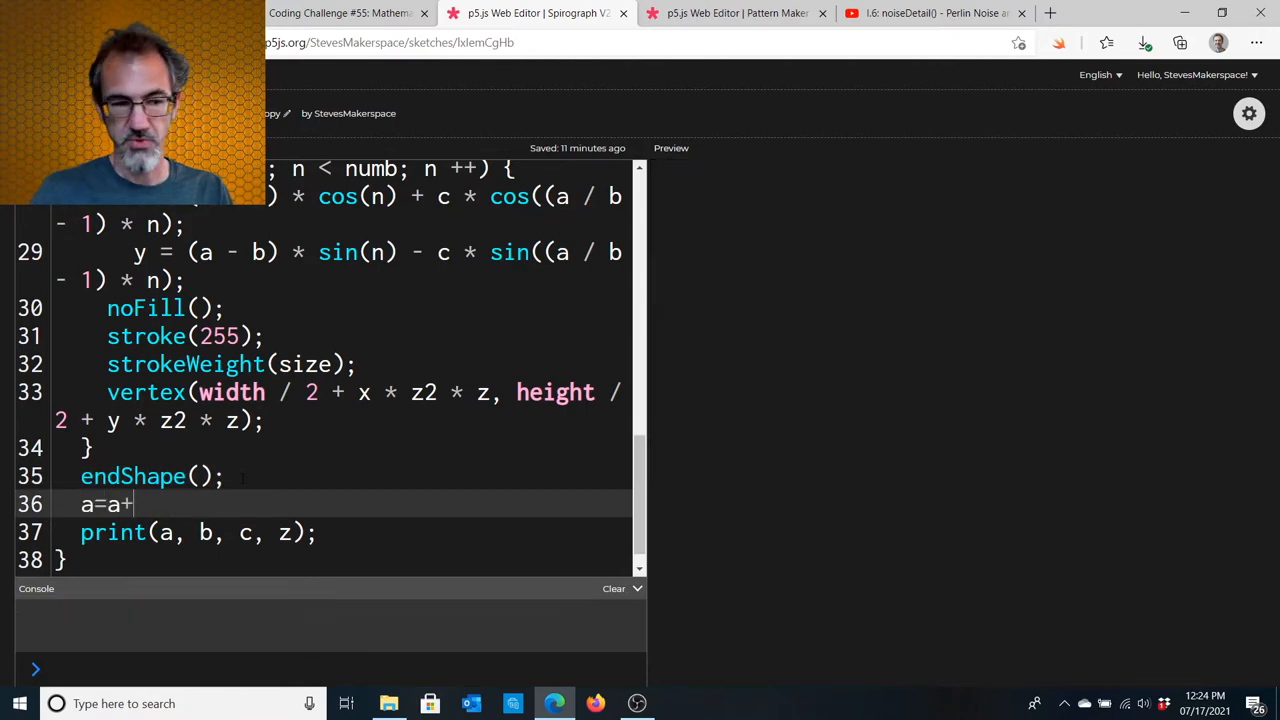
type("0.1")
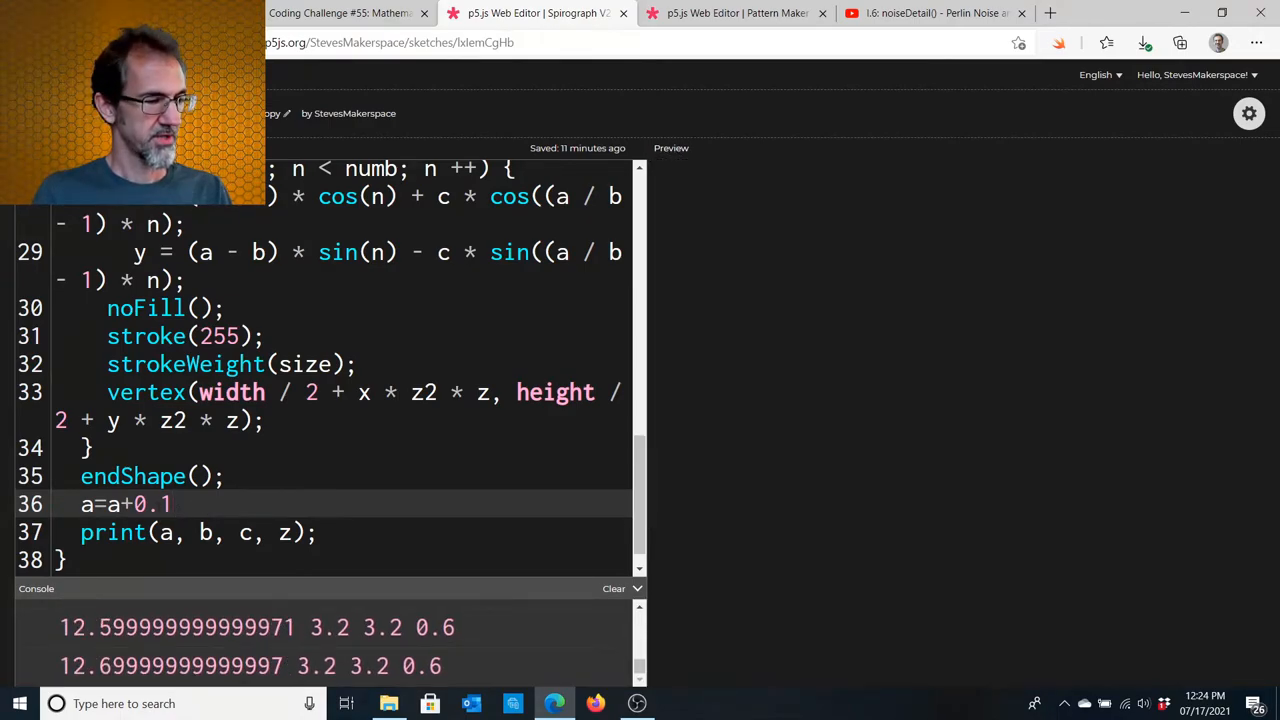
type("00")
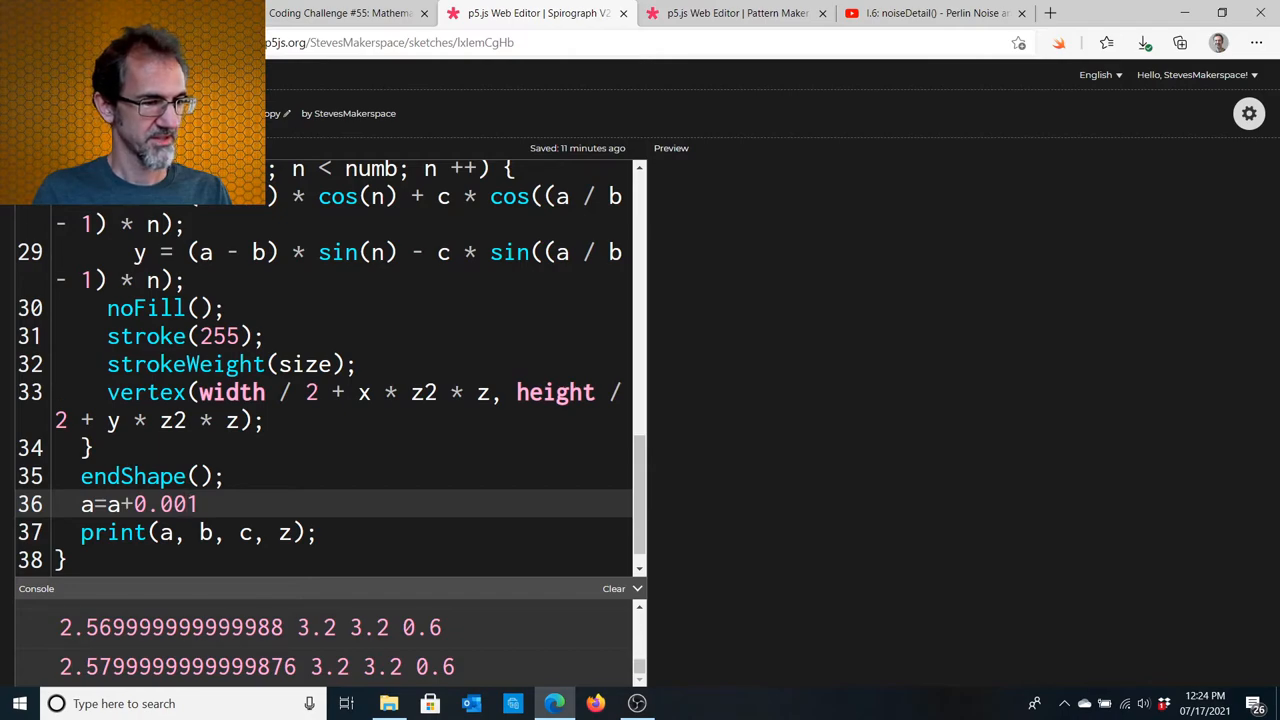
left_click(672, 148)
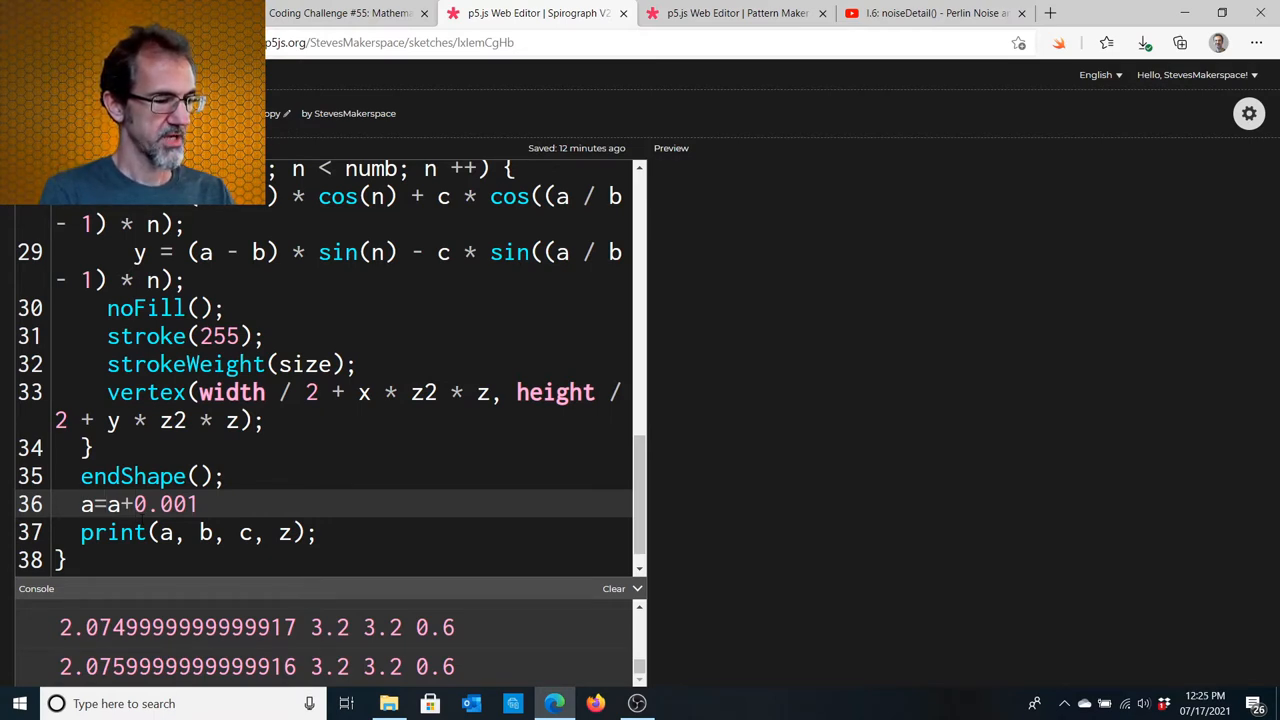
Update a, b and c each frame with a=a+random(-0.001,0.001) and matching lines.
type("random(-0.")
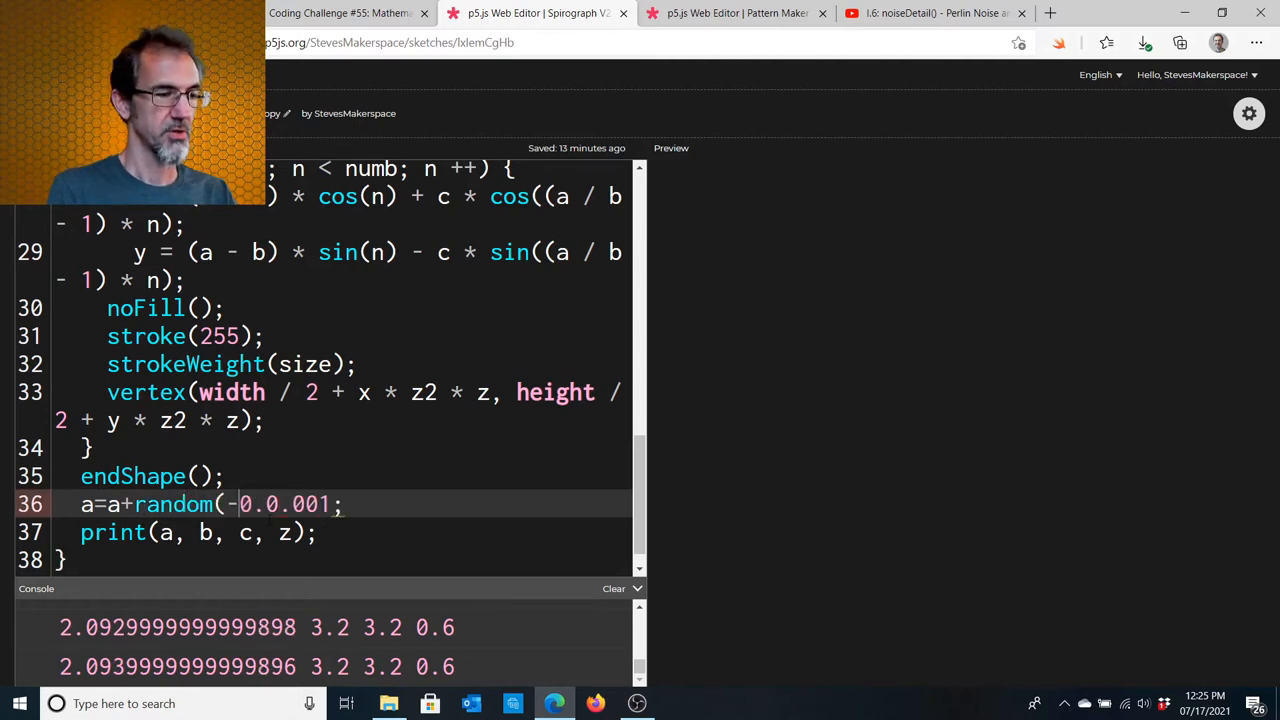
type("001,0")
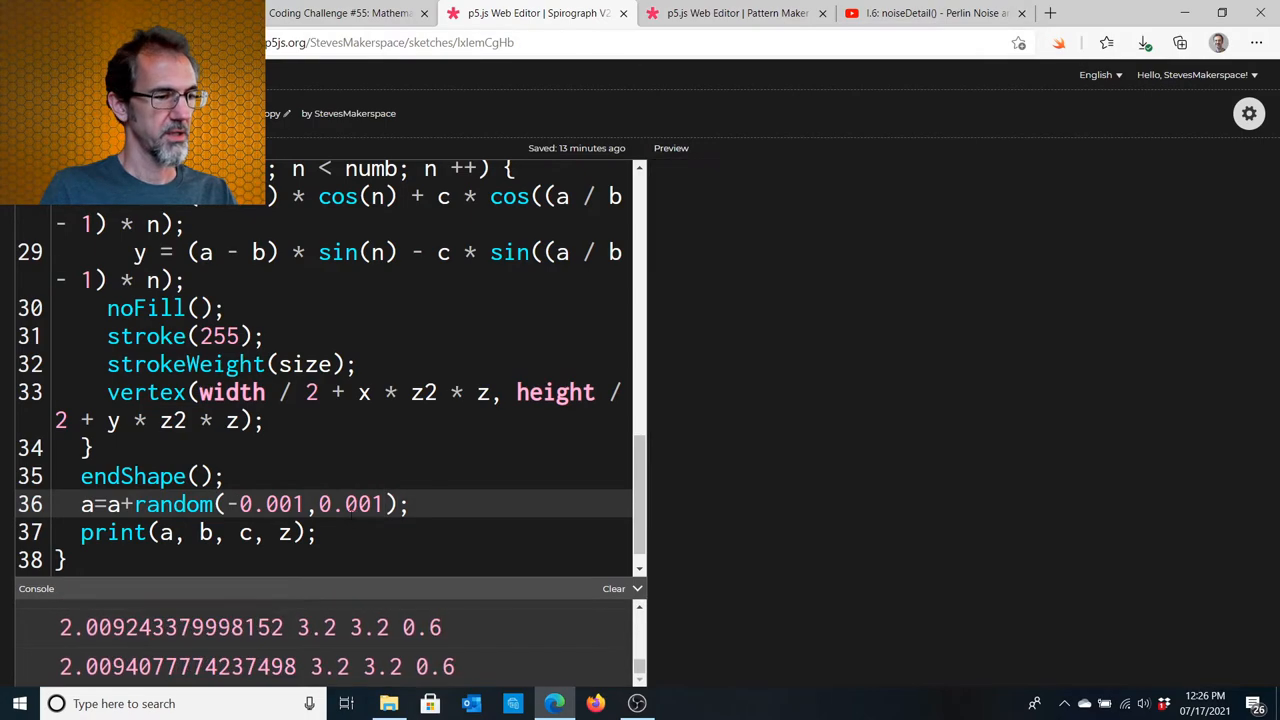
left_click(408, 504)
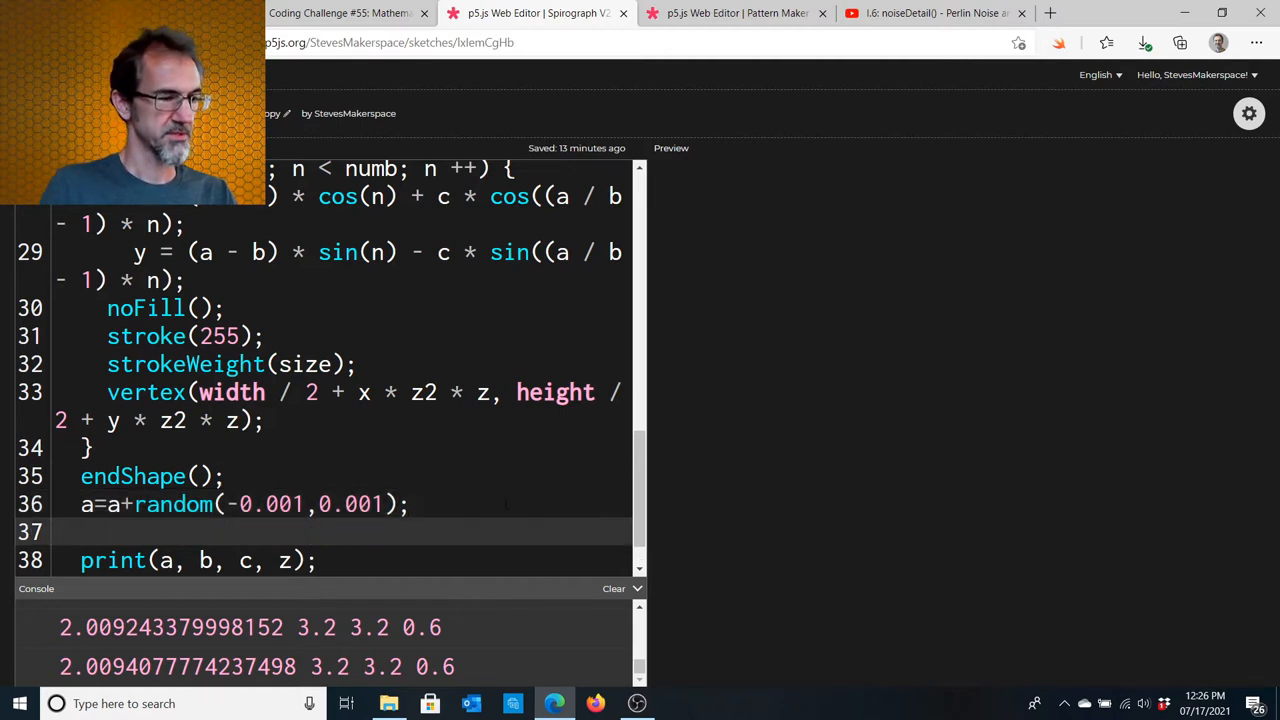
type("a=a+random(-0.001,0.001);")
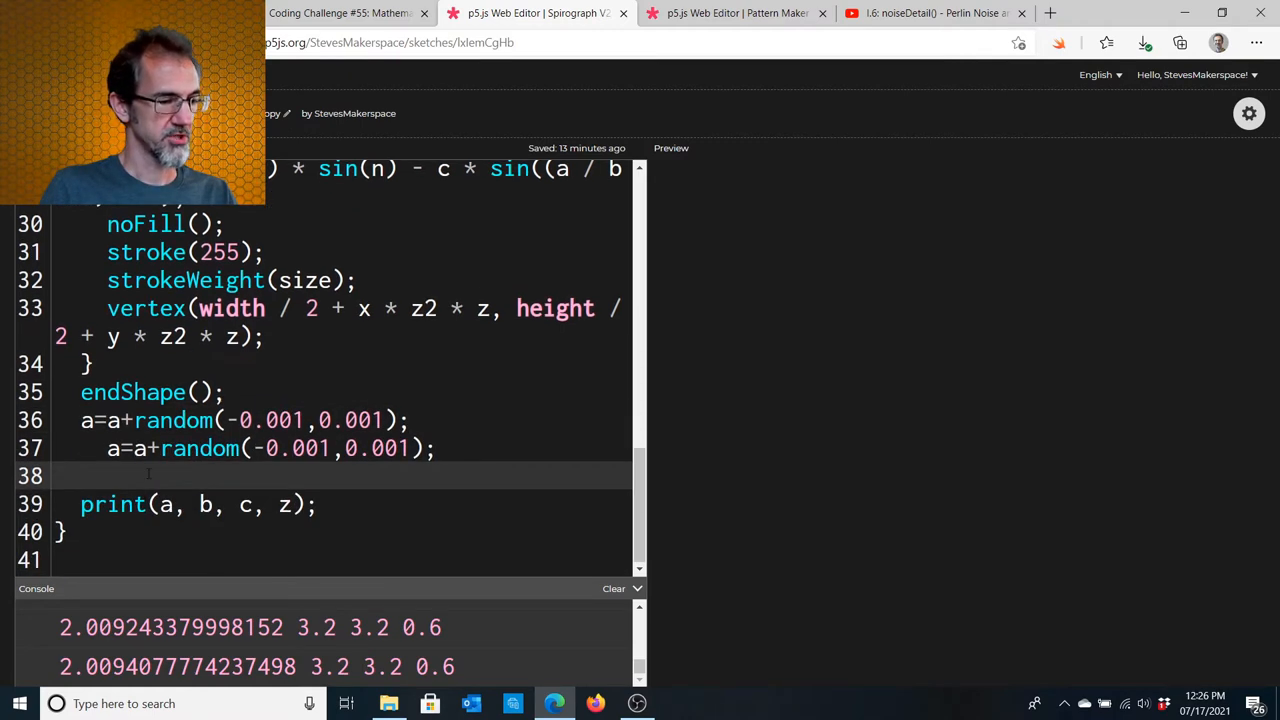
type("b")
type("let")
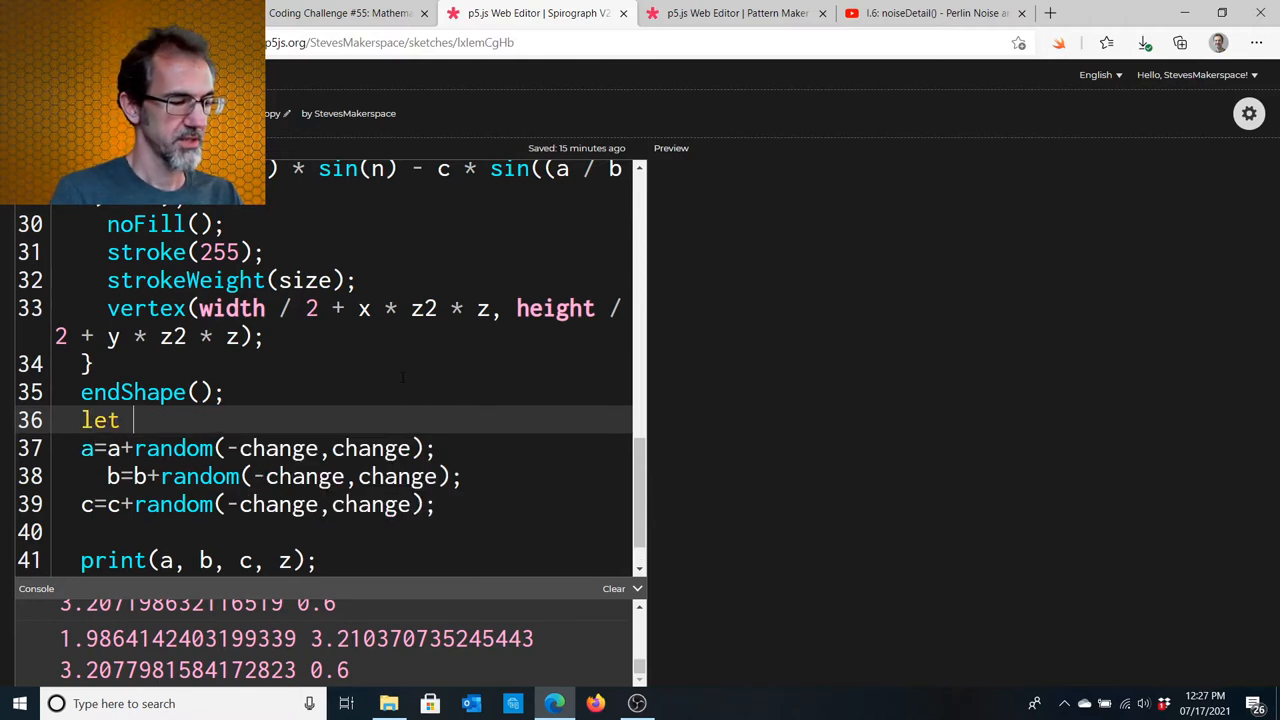
Declare let change = 0.001; as the shared drift amount above the updates.
type("change =")
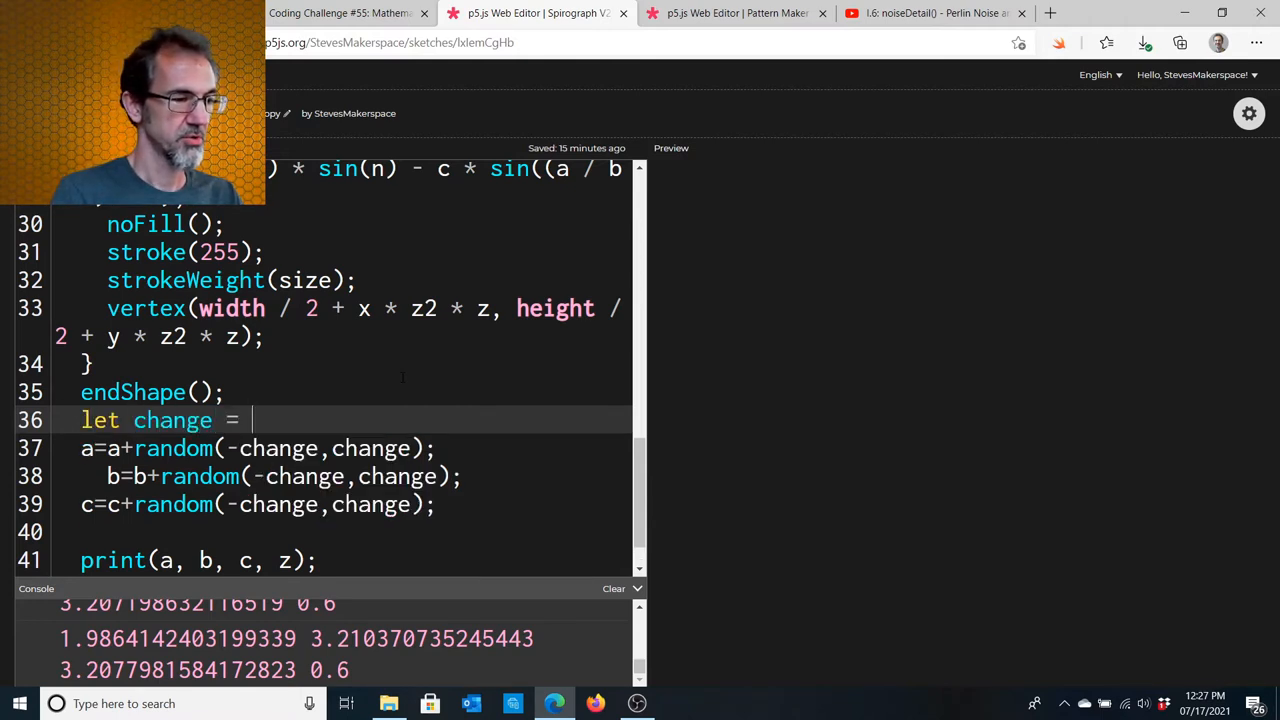
type("0.0")
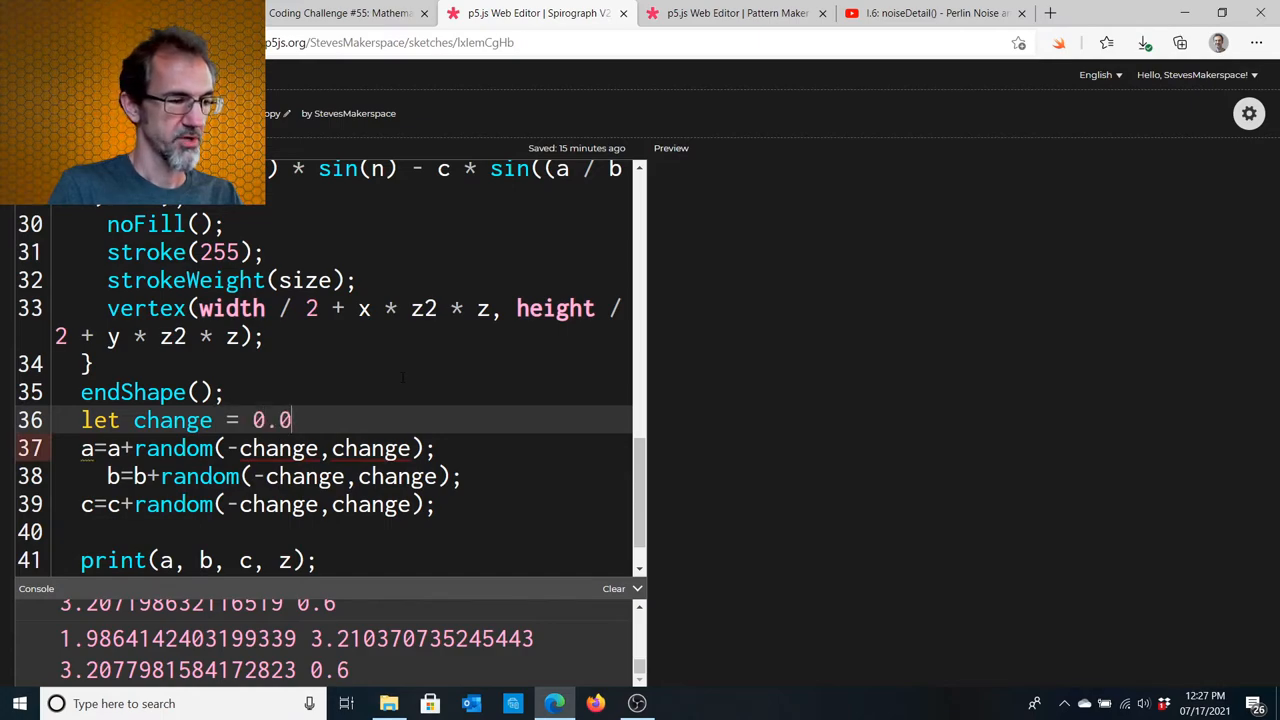
type("1;")
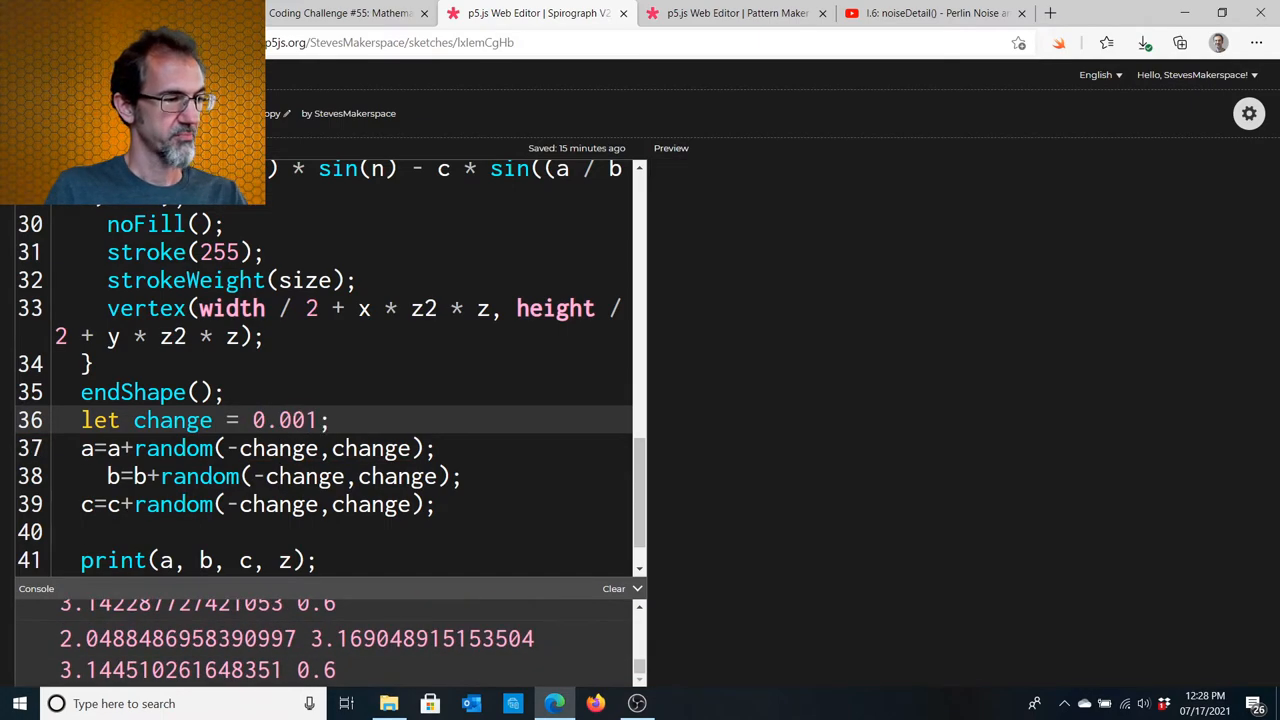
left_click(672, 148)
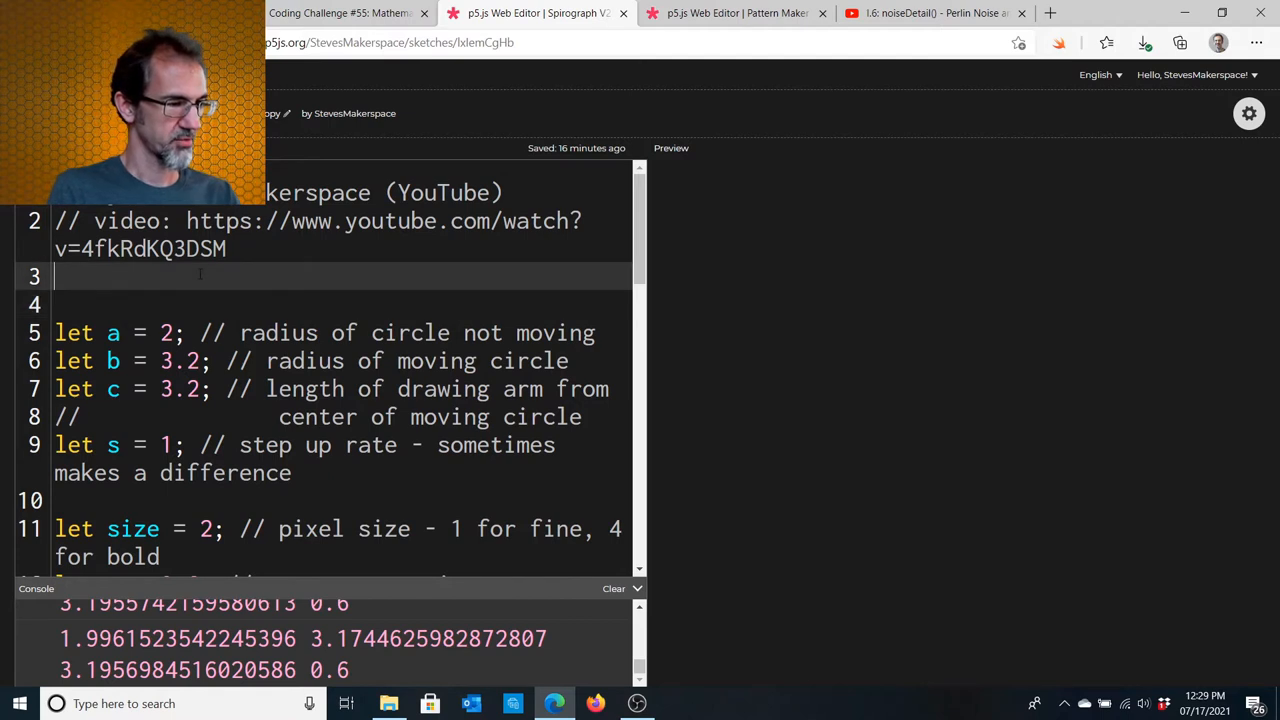
Declare let r = 125; let b = 125; let g = 125; at the top of sketch.js.
type("let")
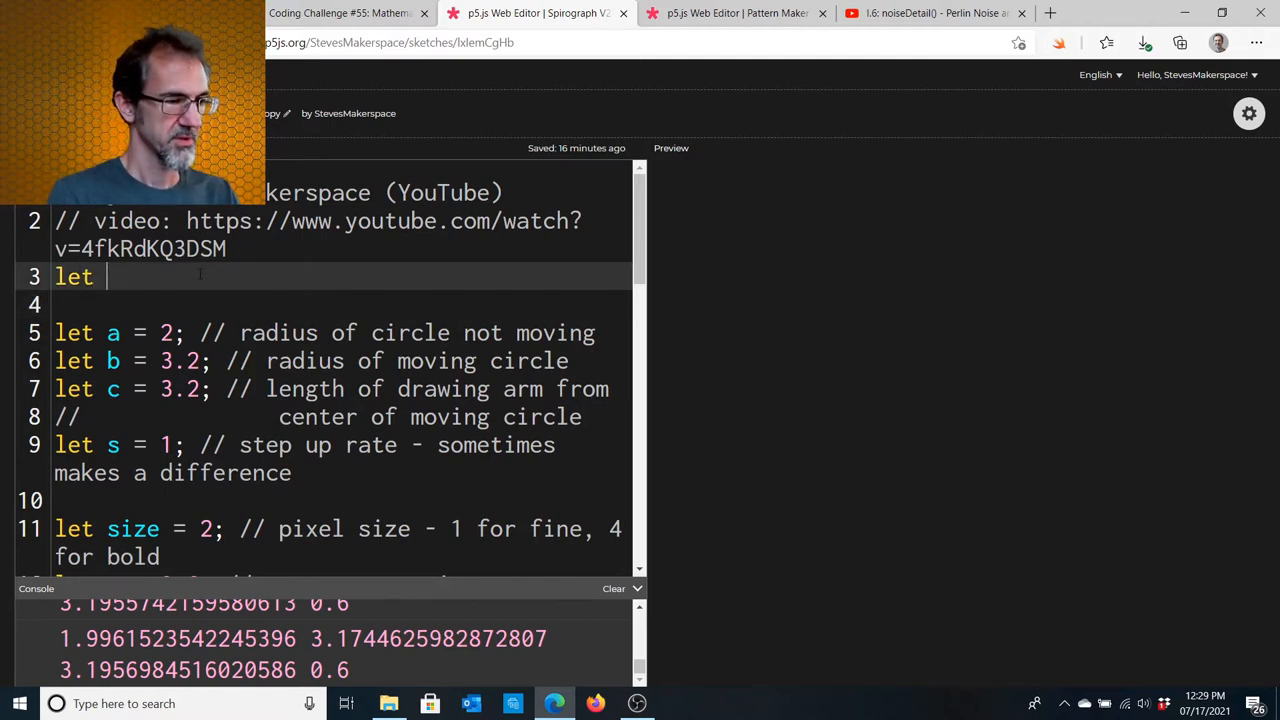
type("r")
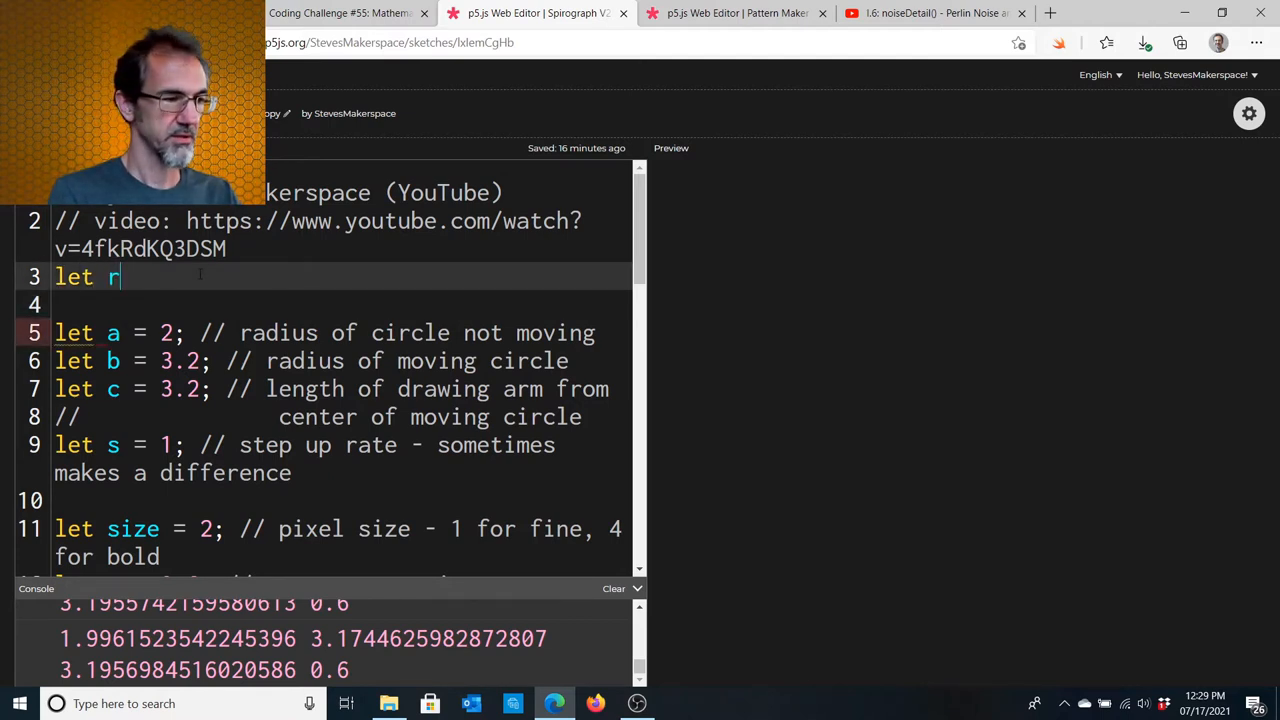
type("=")
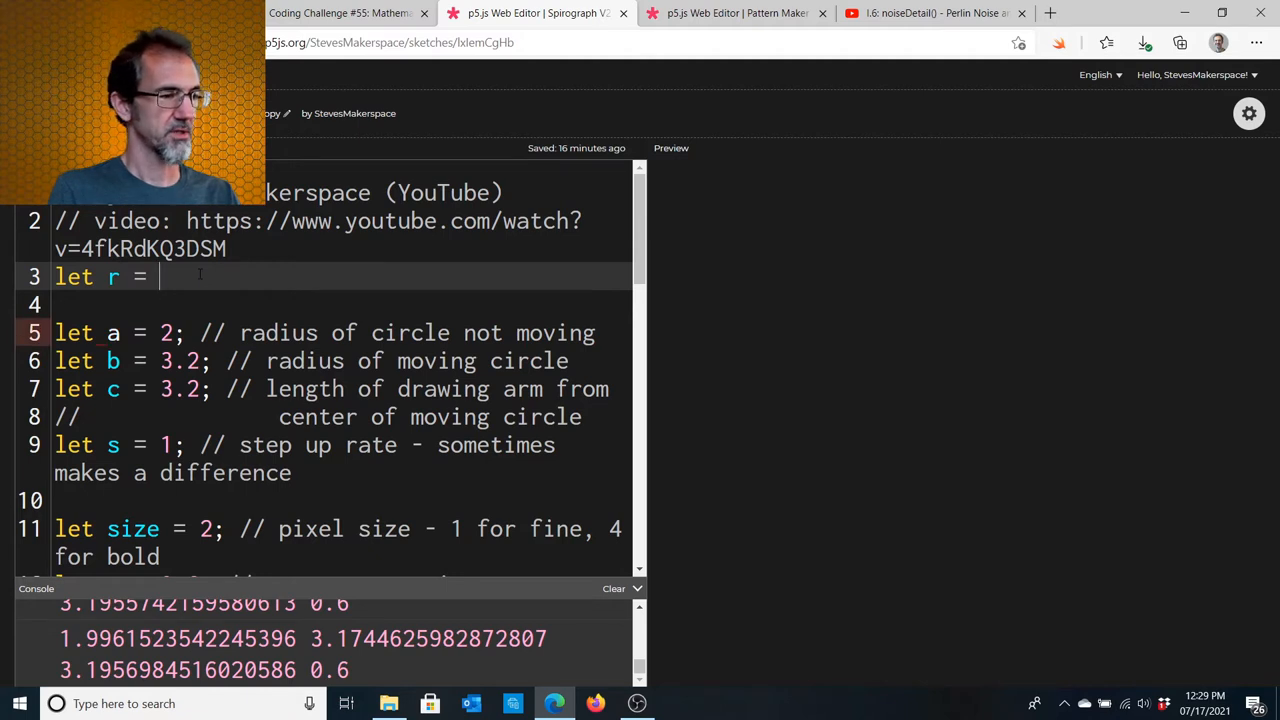
type("125;")
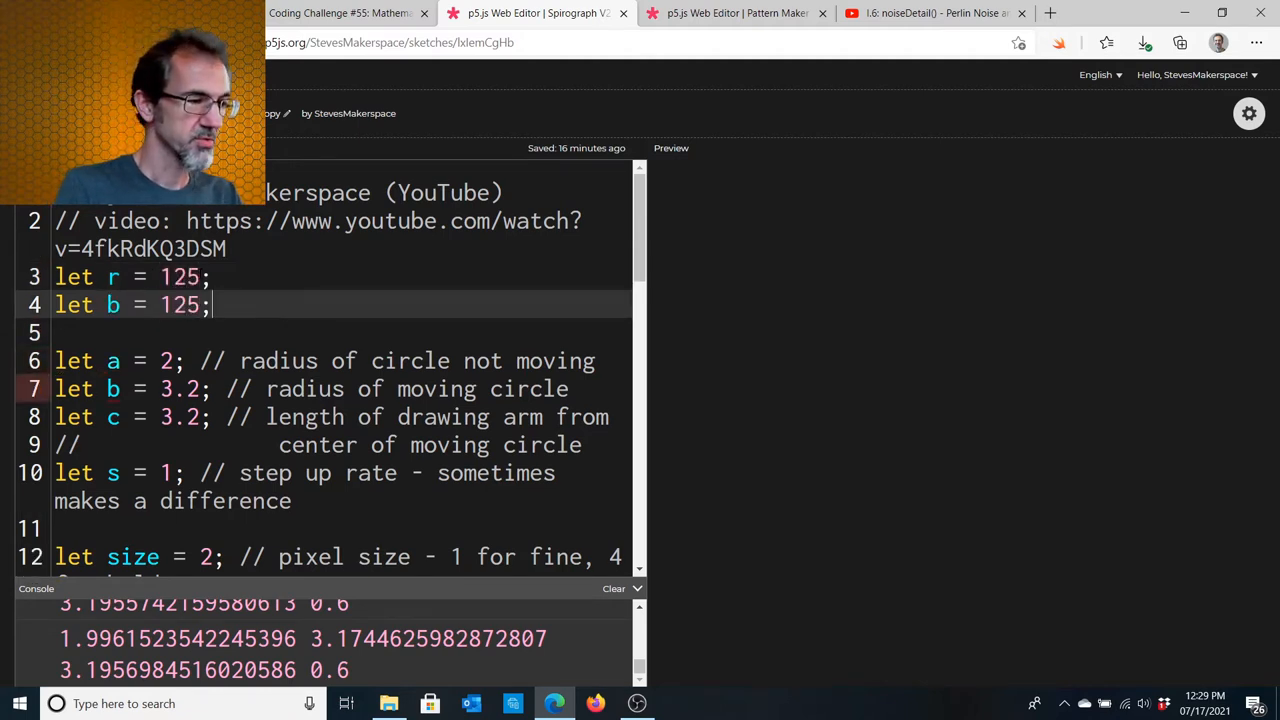
type("let g =")
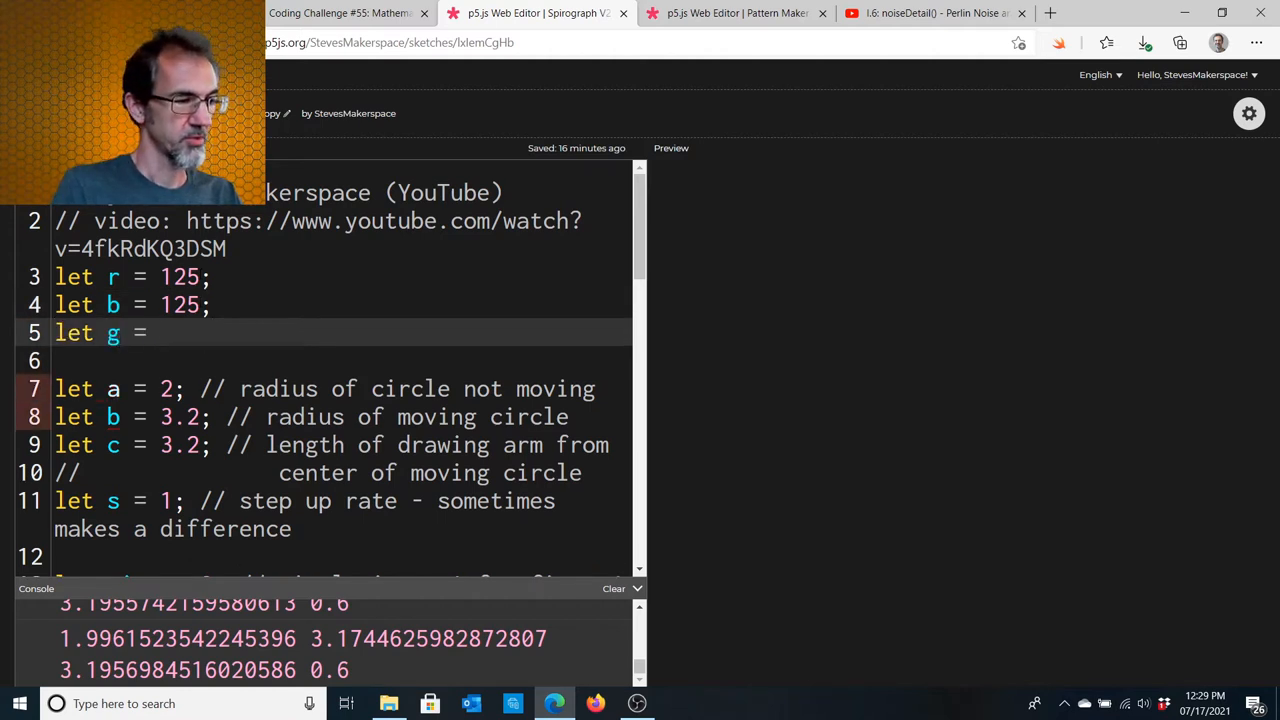
type("125;")
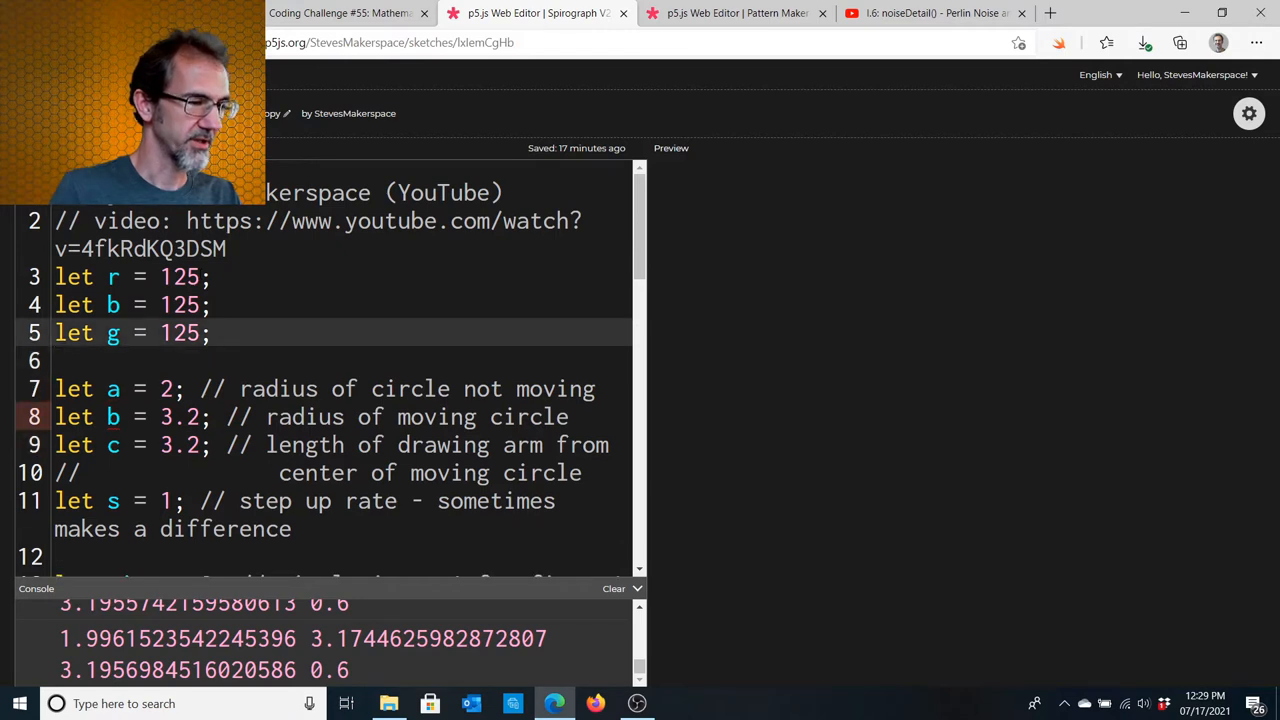
Add r = r + random(-5,5) and matching g and b drift lines after the a/b/c updates.
scroll("down", 3)
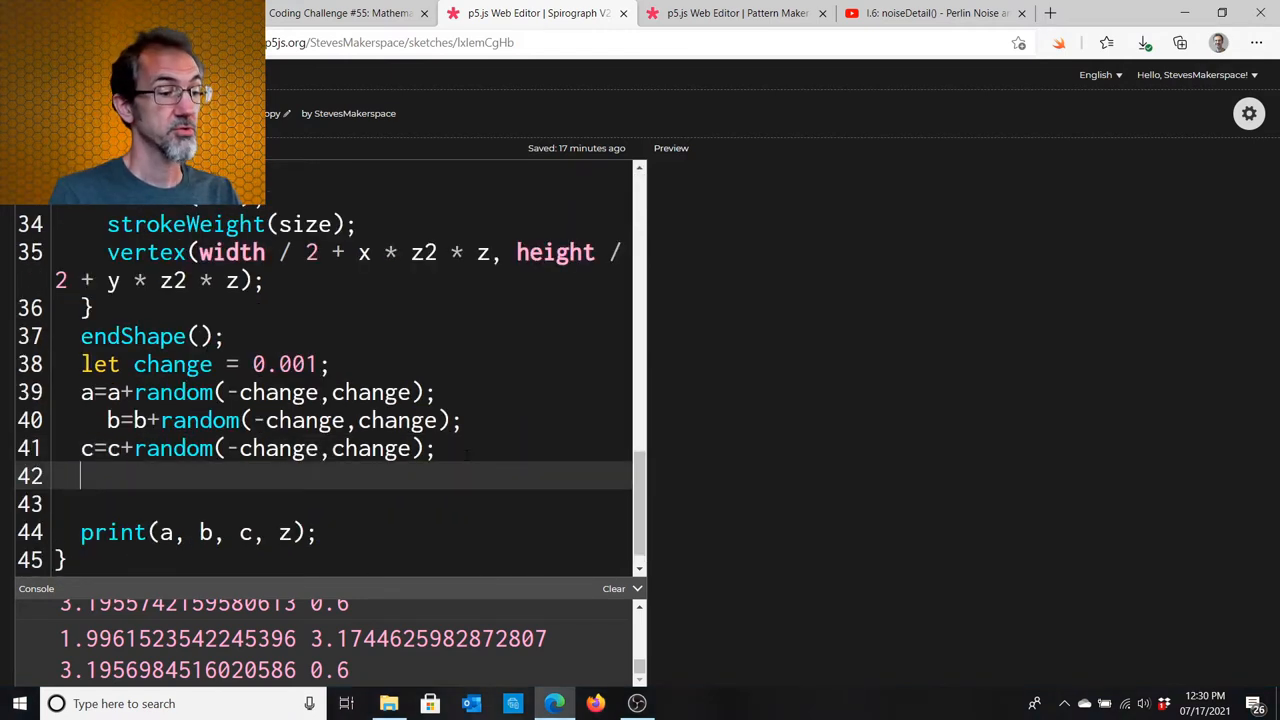
type("r= r")
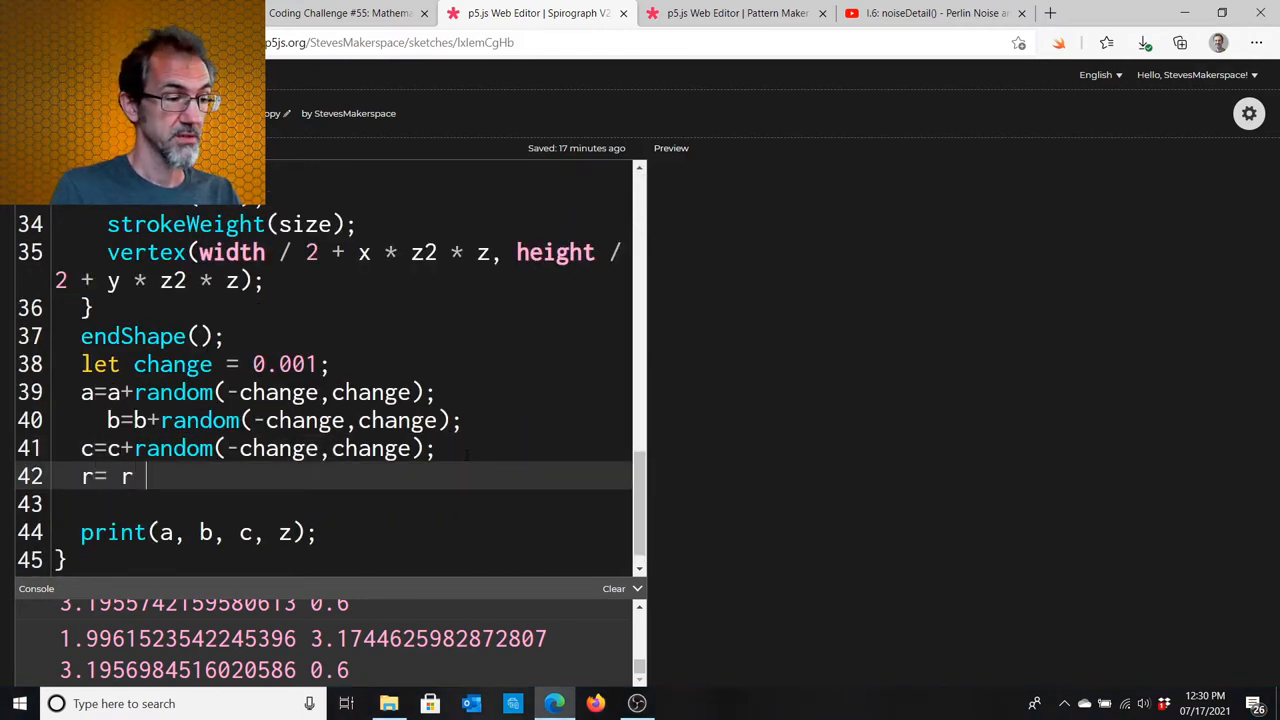
type("+ random")
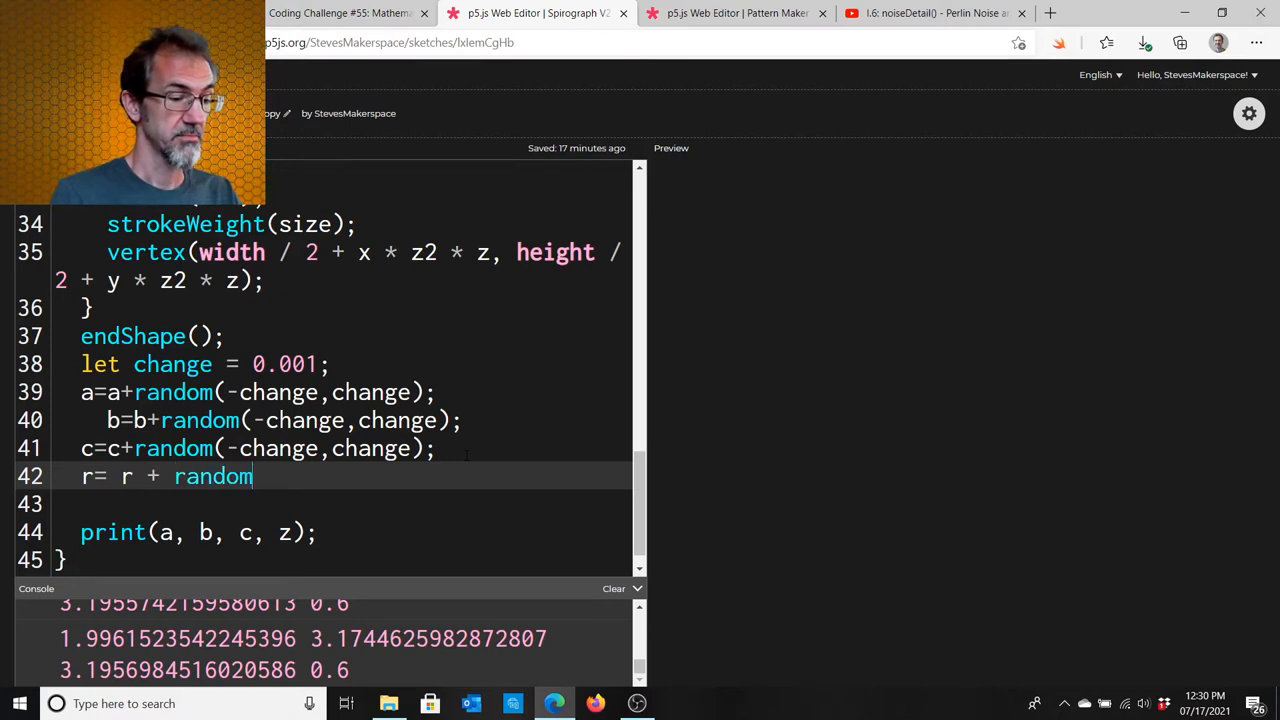
type("(-)")
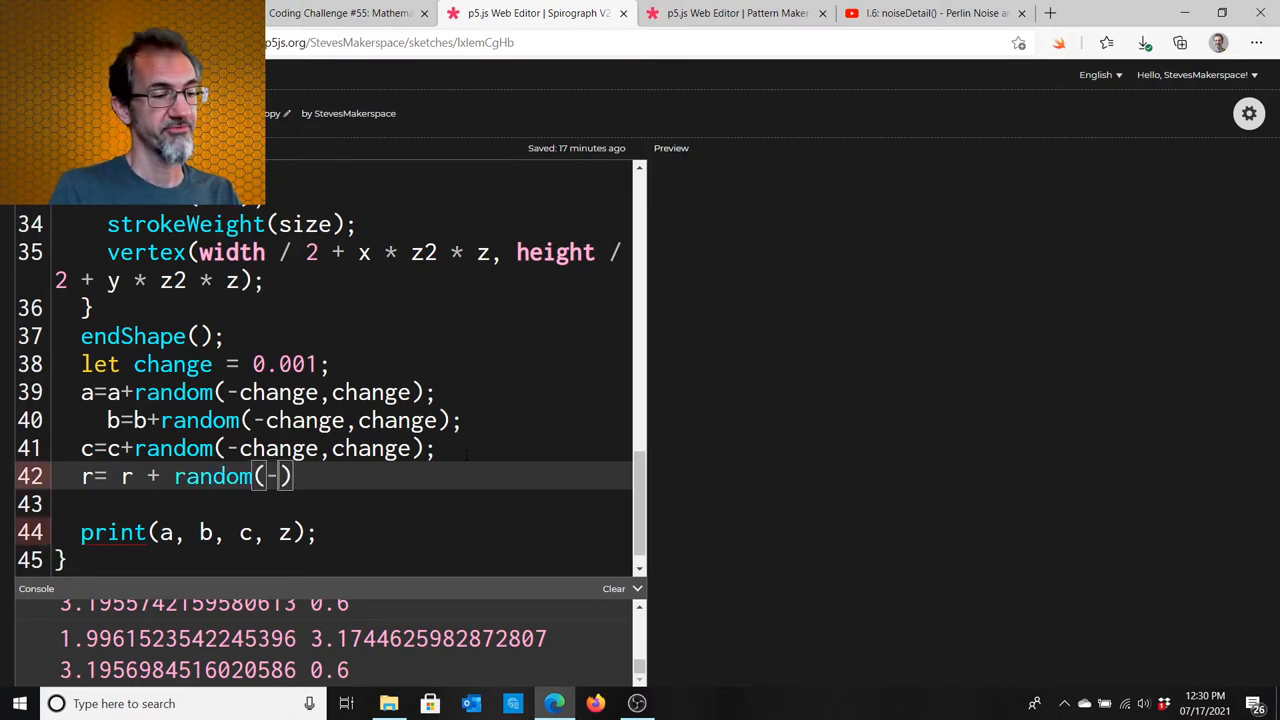
type("5,5")
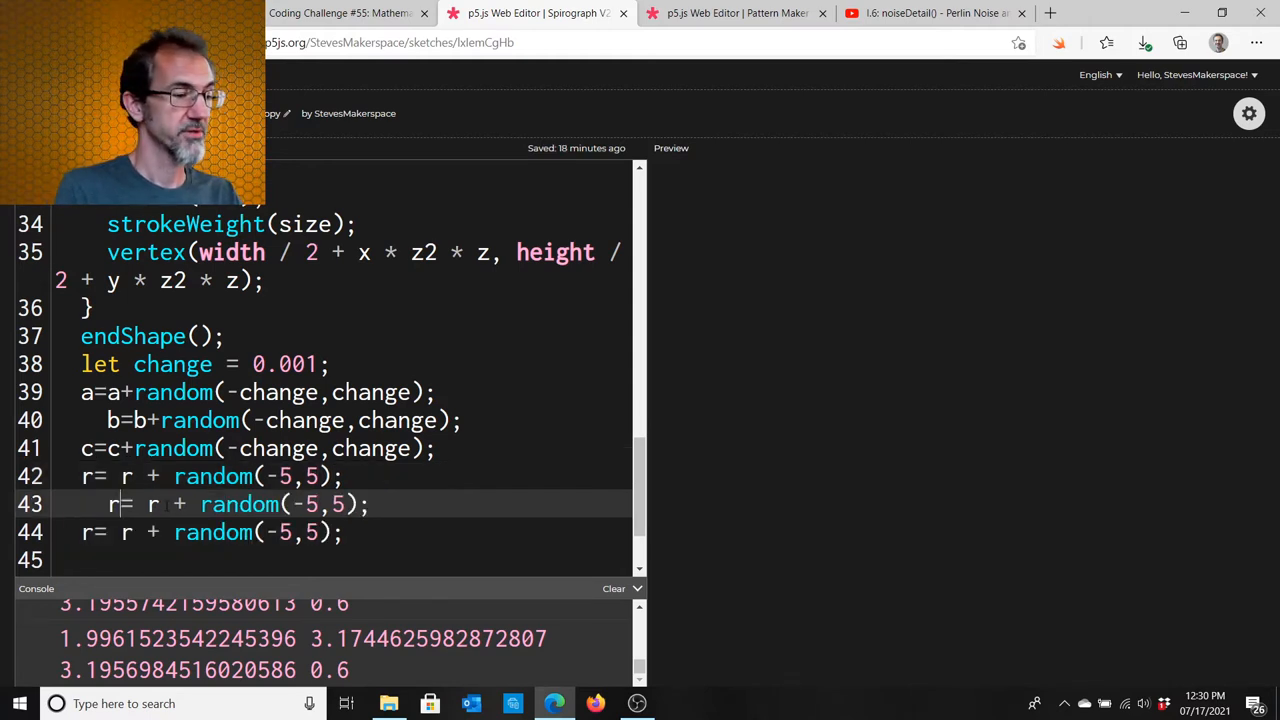
type("g")
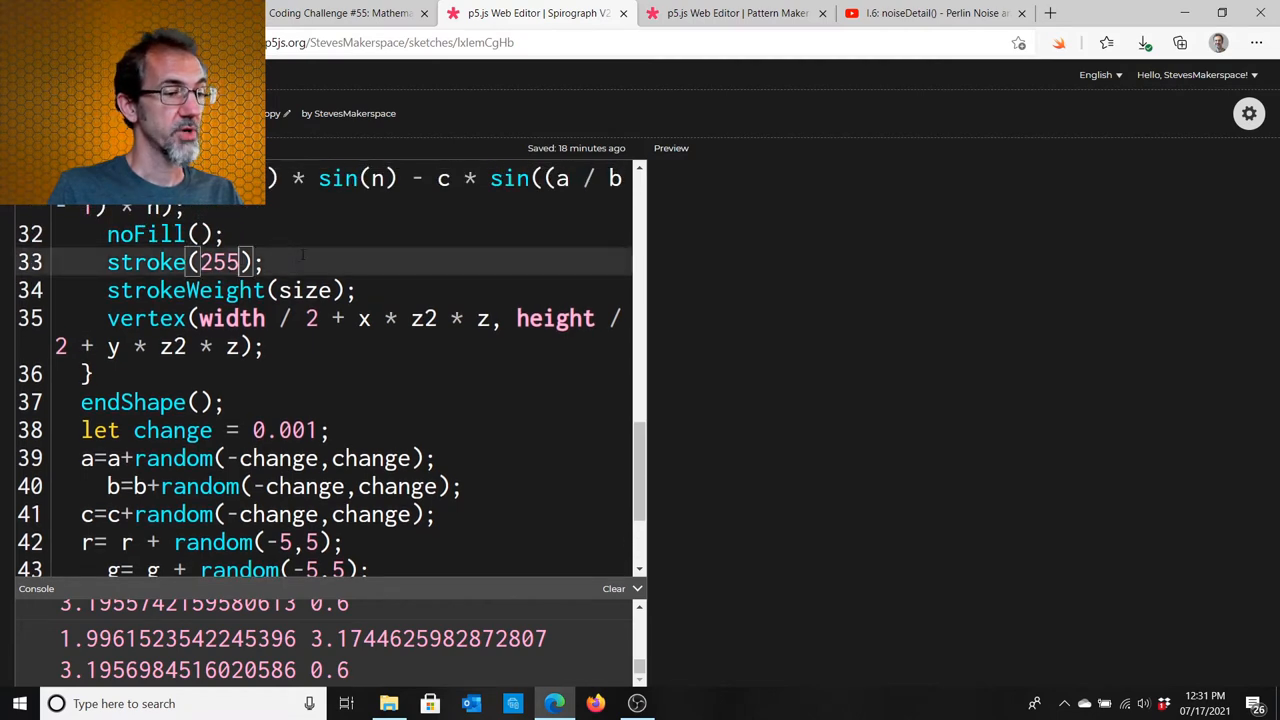
Change stroke(255) to stroke(r,g,b,255) so the curve uses the drifting colour.
key("Backspace")
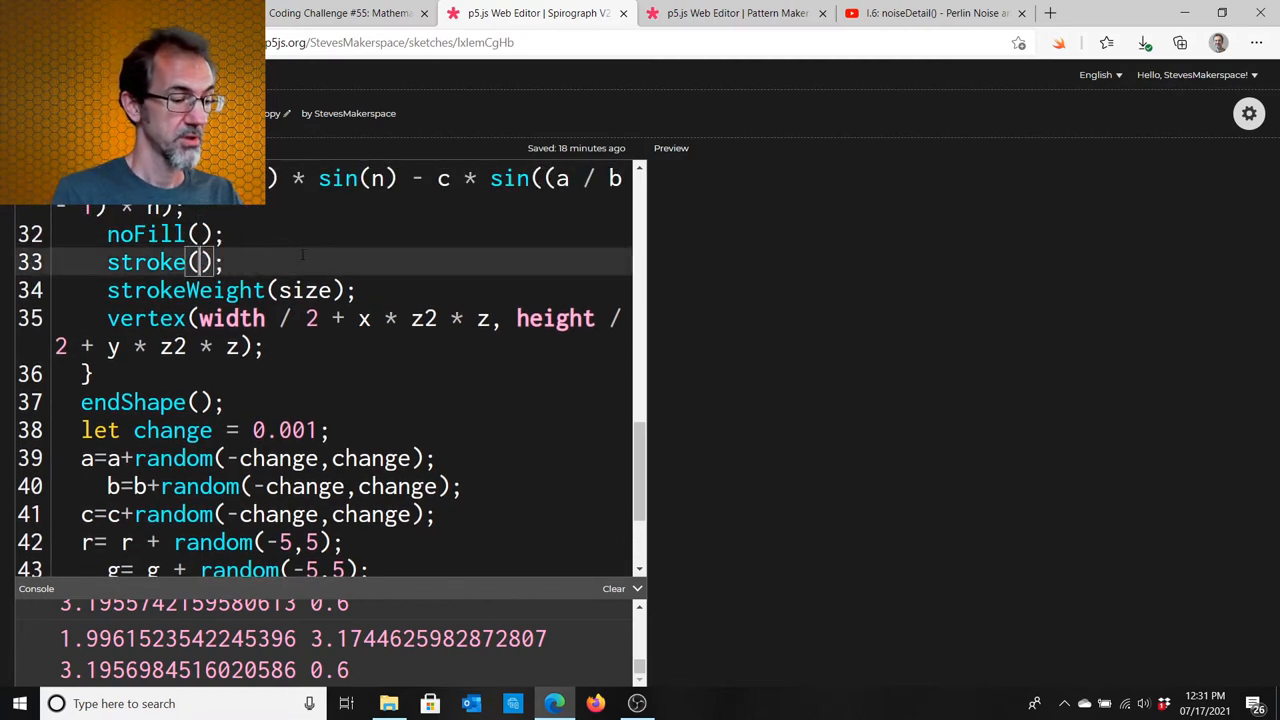
type("r,g,b")
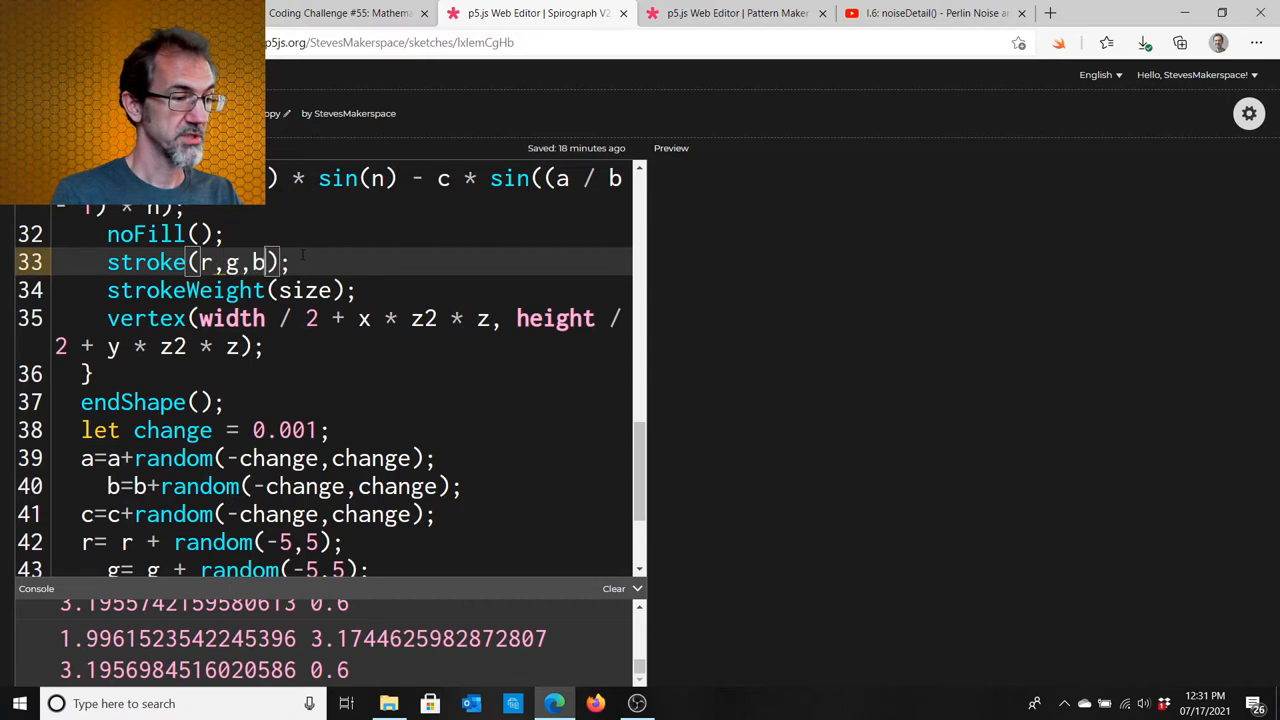
type(",")
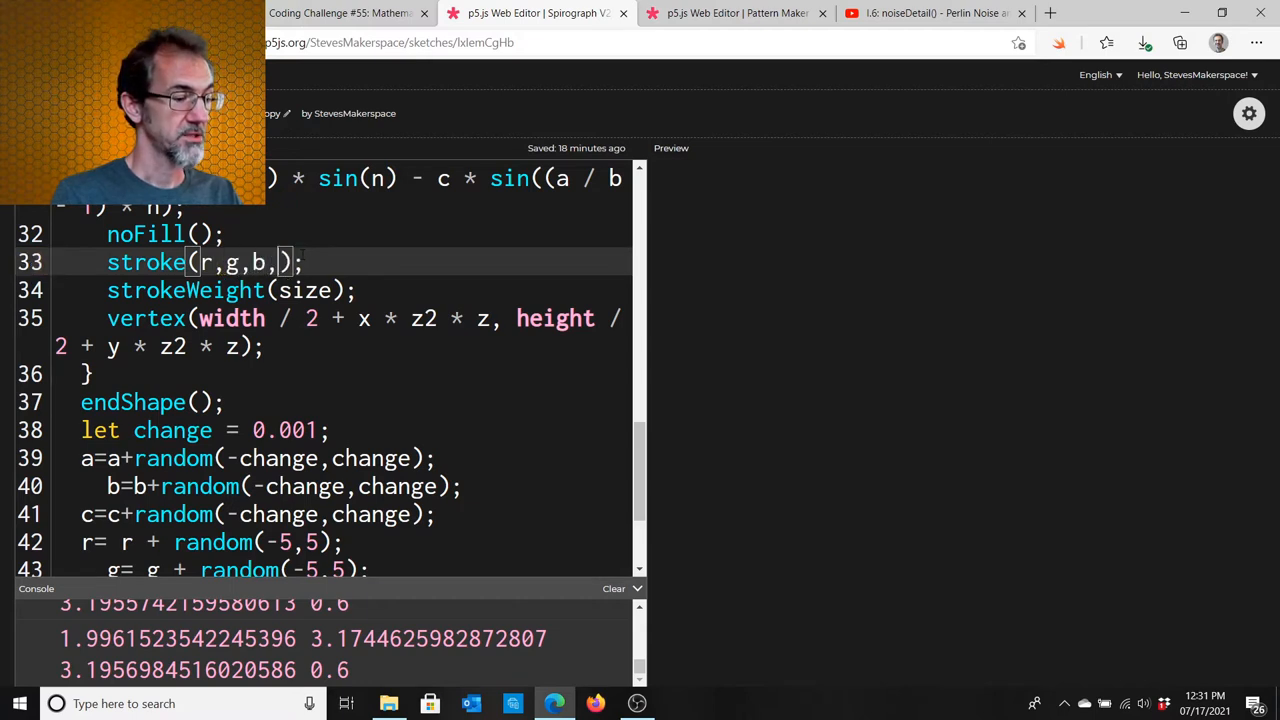
type("255")
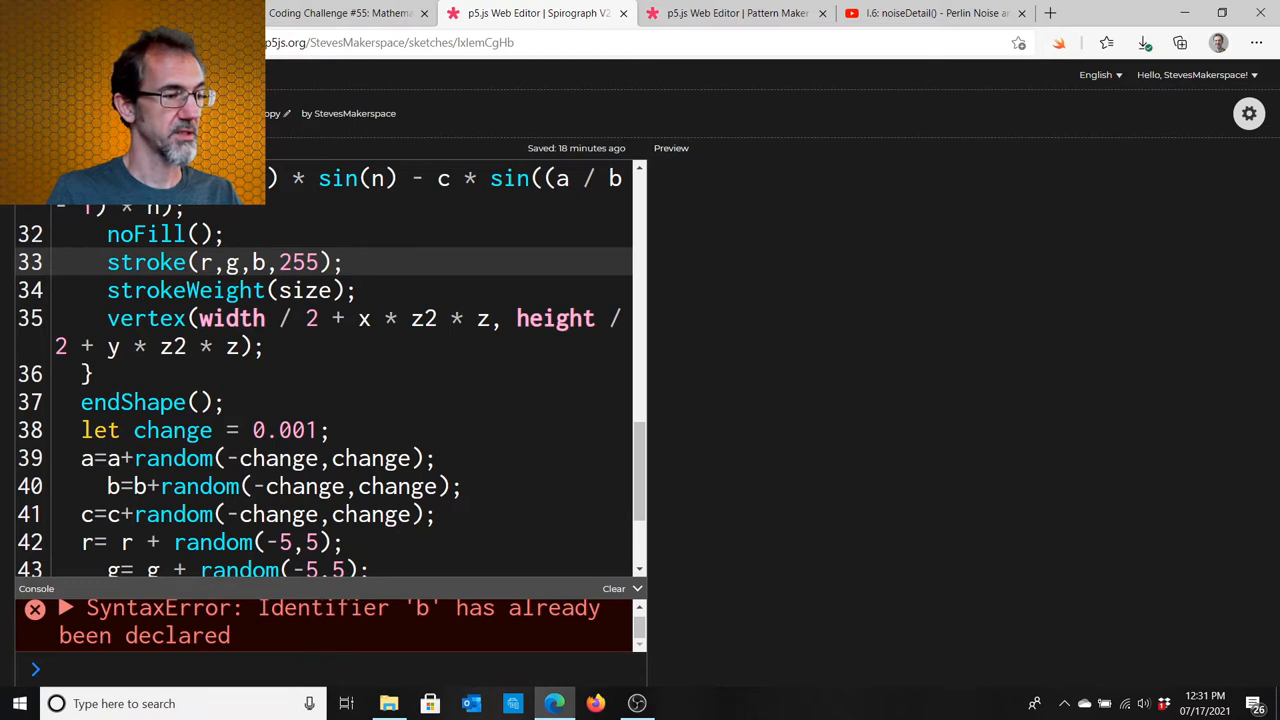
Rename the blue colour variable b to bl to clear the duplicate-declaration error.
scroll("down", 3)
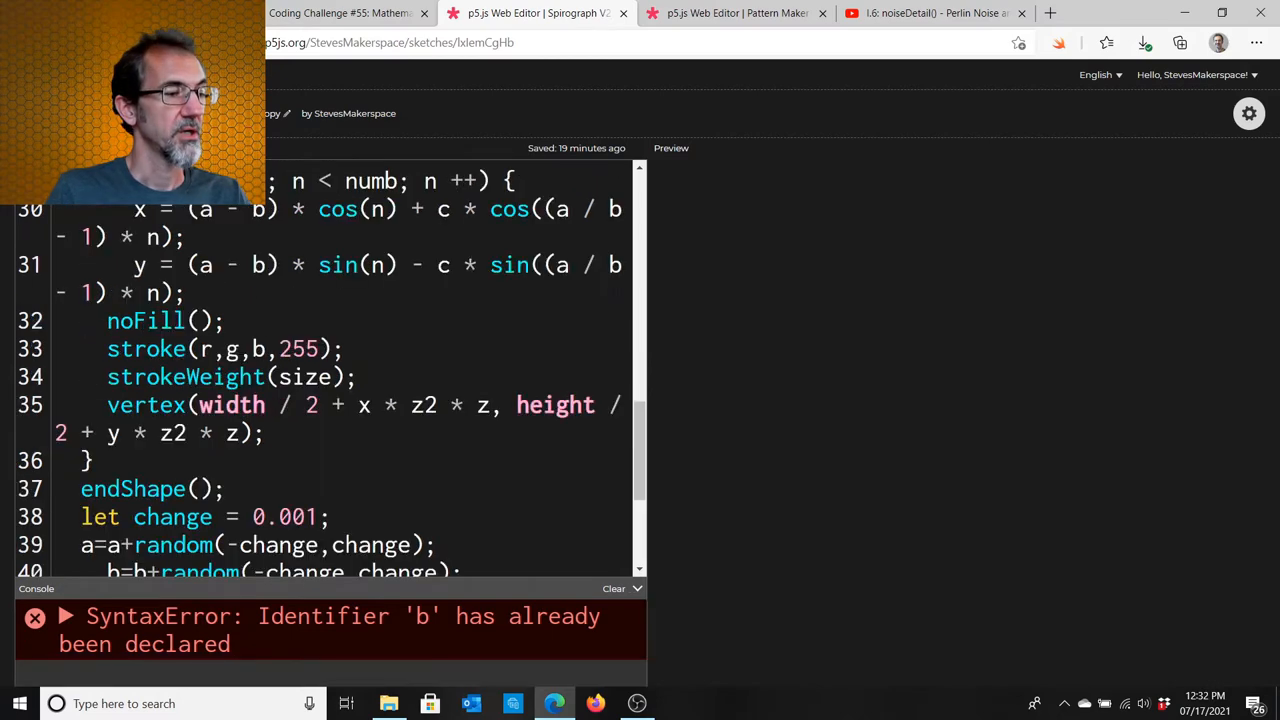
type("l")
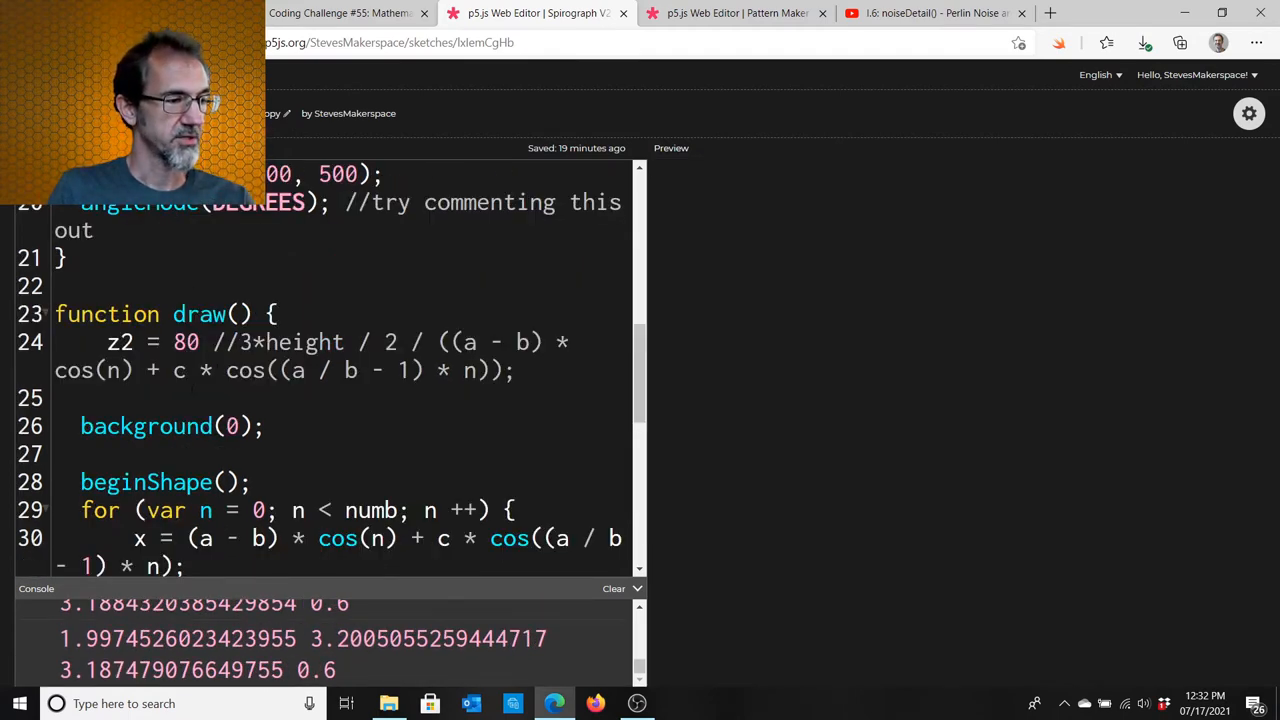
Add background(0); inside setup() so the black background is painted once.
left_click(160, 424)
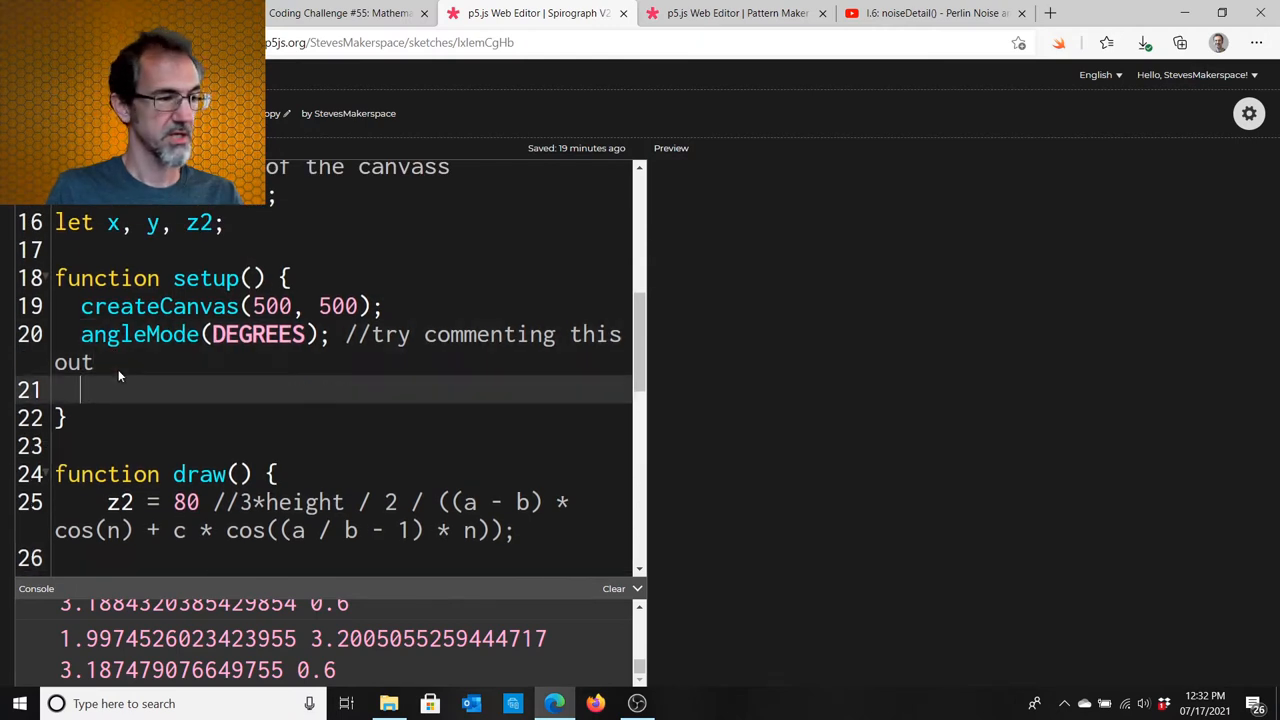
type("background(0);")
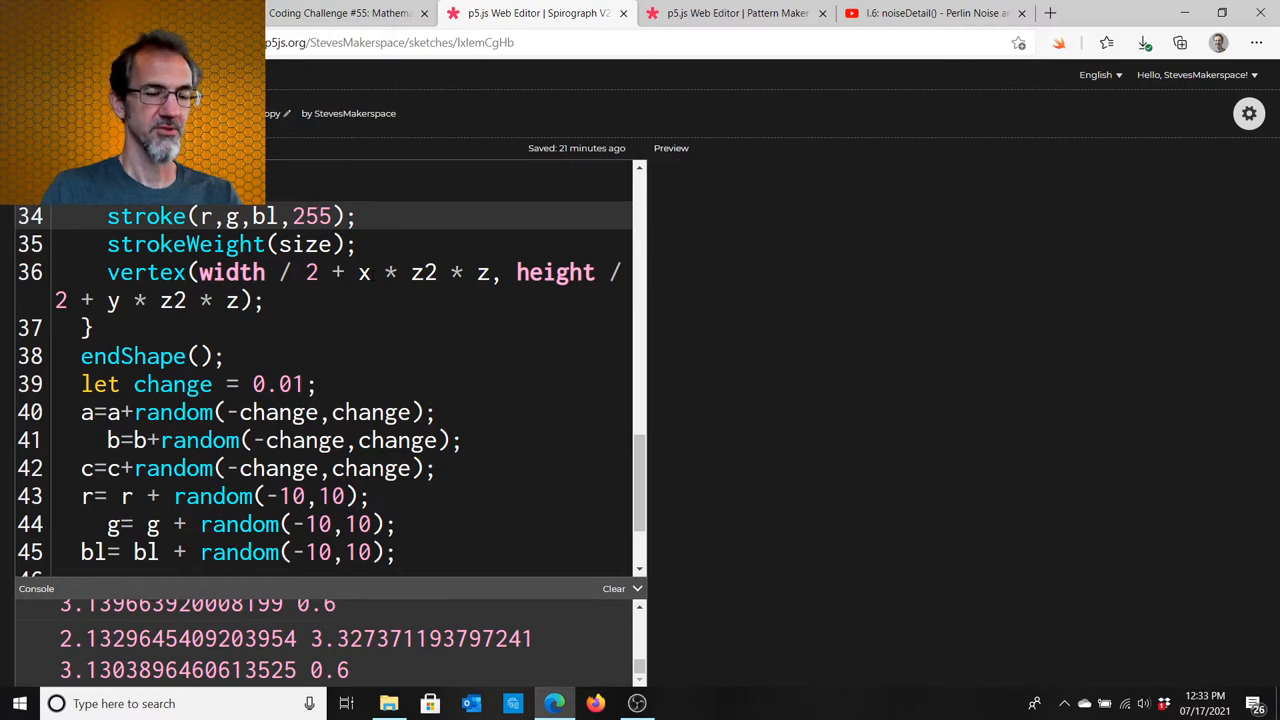
Replace the stroke's 255 alpha with a smaller value to draw the curve semi-transparent.
key("Backspace")
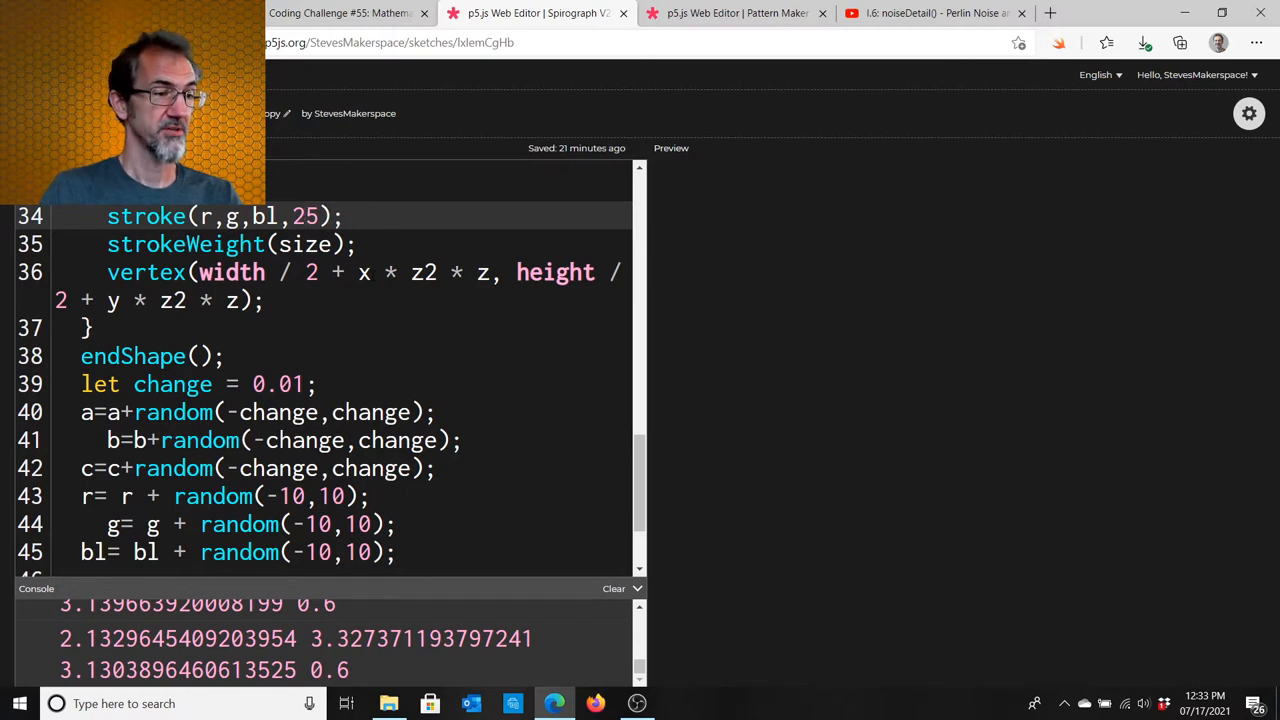
type("50")
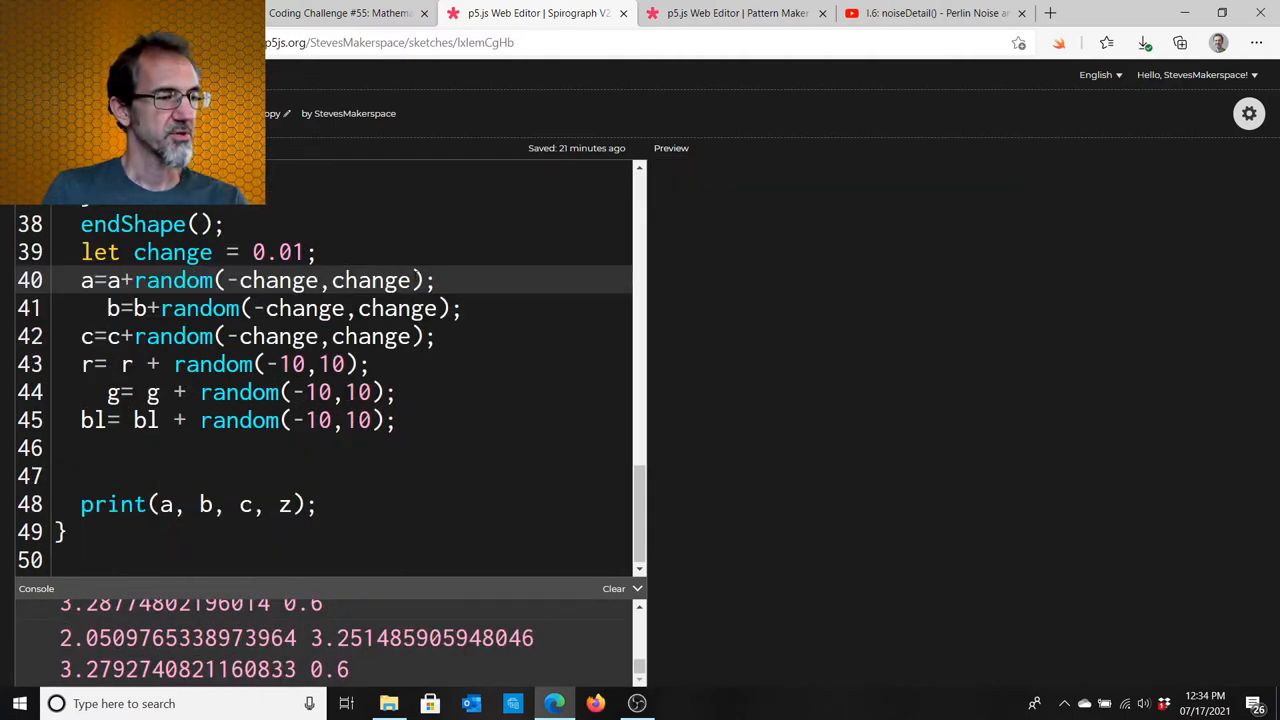
Bias the drift to a=a+random(-change,change+1) and b=b+random(-change-.2,change).
type("+2")
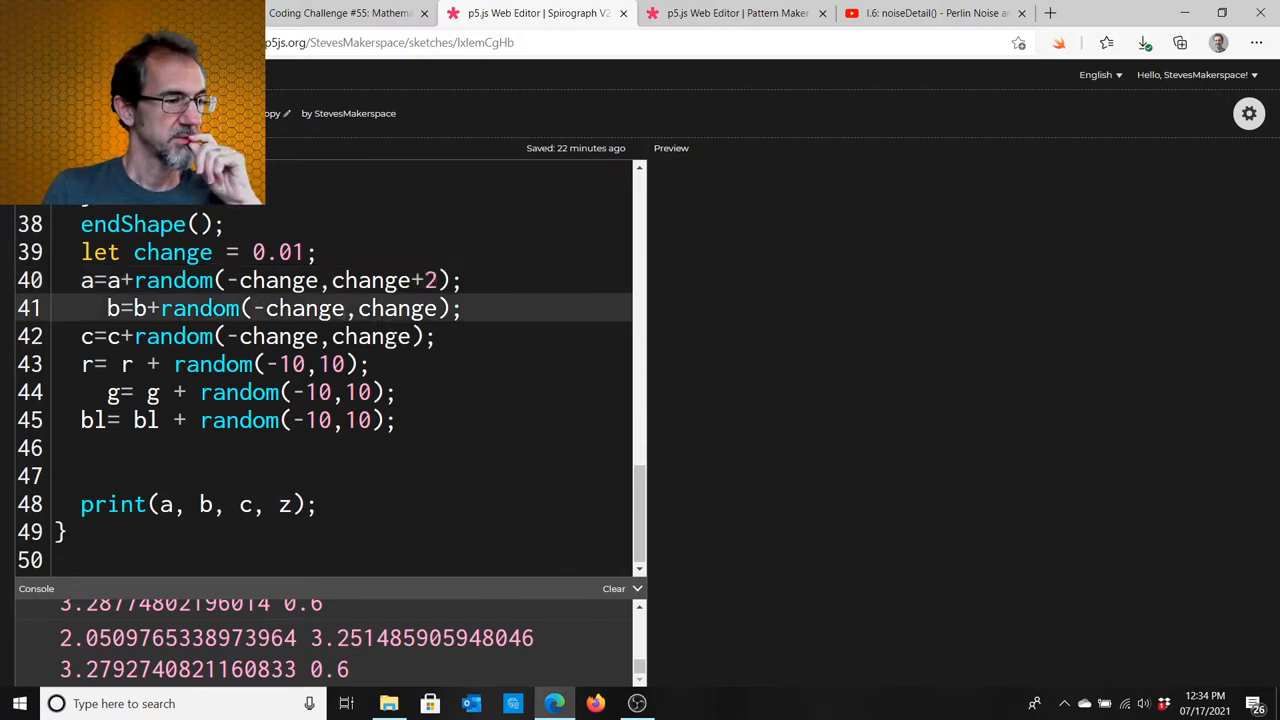
type("-2")
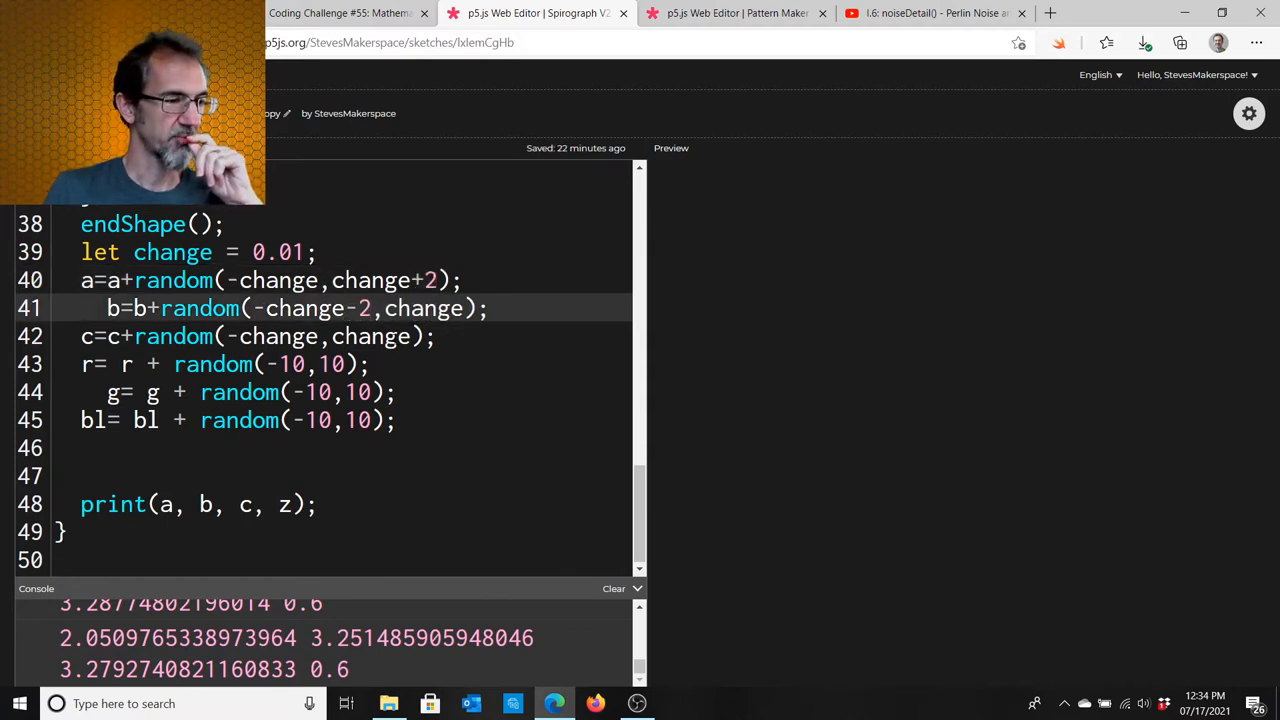
left_click(612, 588)
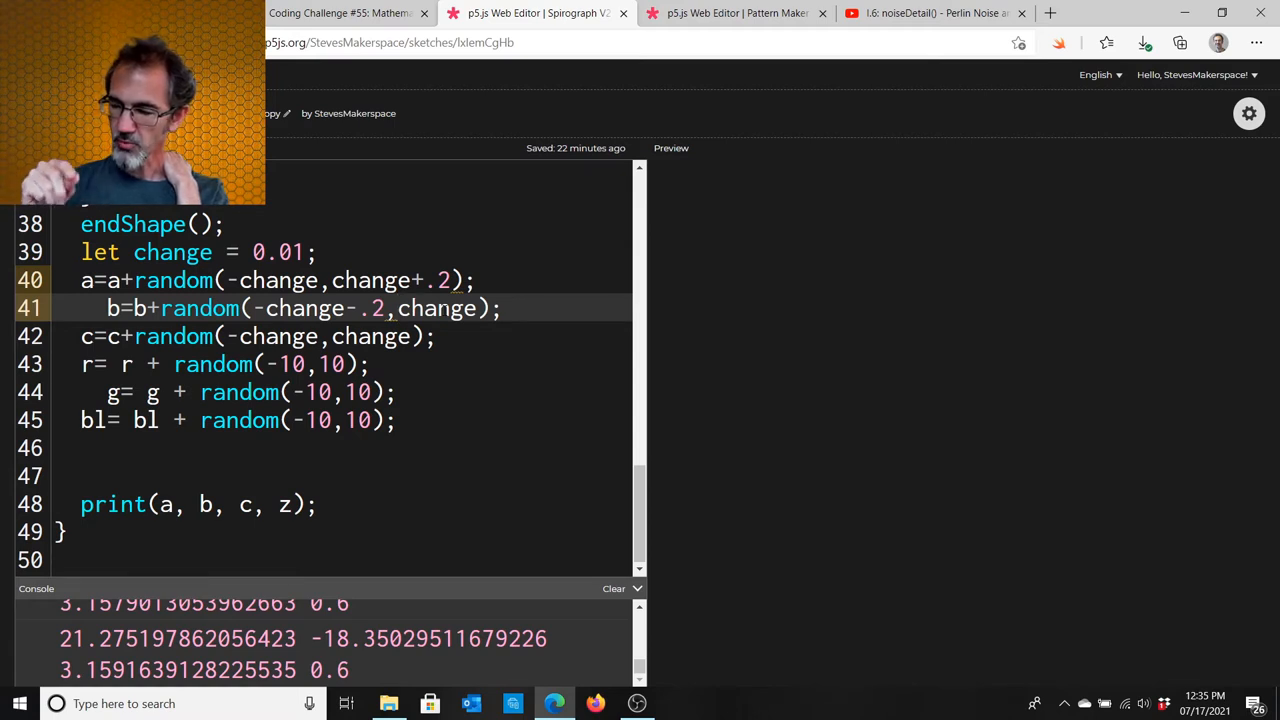
left_click(396, 308)
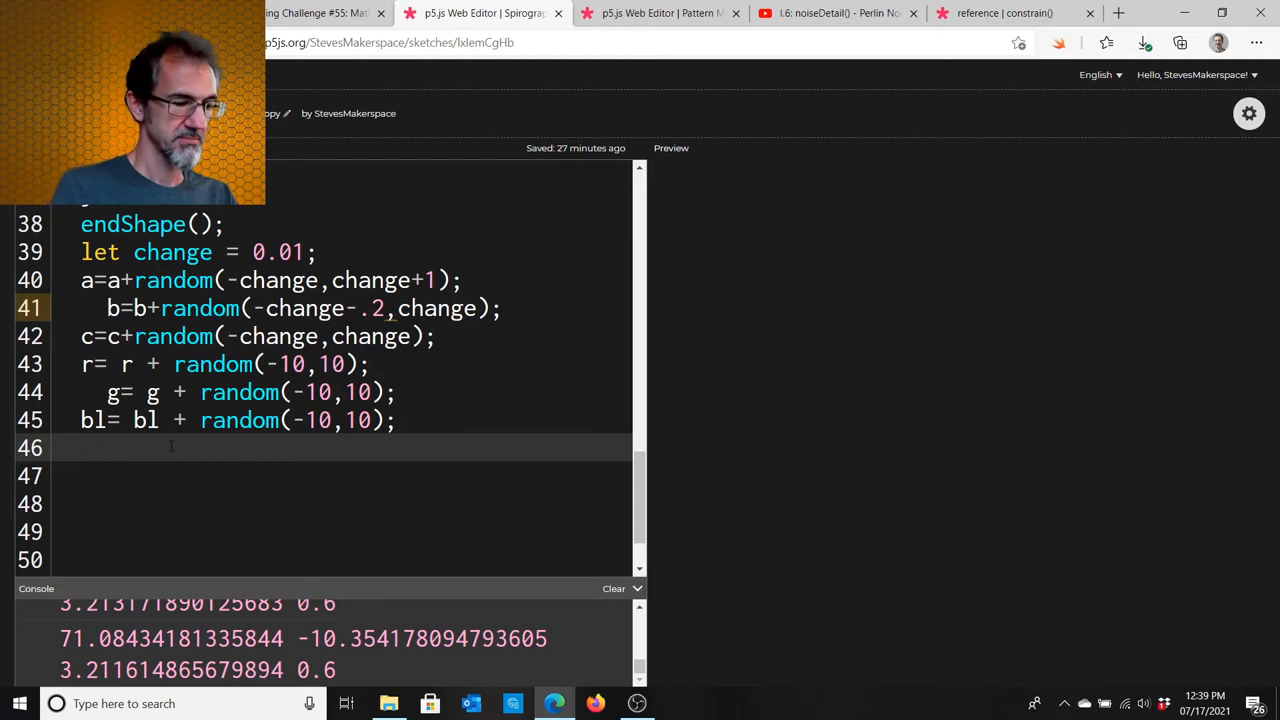
Add if (a>20){a=1.5;} so a wraps back to 1.5 past 20.
type("if")
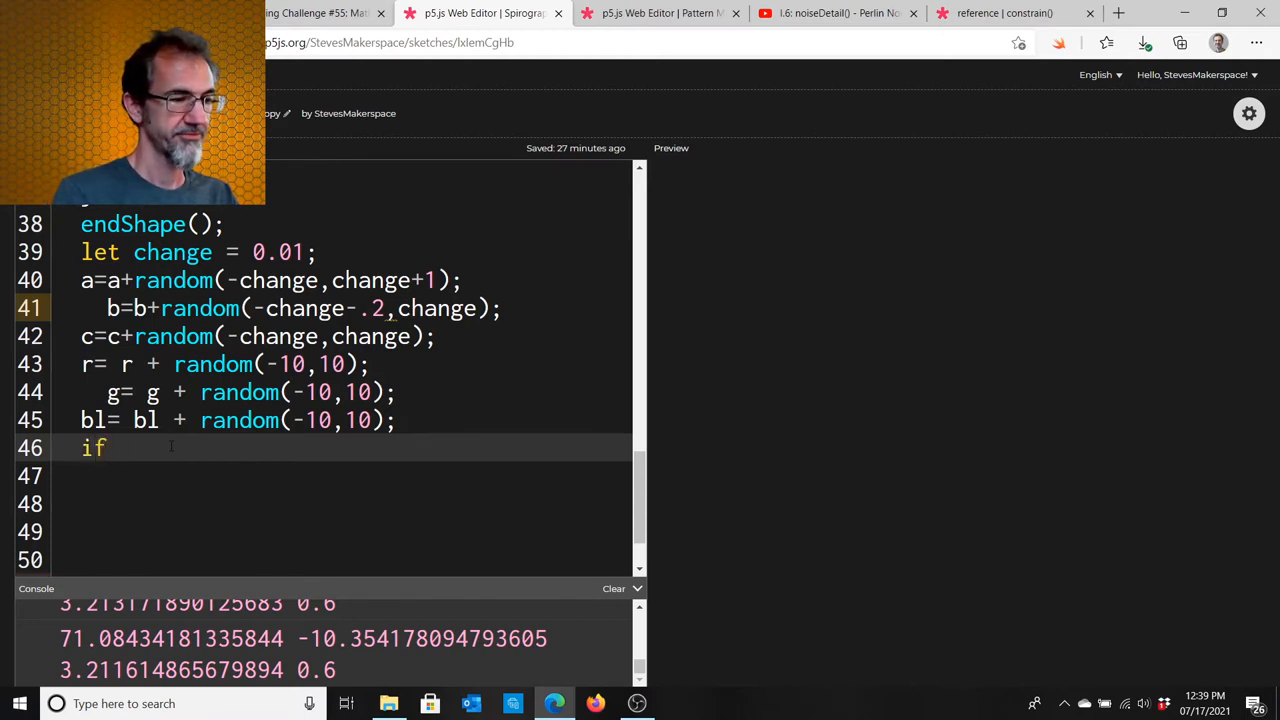
type("(a)")
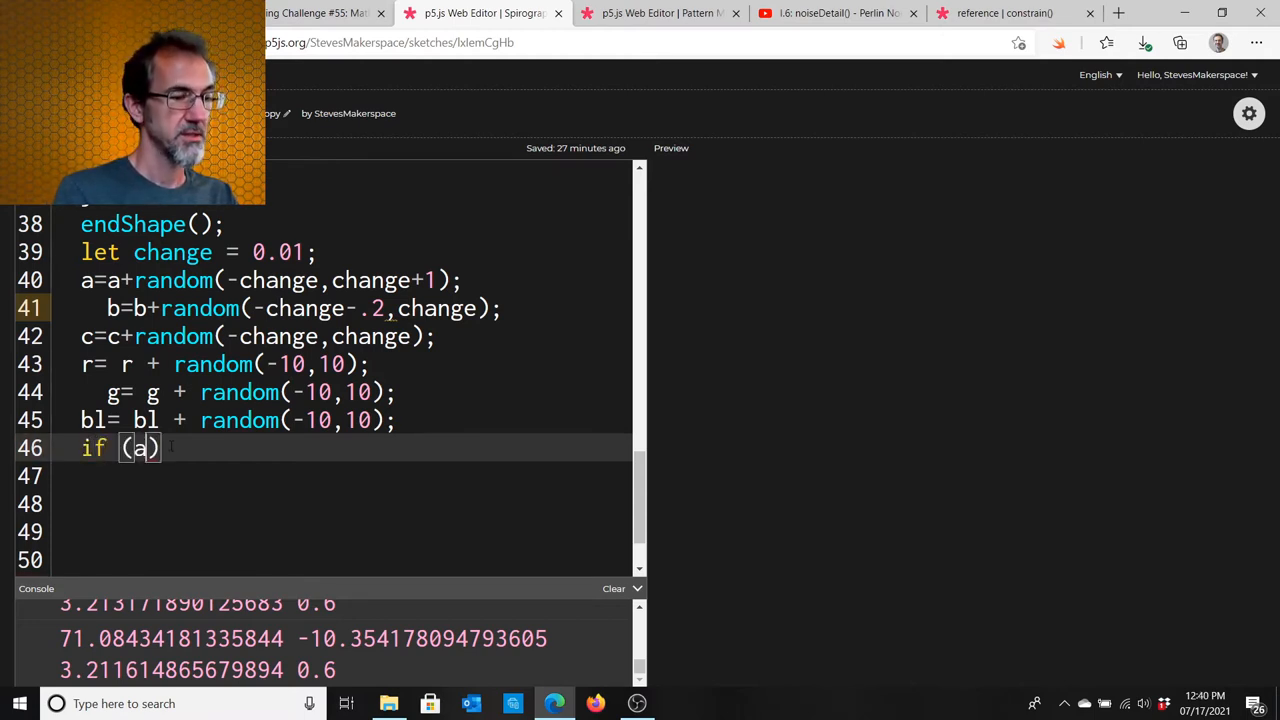
type(">")
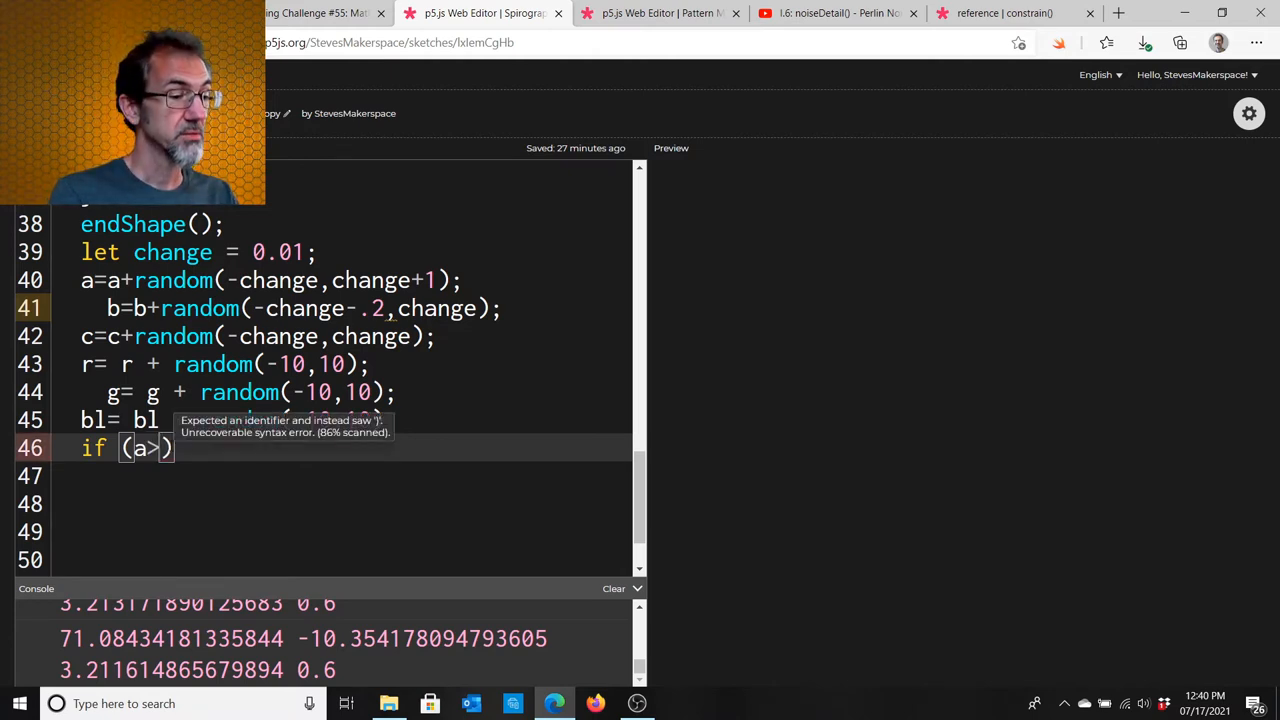
type("20")
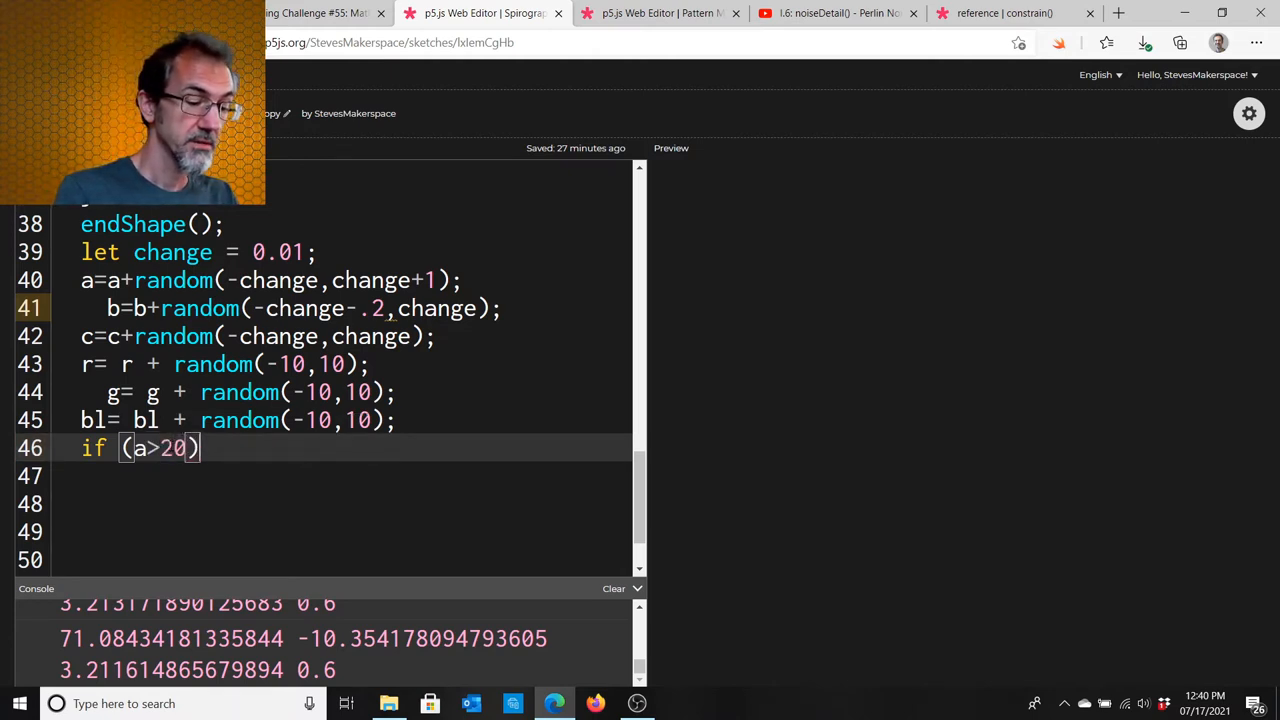
type("{")
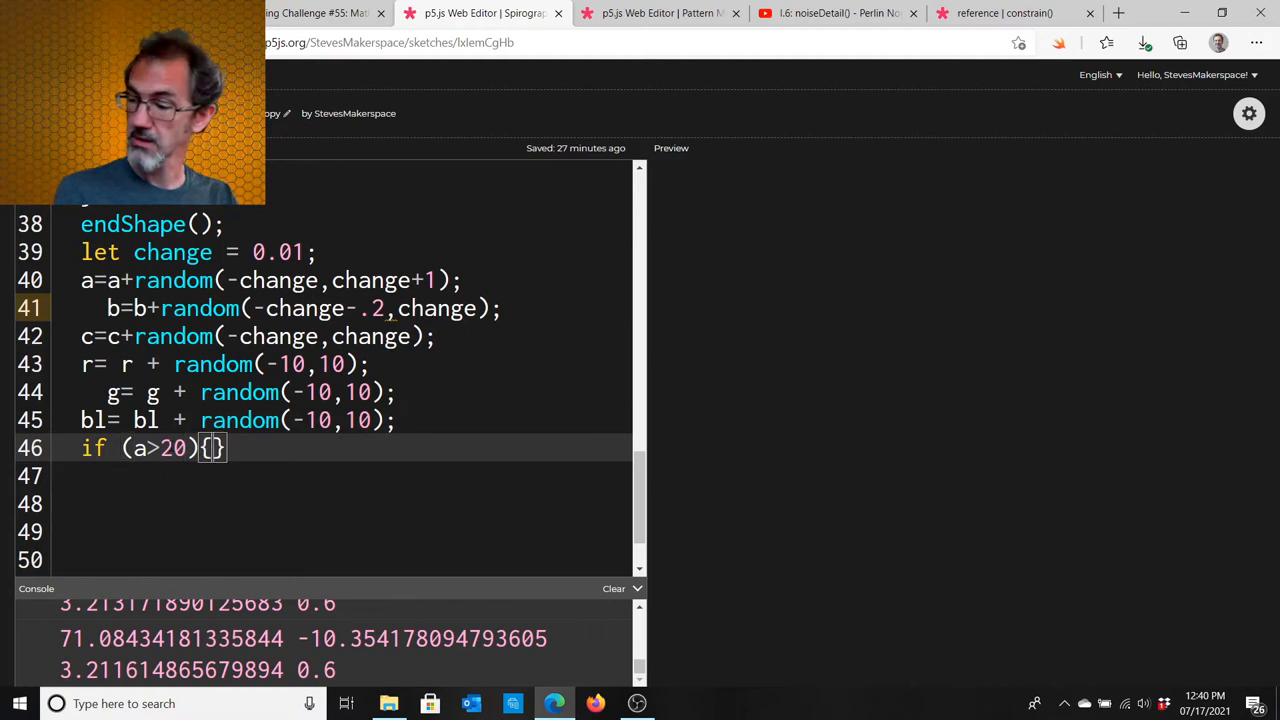
type("a=")
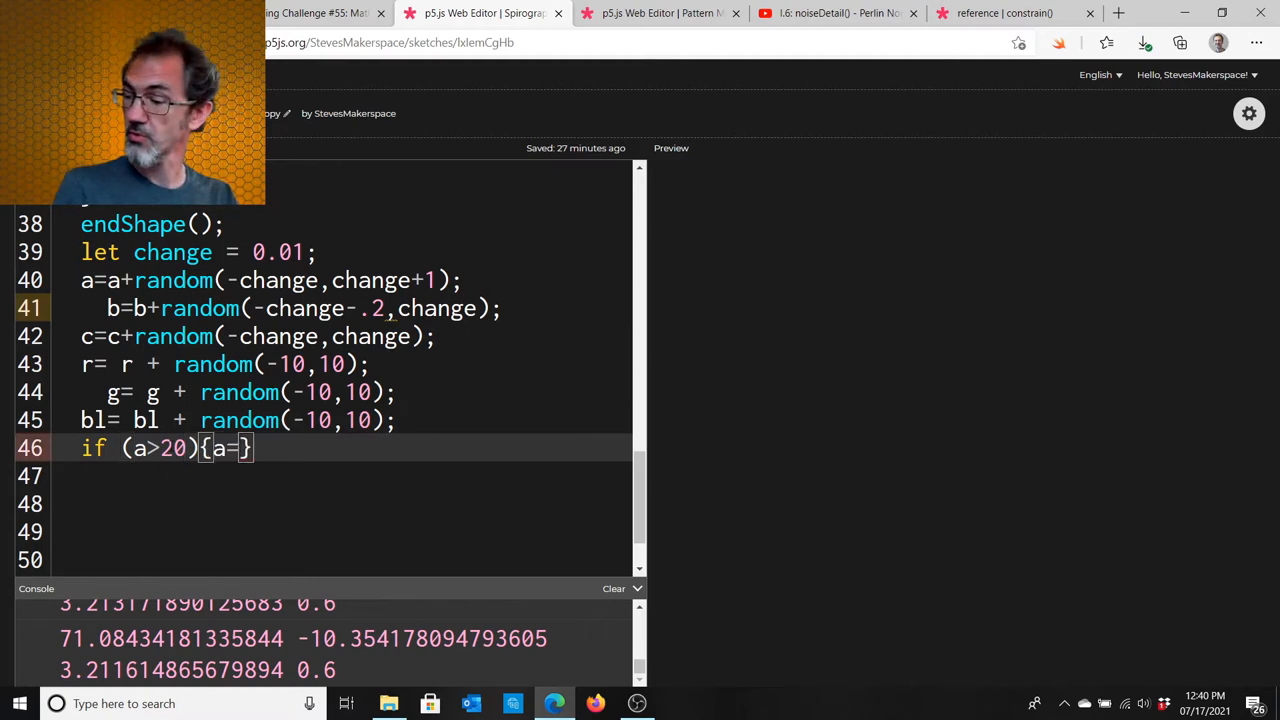
type("1.5")
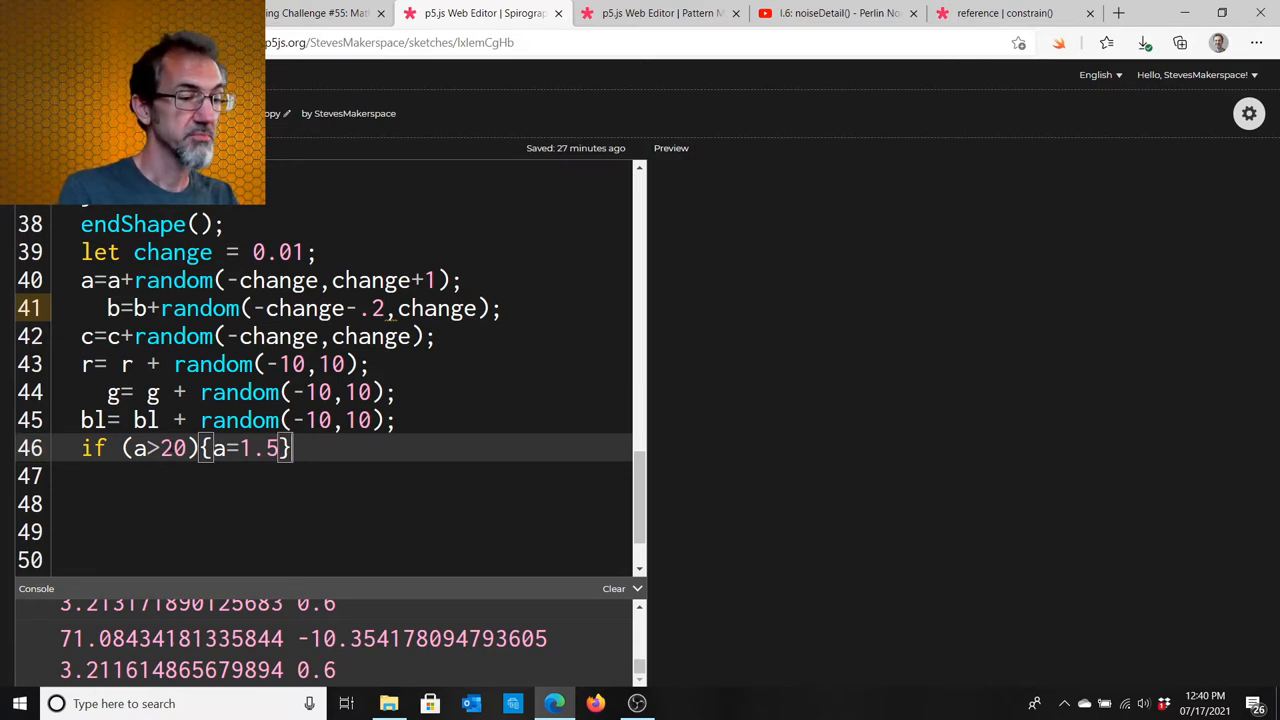
Add if (b<1.5){b=20;} so b jumps to 20 below 1.5.
type("if (b<")
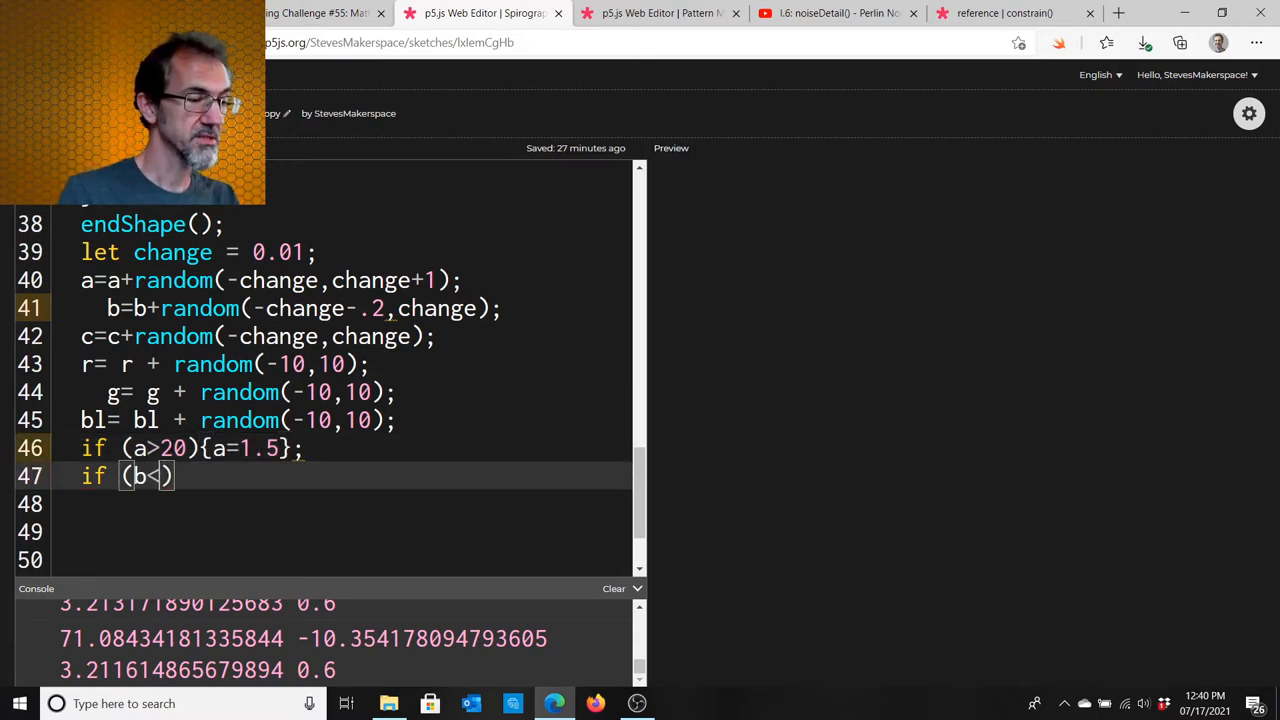
type("1.5")
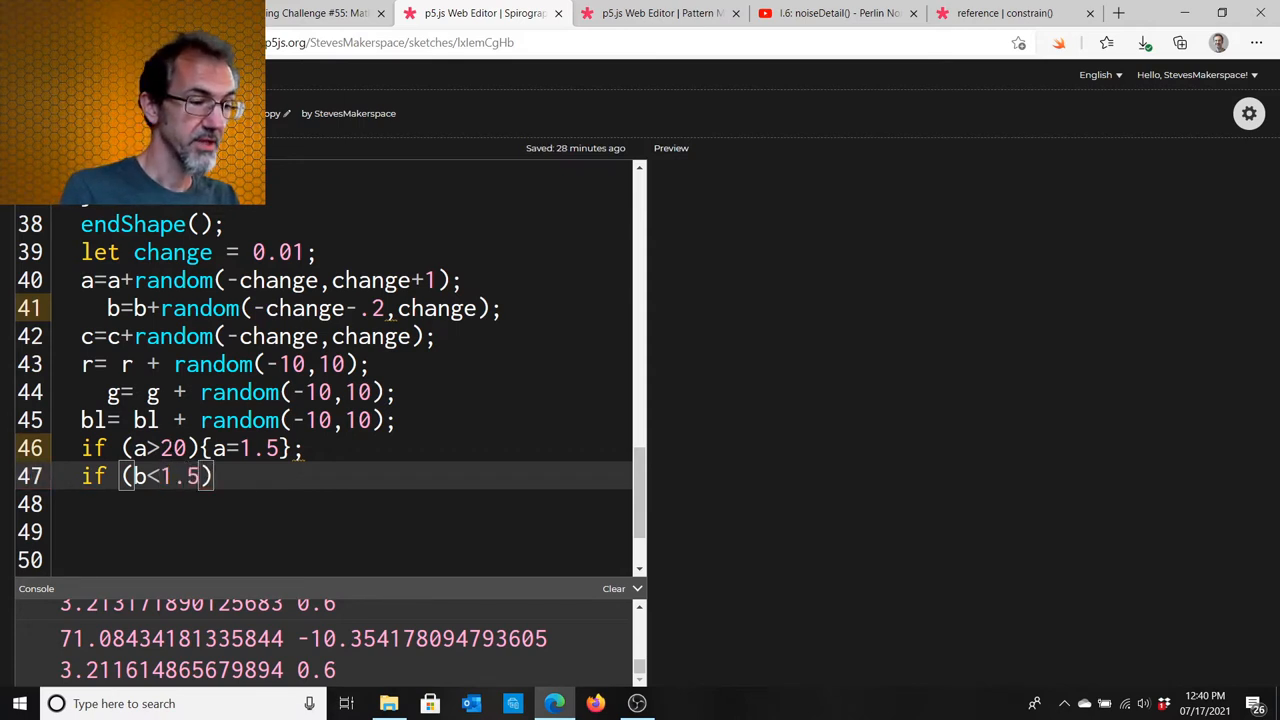
type("{b=")
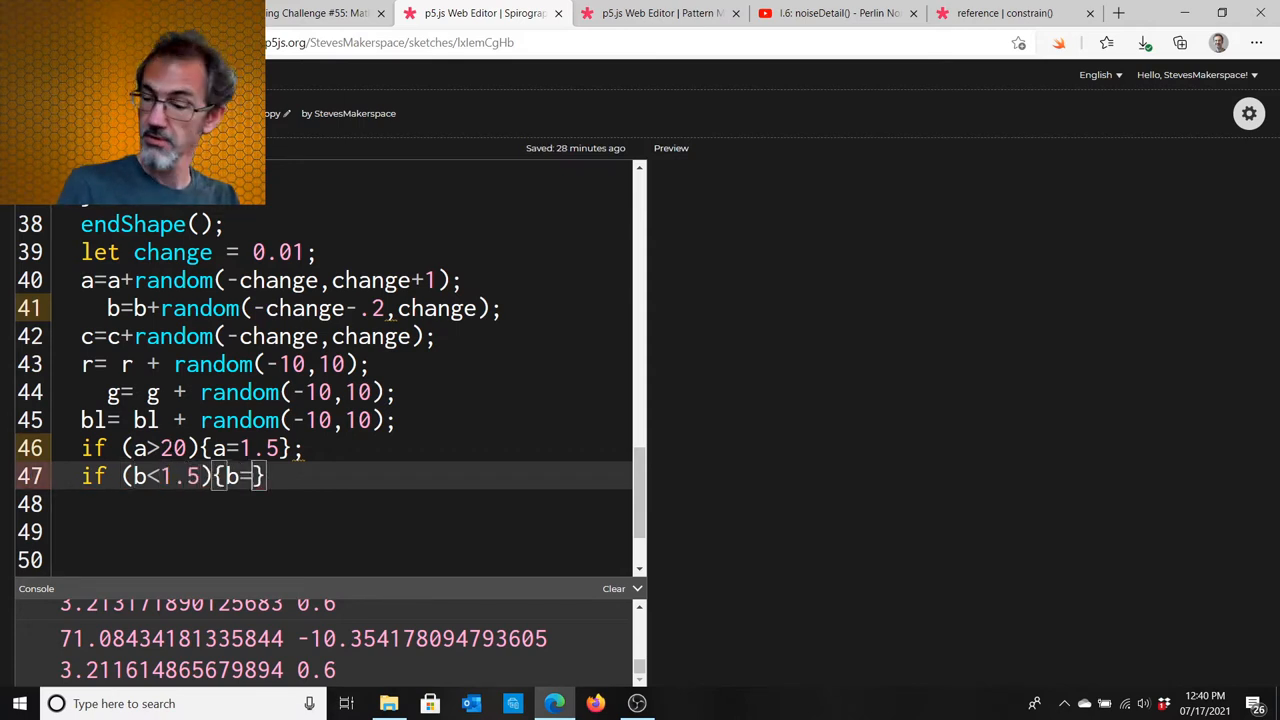
type("20")
left_click(270, 280)
type(".")
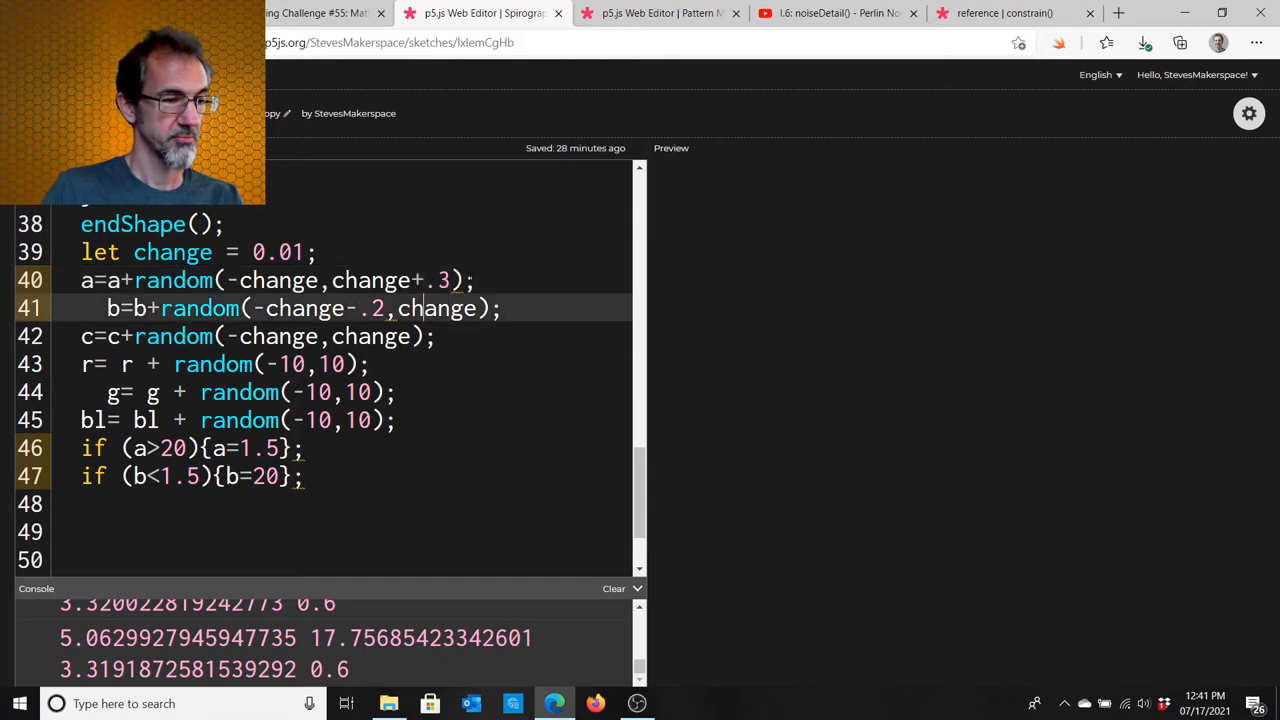
Change b's random lower bound from -change-.2 to -change-.3.
type("3")
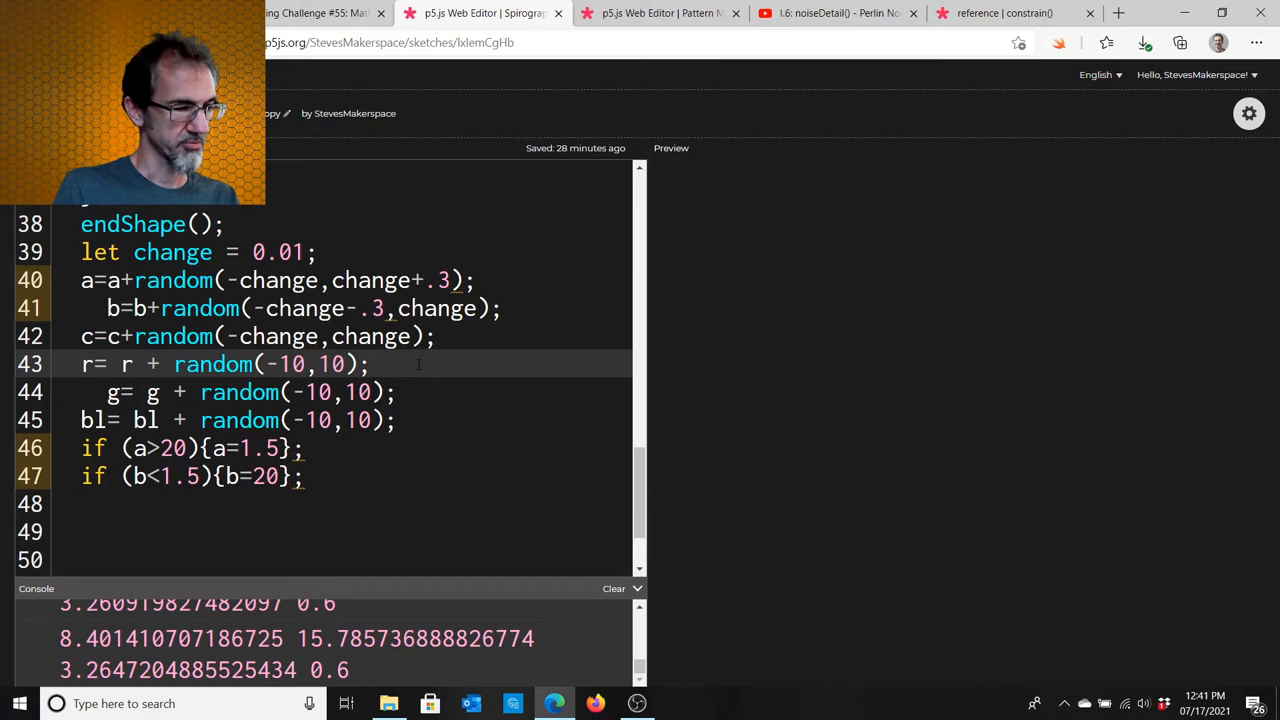
Add if (r>256){r=0;} and if (g>256){g=0;} reset lines.
type("if (r)")
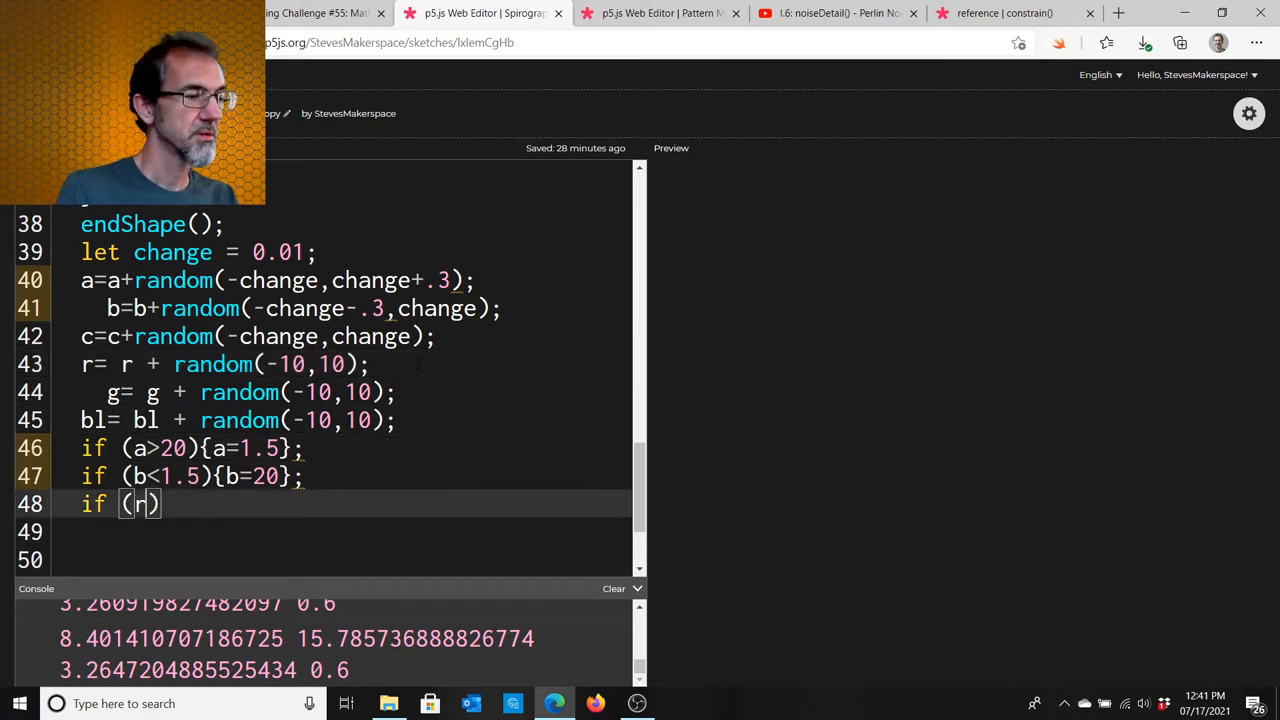
type(">25")
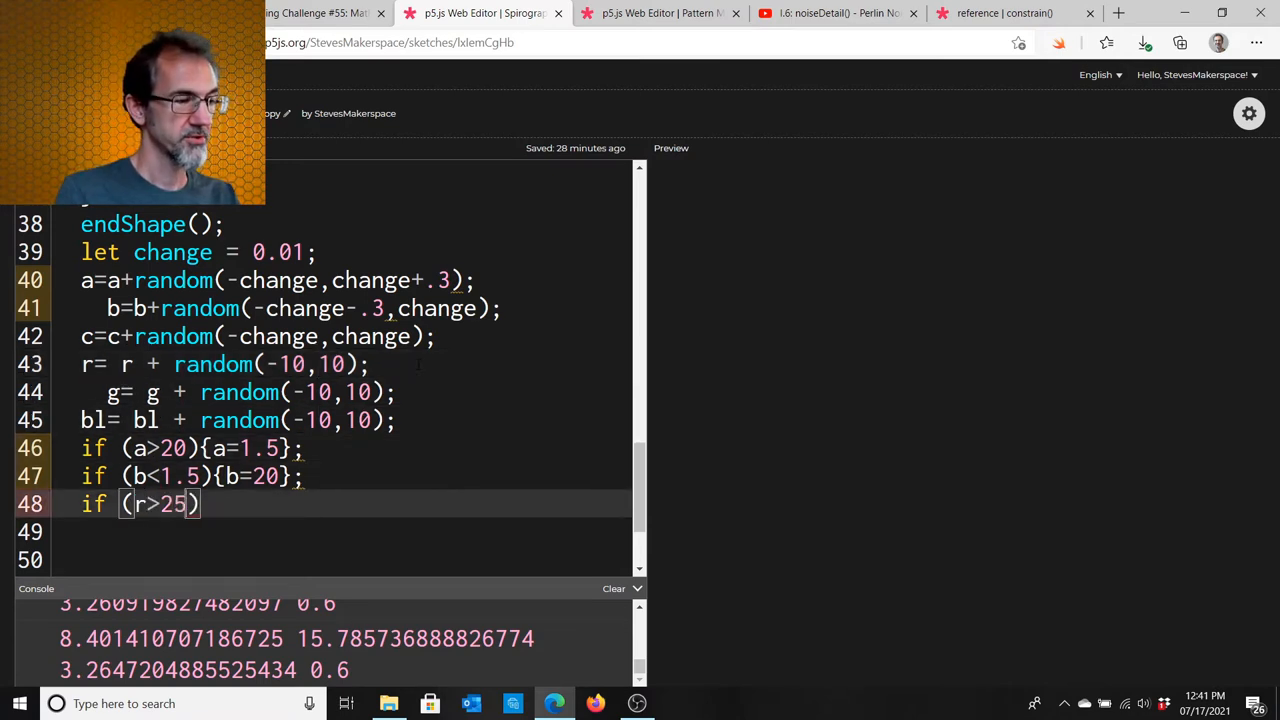
type("6")
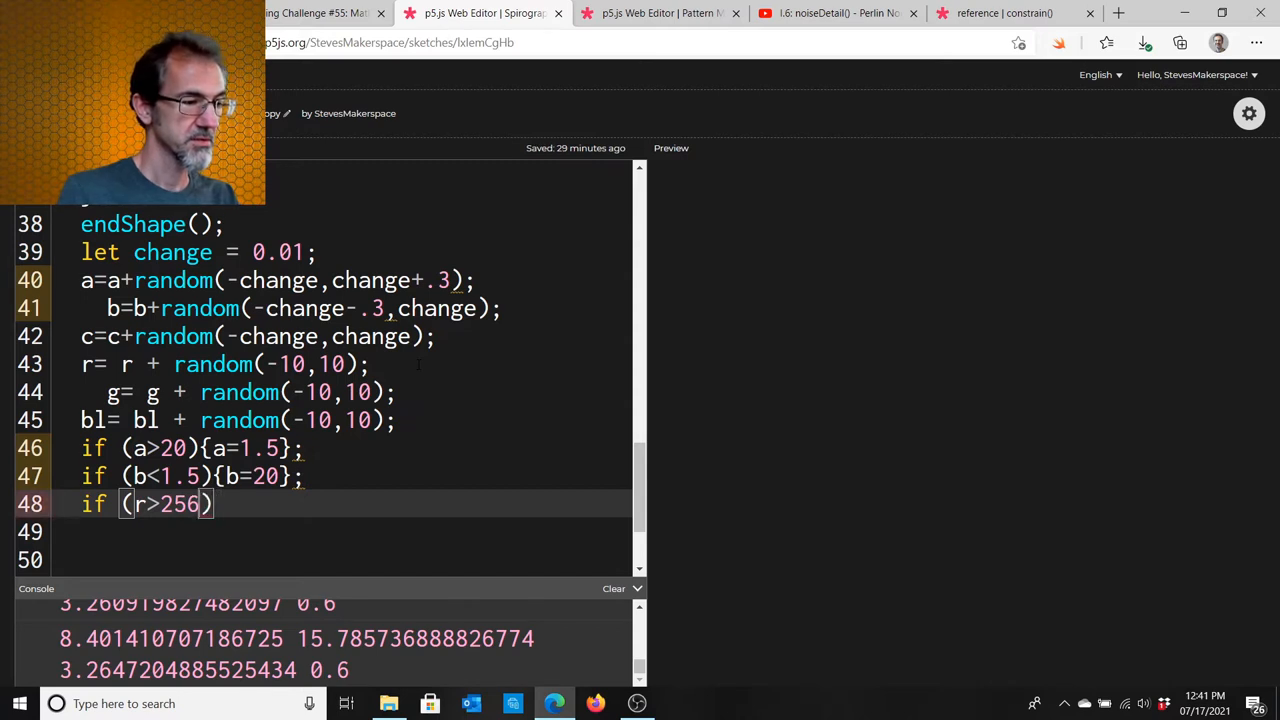
type("{}")
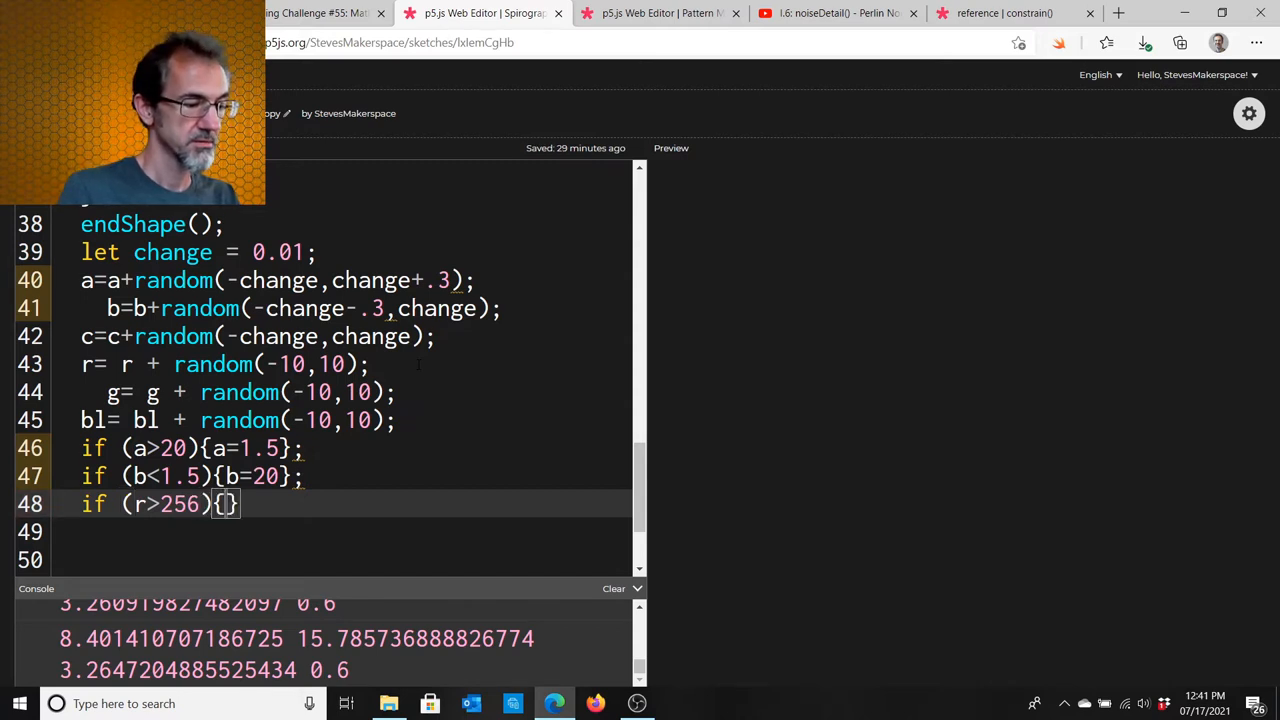
type("r=0")
left_click(346, 532)
type("if (g")
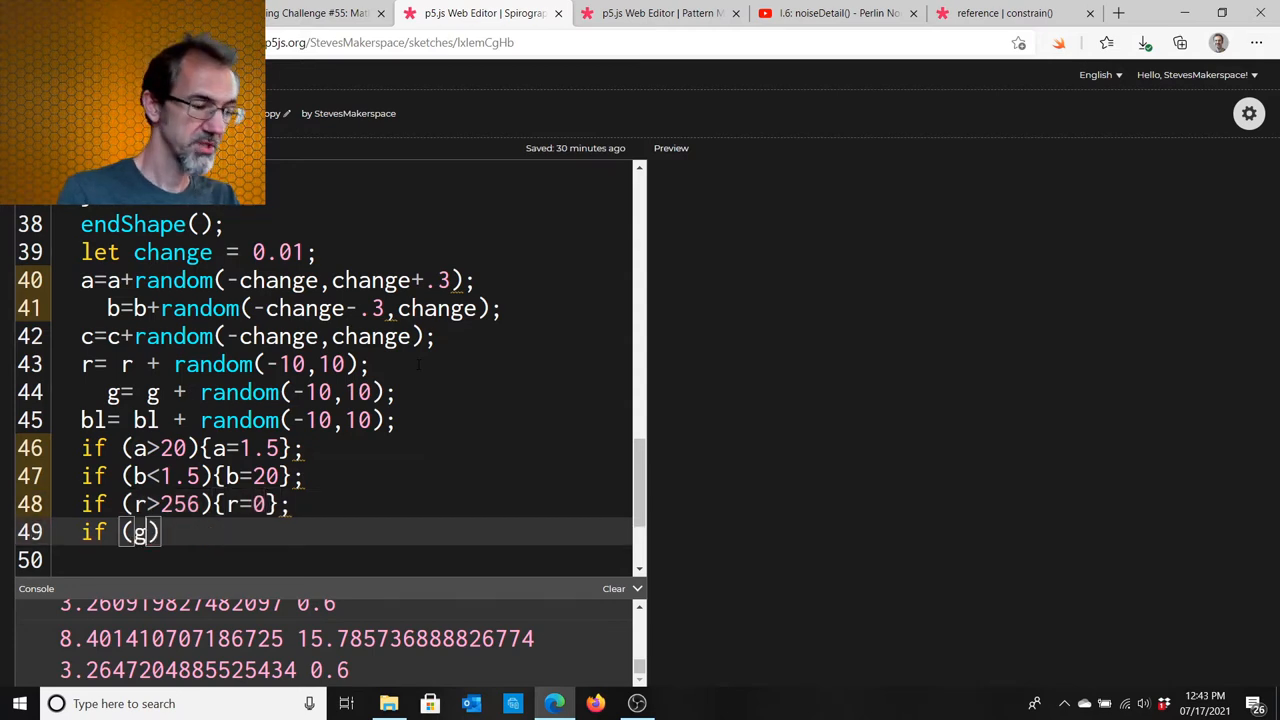
type(">245")
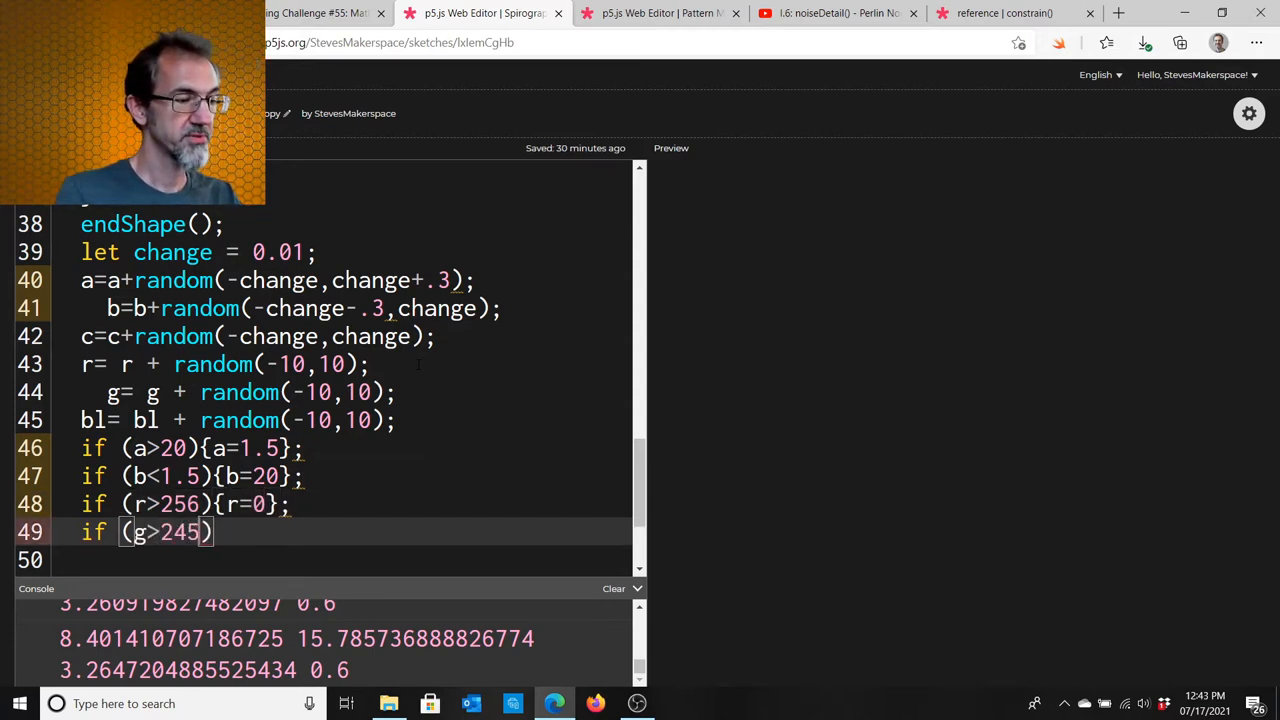
type("256")
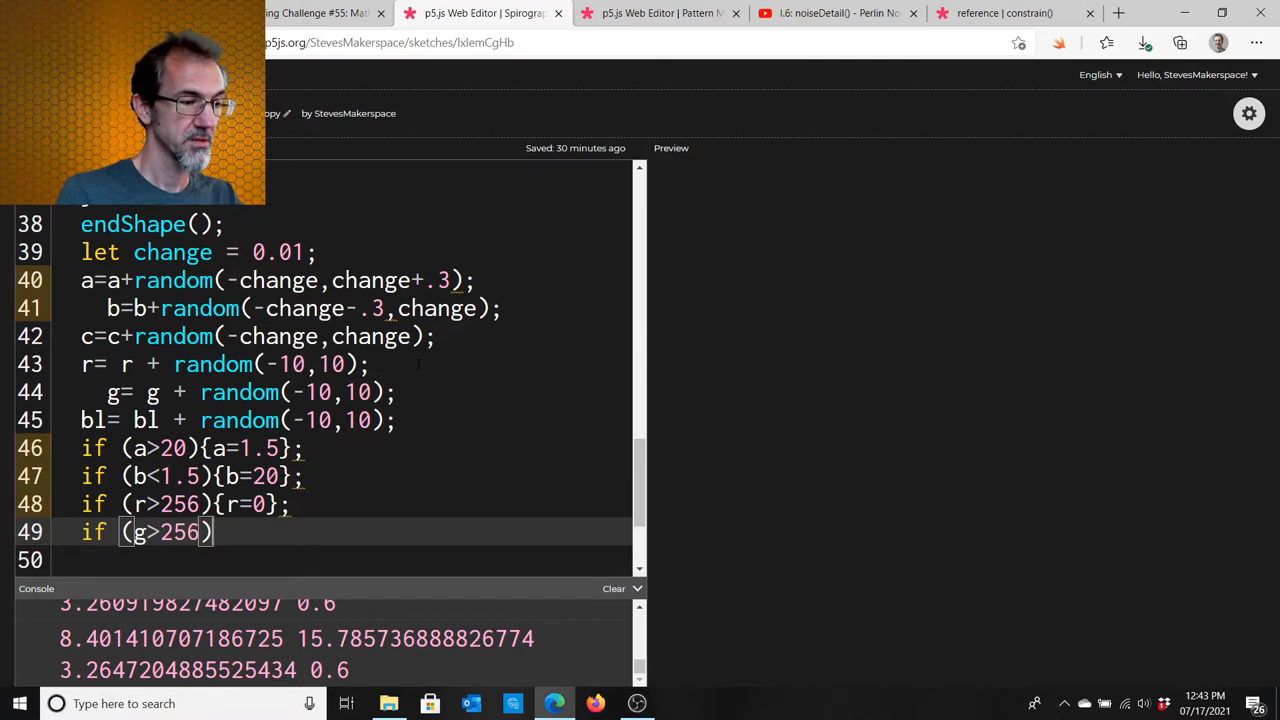
type("{")
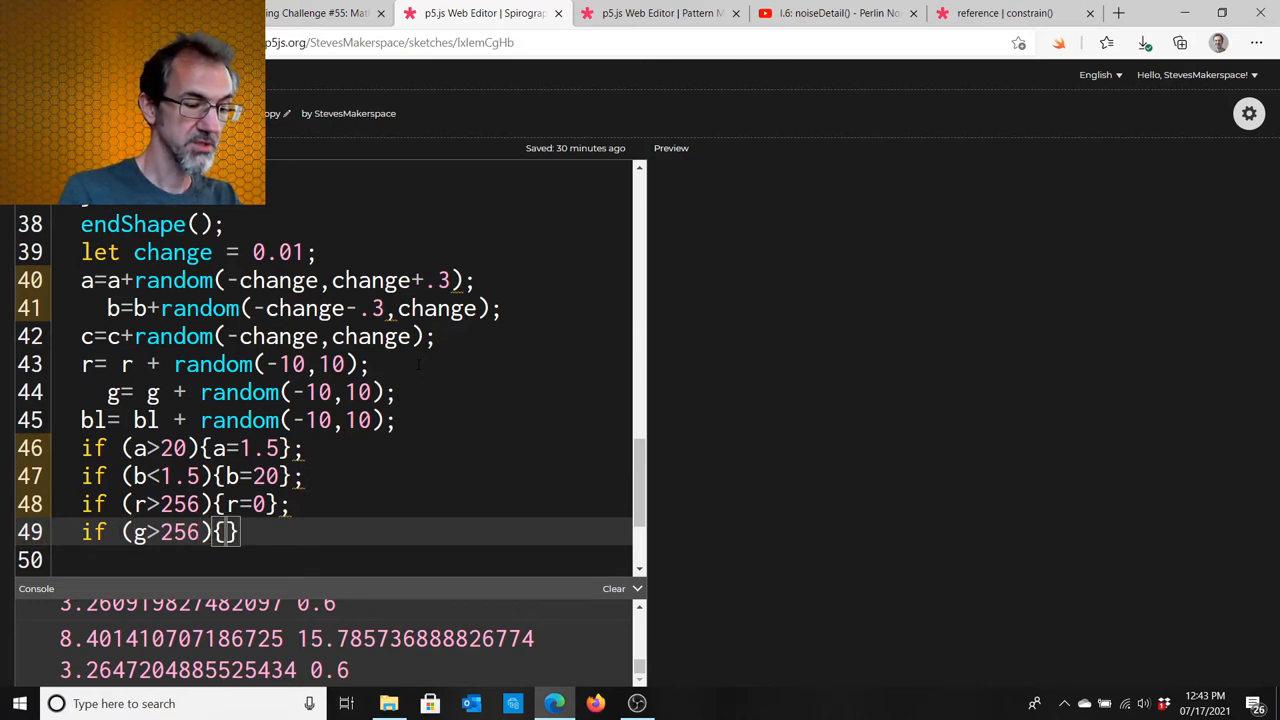
type("g=0};")
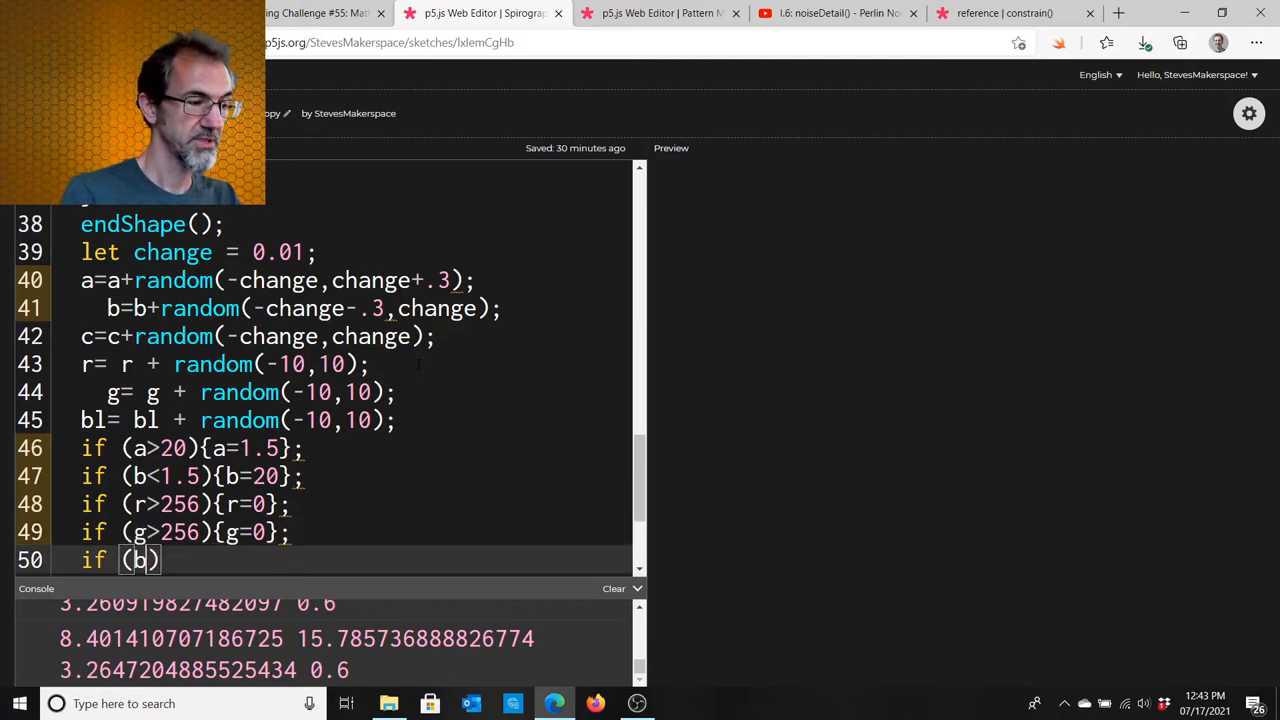
Add if (bl>256){bl=0;} and widen the colour random upper bounds.
type("l>25")
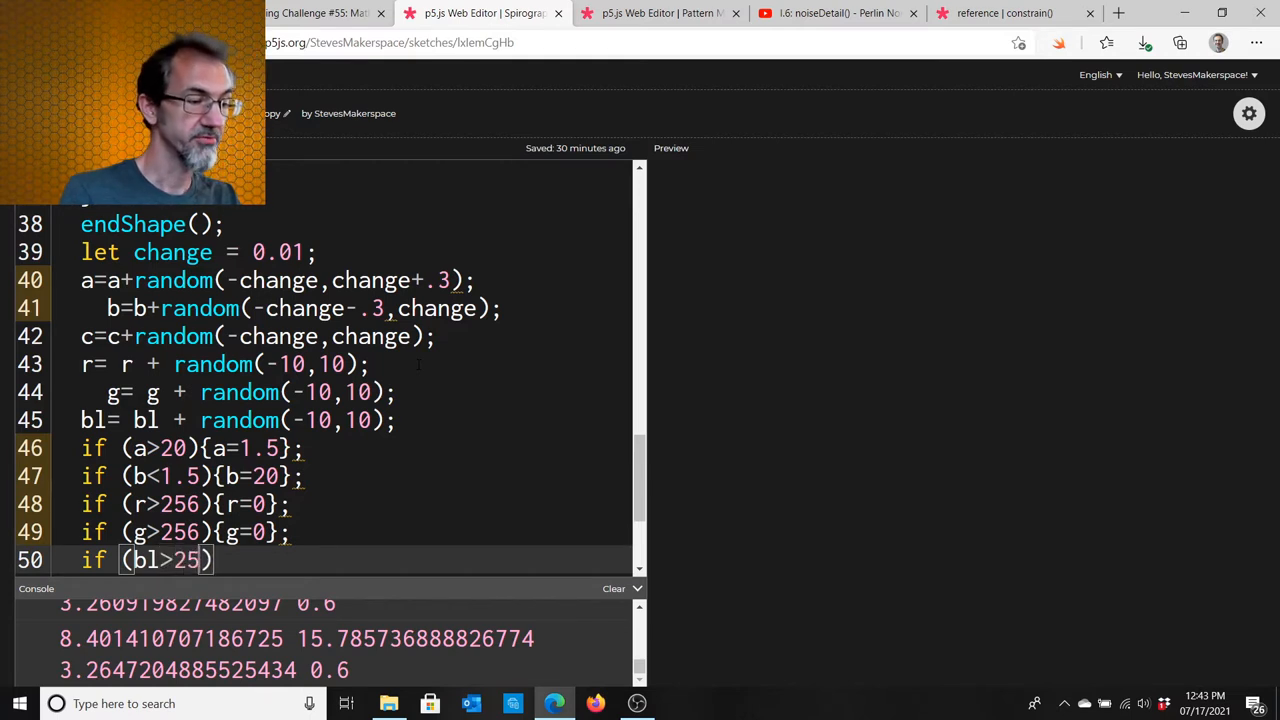
type("6")
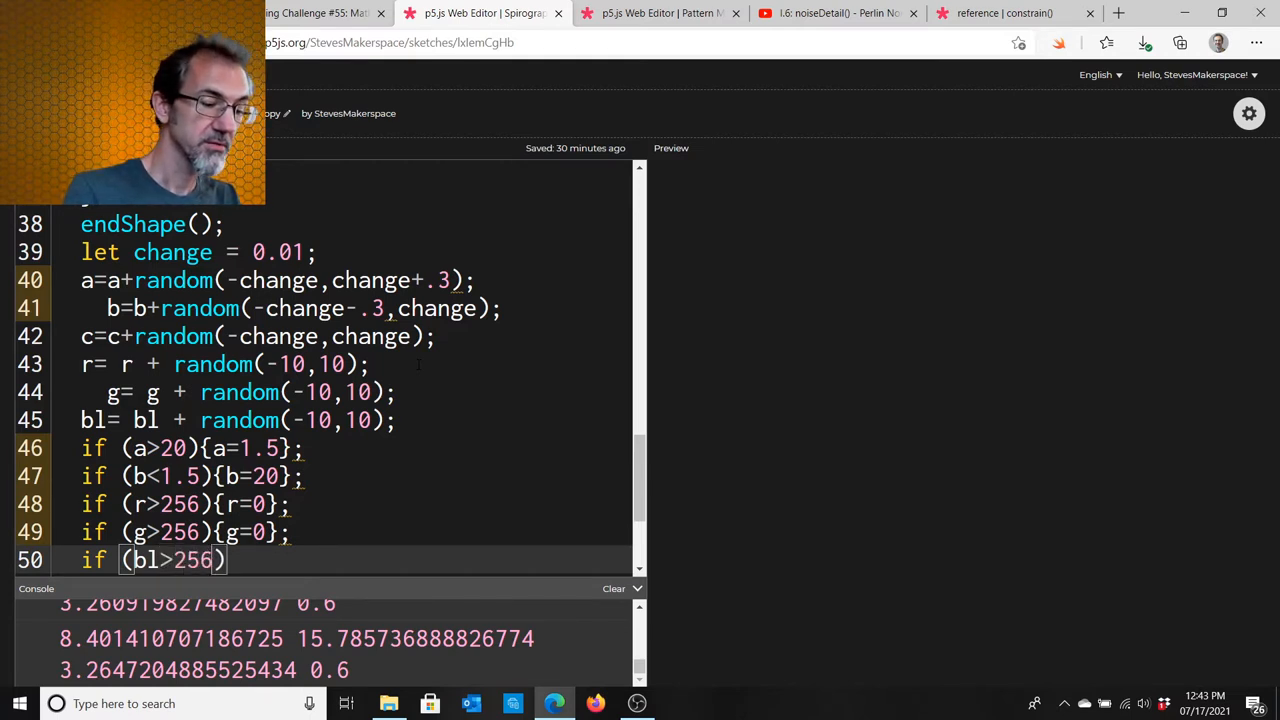
type("{bl}")
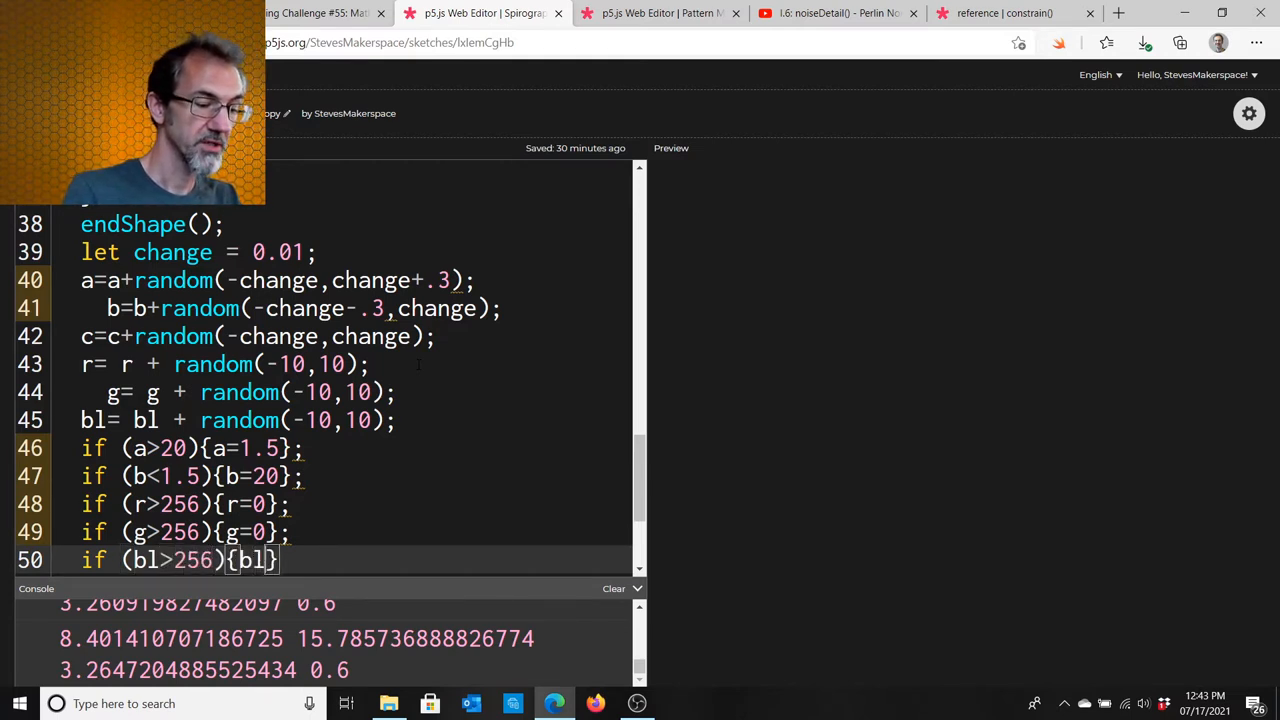
type("=0};")
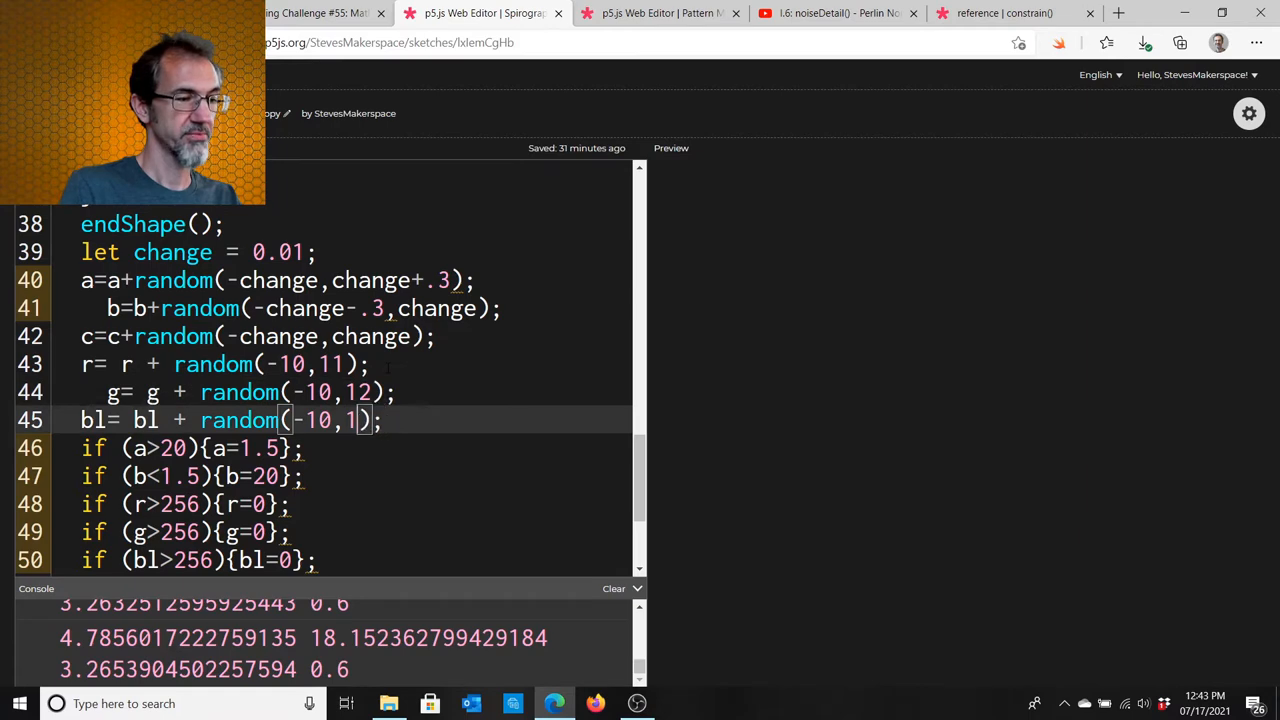
type("3")
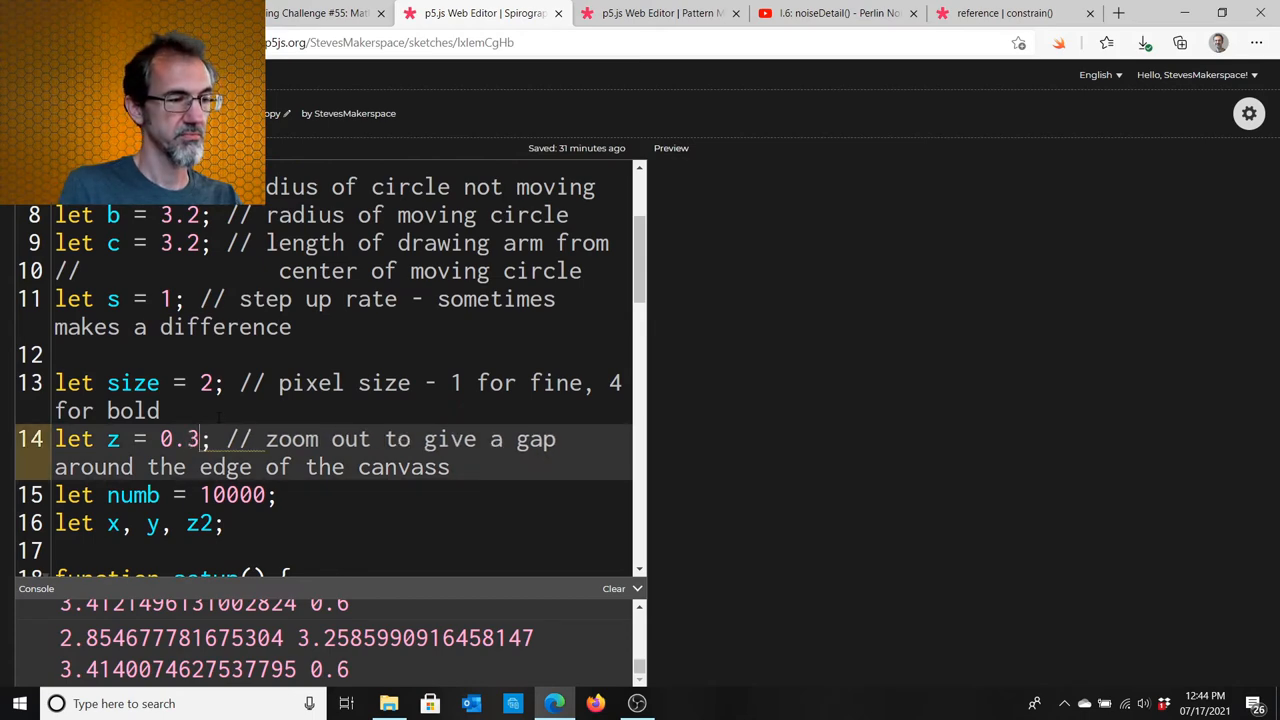
Run Tidy Code from the Edit menu to reformat the sketch.
left_click(670, 148)
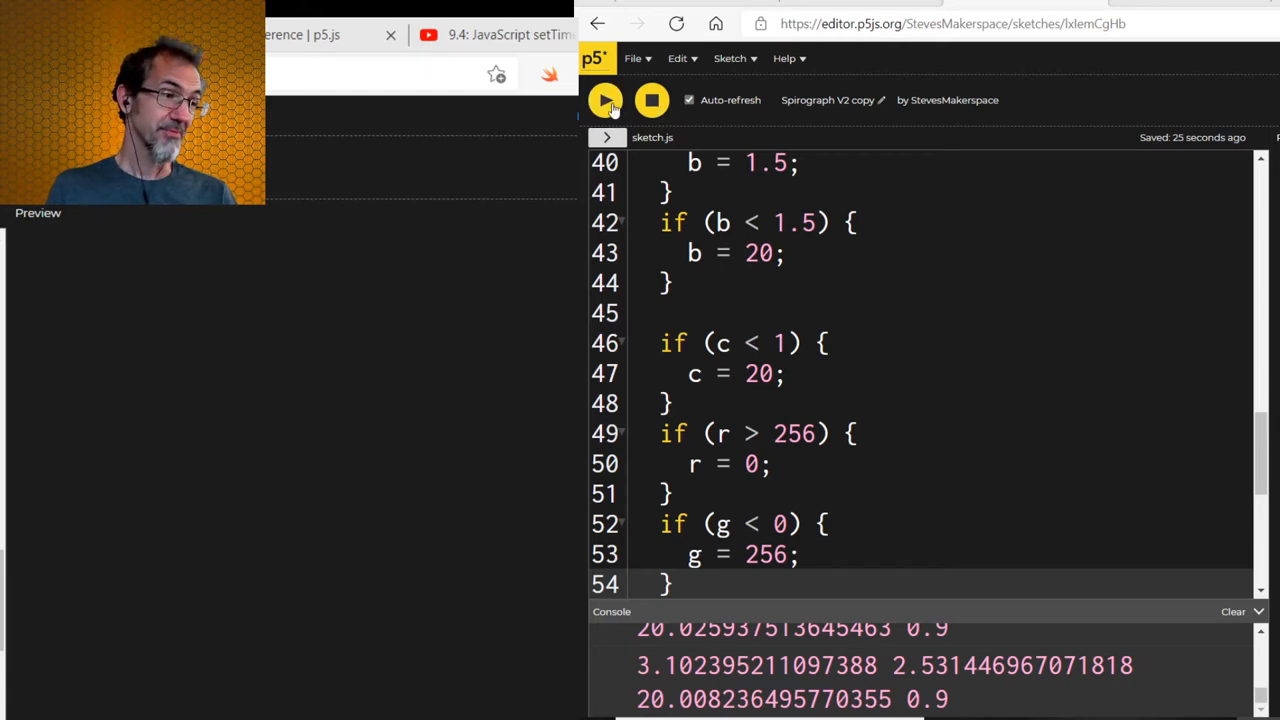
left_click(604, 100)
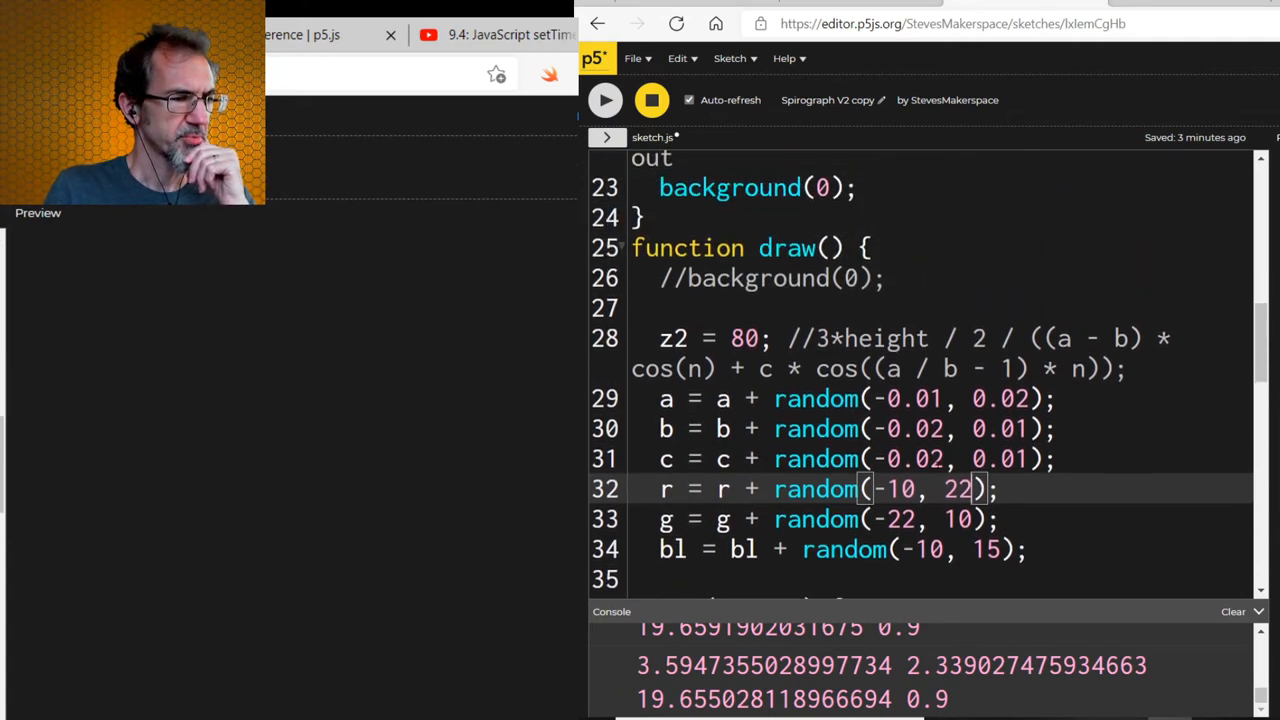
scroll("down", 3)
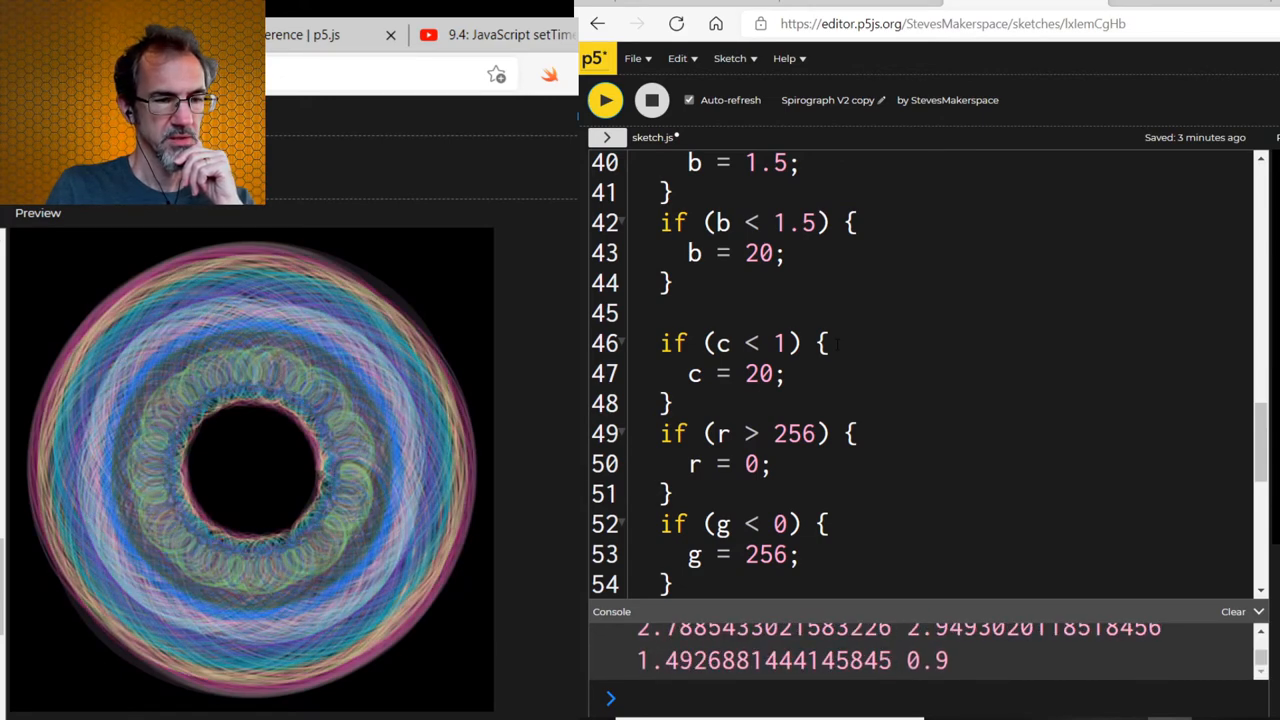
left_click(652, 100)
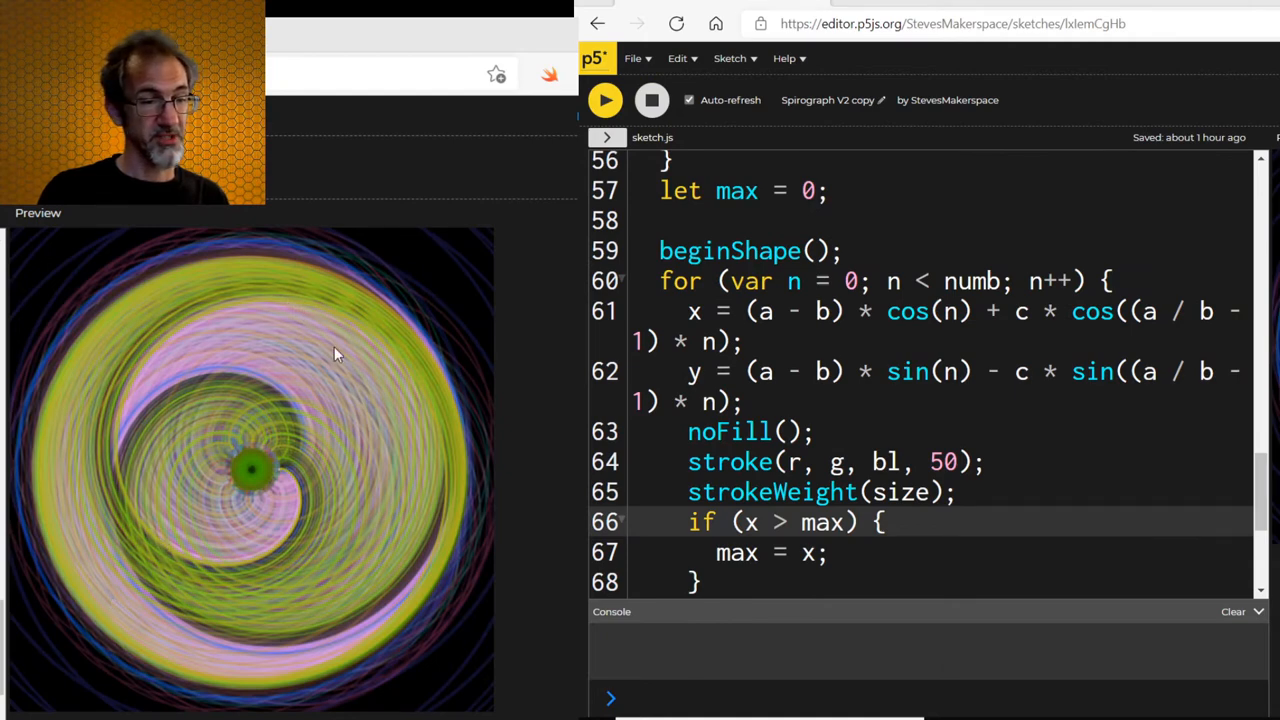
mouse_move(304, 532)
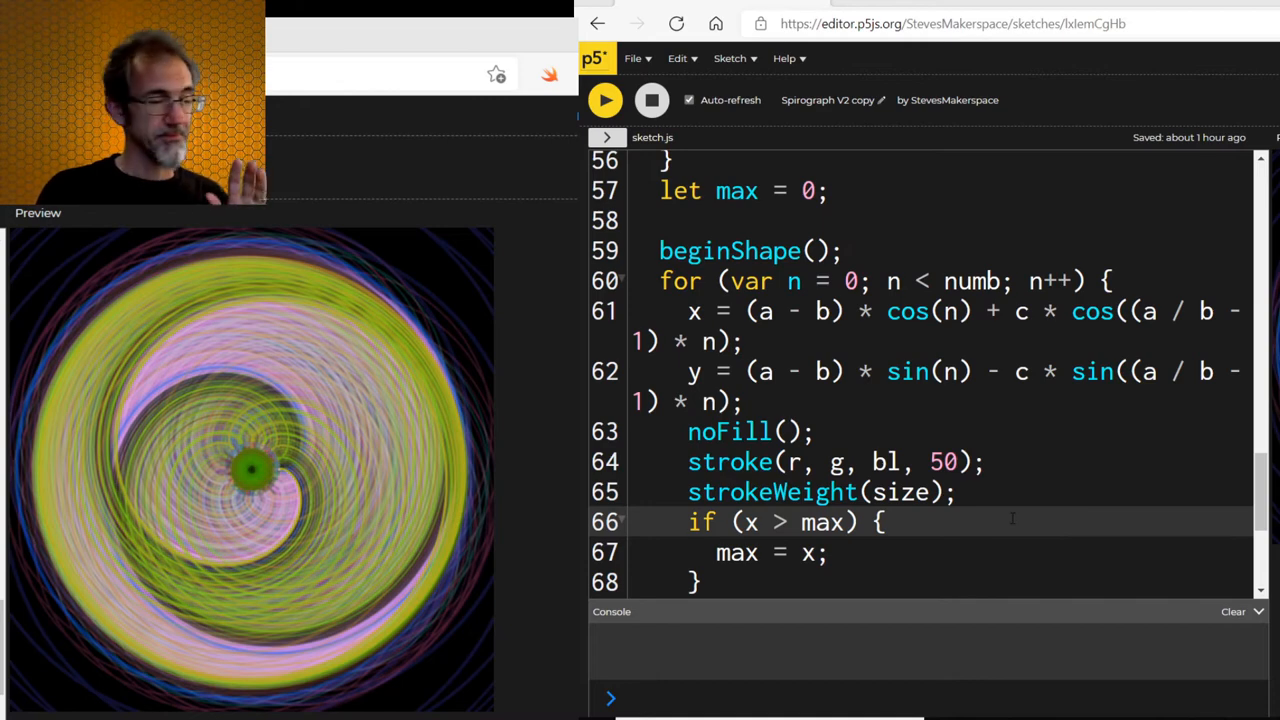
mouse_move(716, 208)
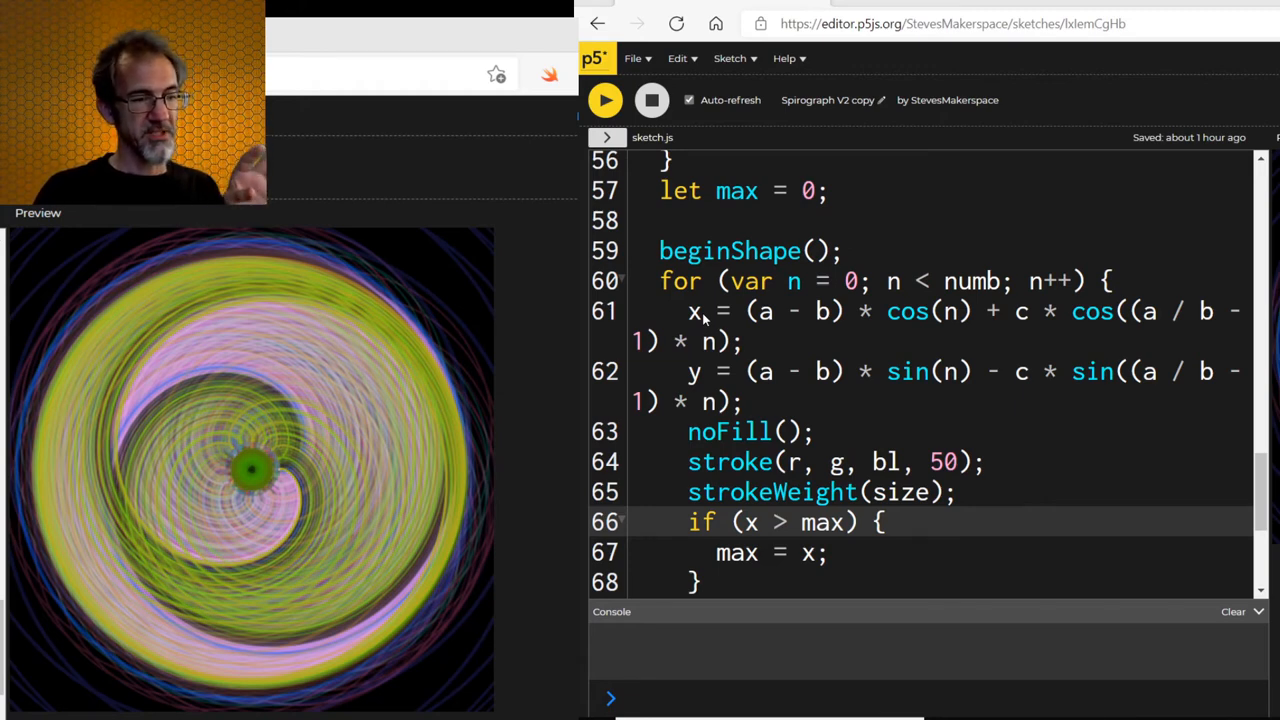
Restart the sketch so the spirograph begins drawing again on a cleared black canvas.
scroll("down", 3)
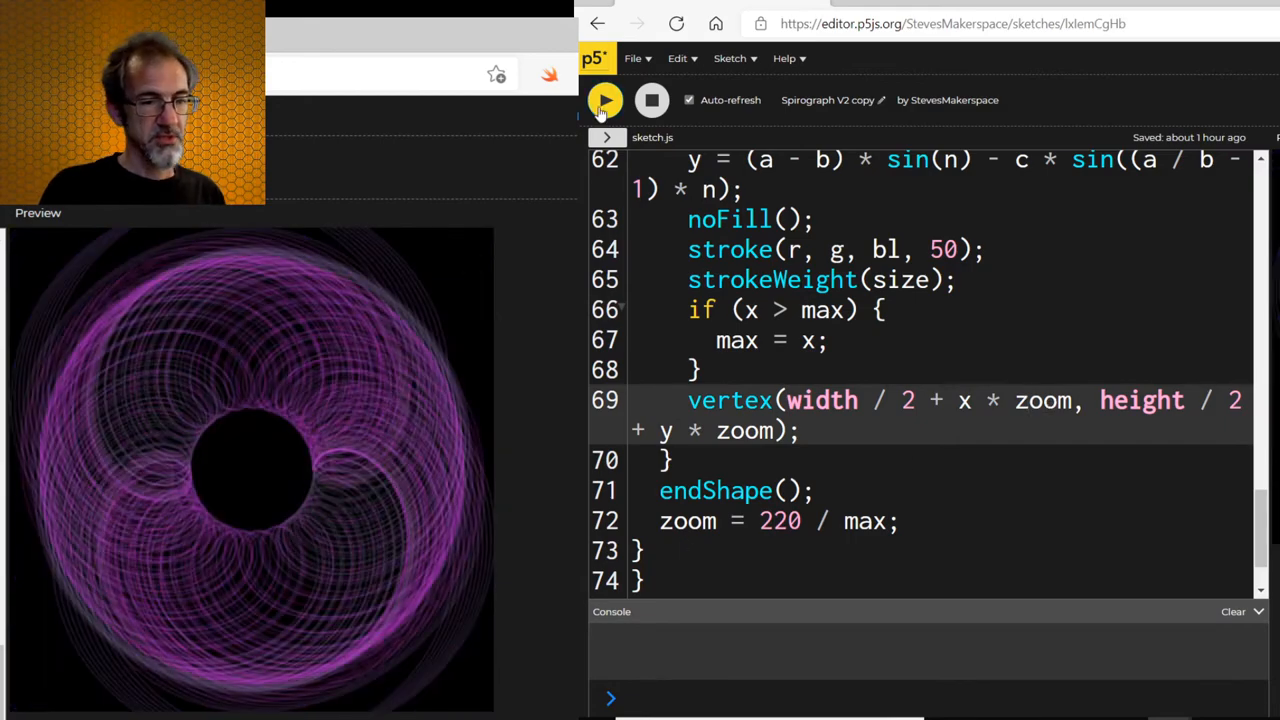
left_click(604, 100)
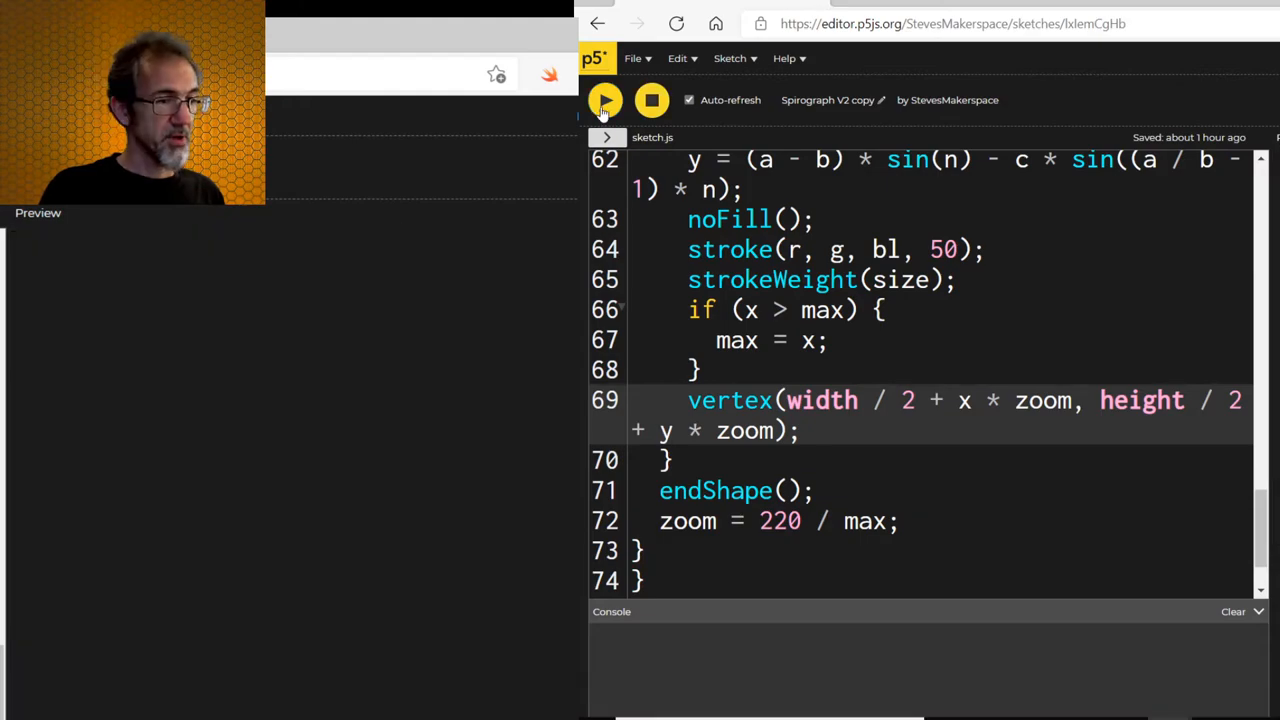
Rerun the sketch to draw a fresh multicoloured ring, then review the code down to mousePressed().
left_click(604, 100)
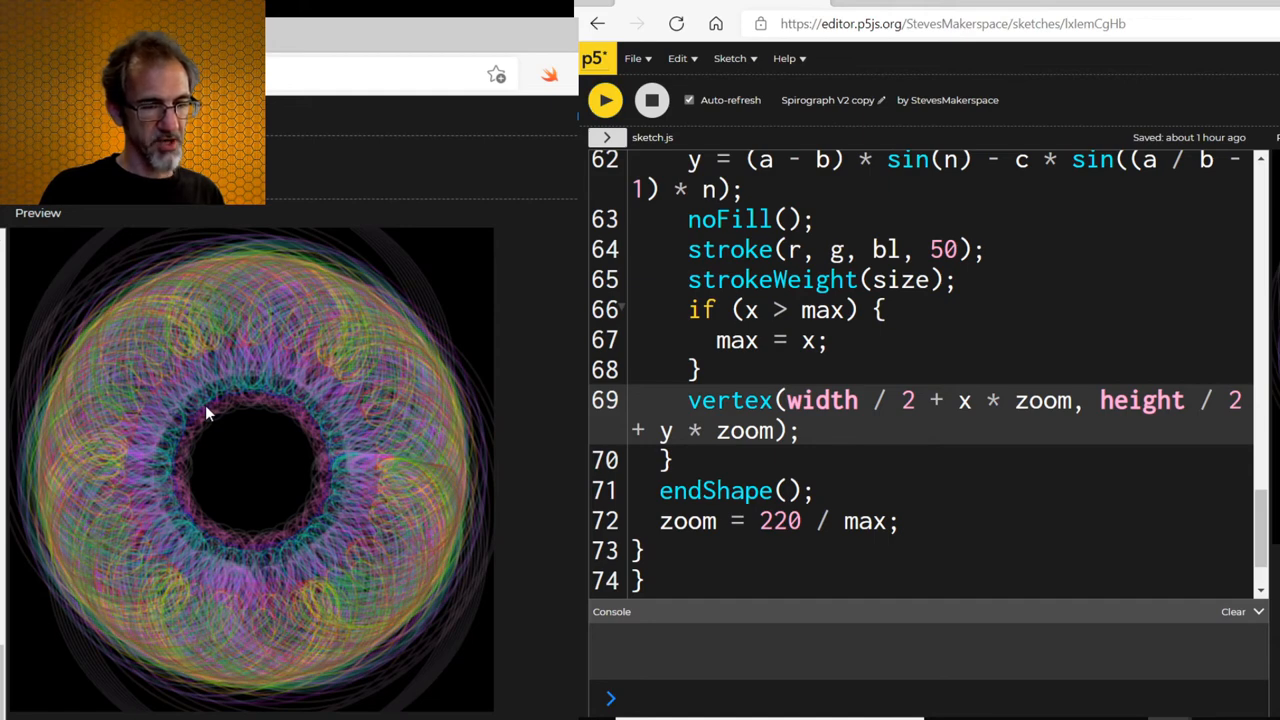
mouse_move(268, 438)
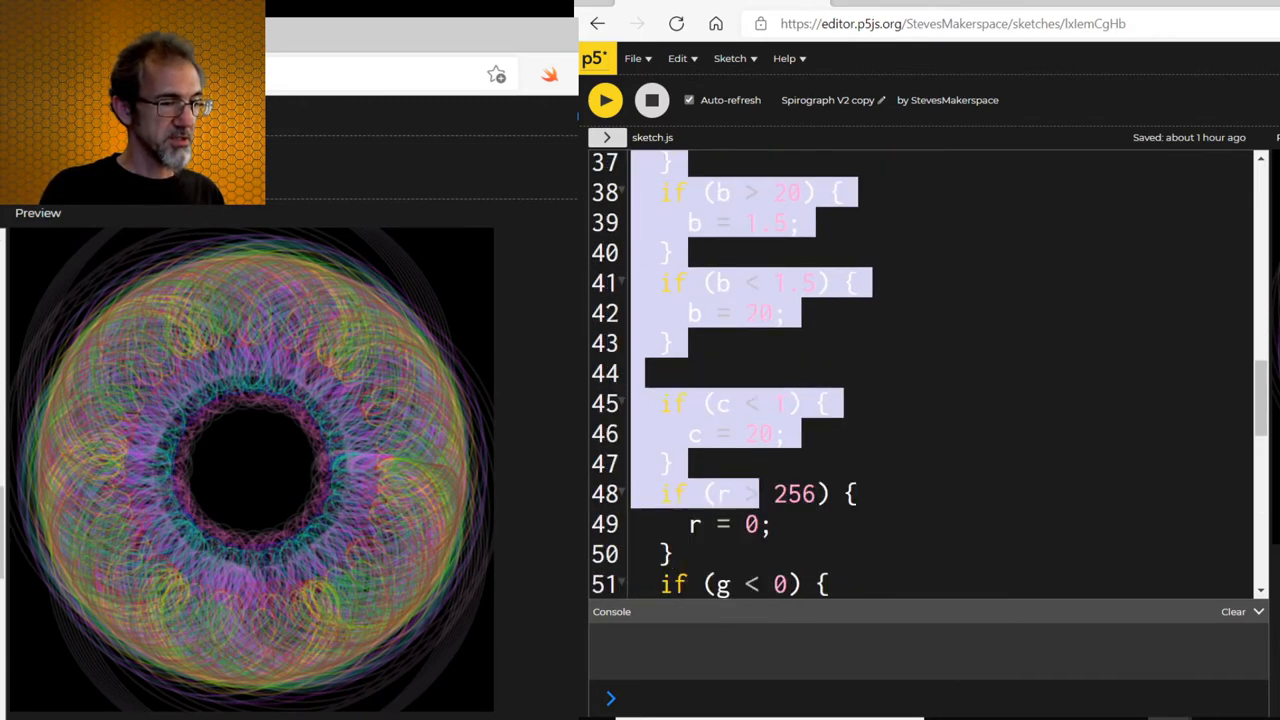
scroll("up", 3)
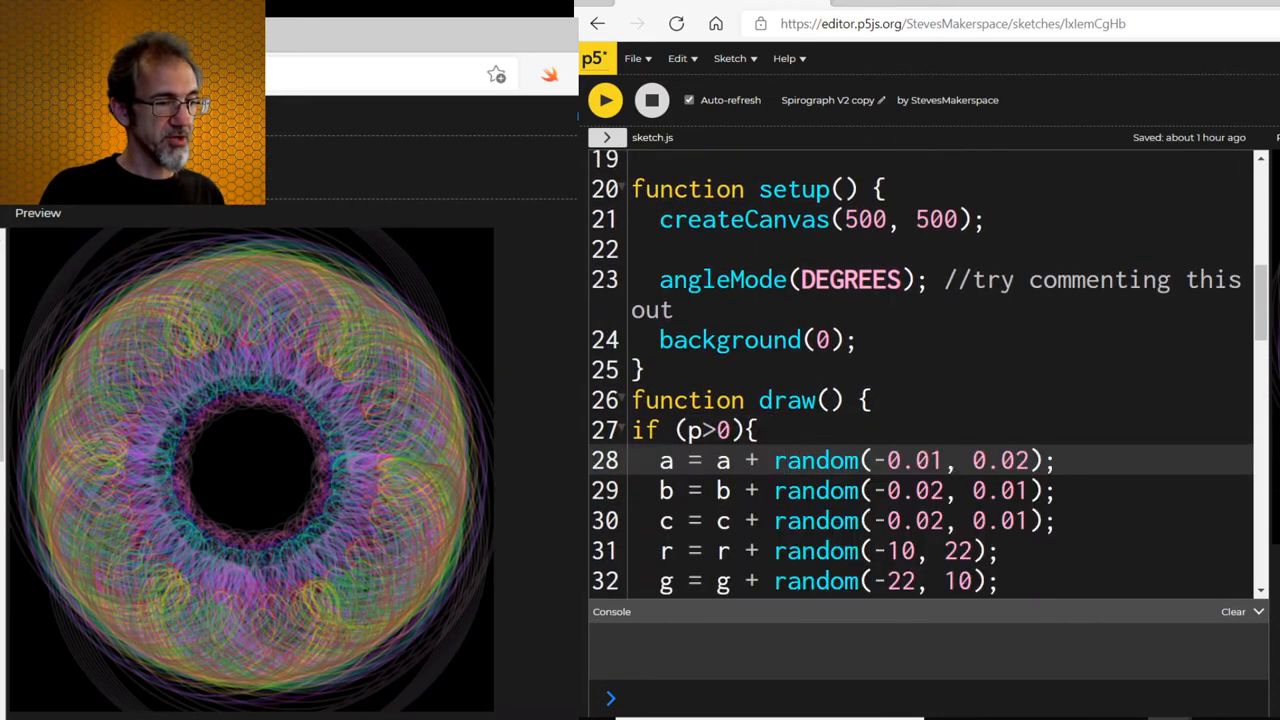
left_click(788, 460)
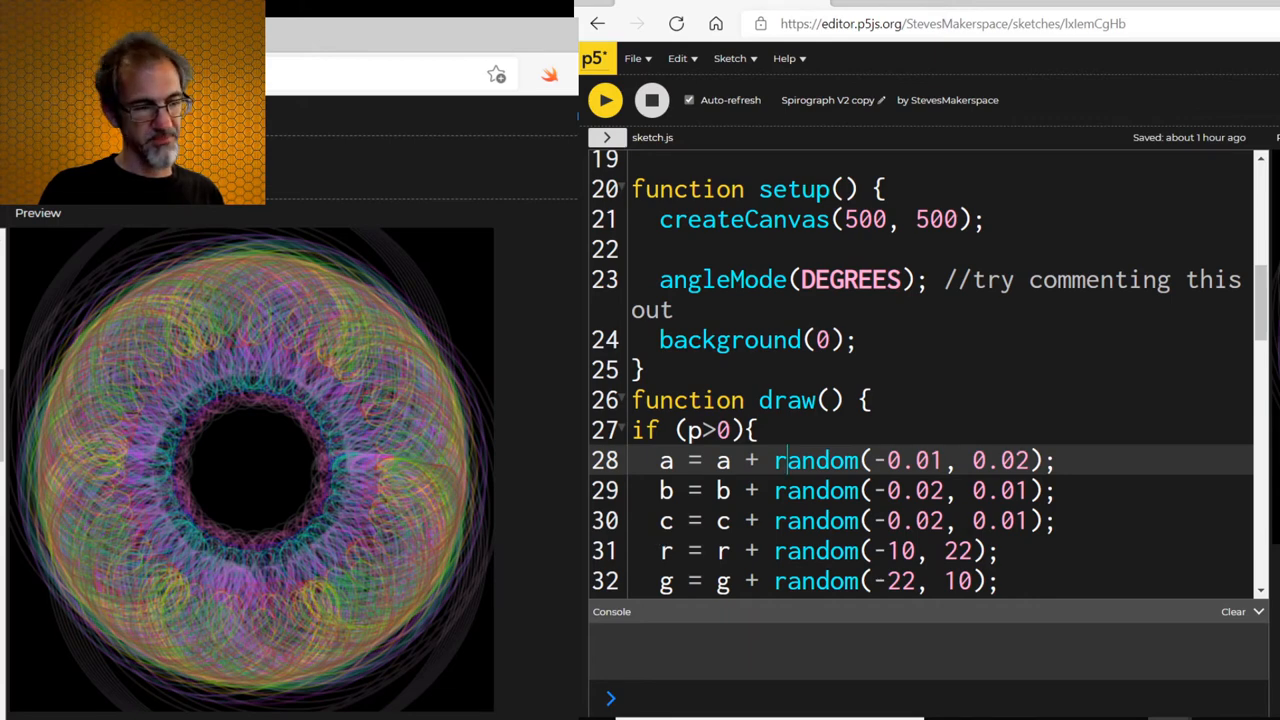
scroll("down", 3)
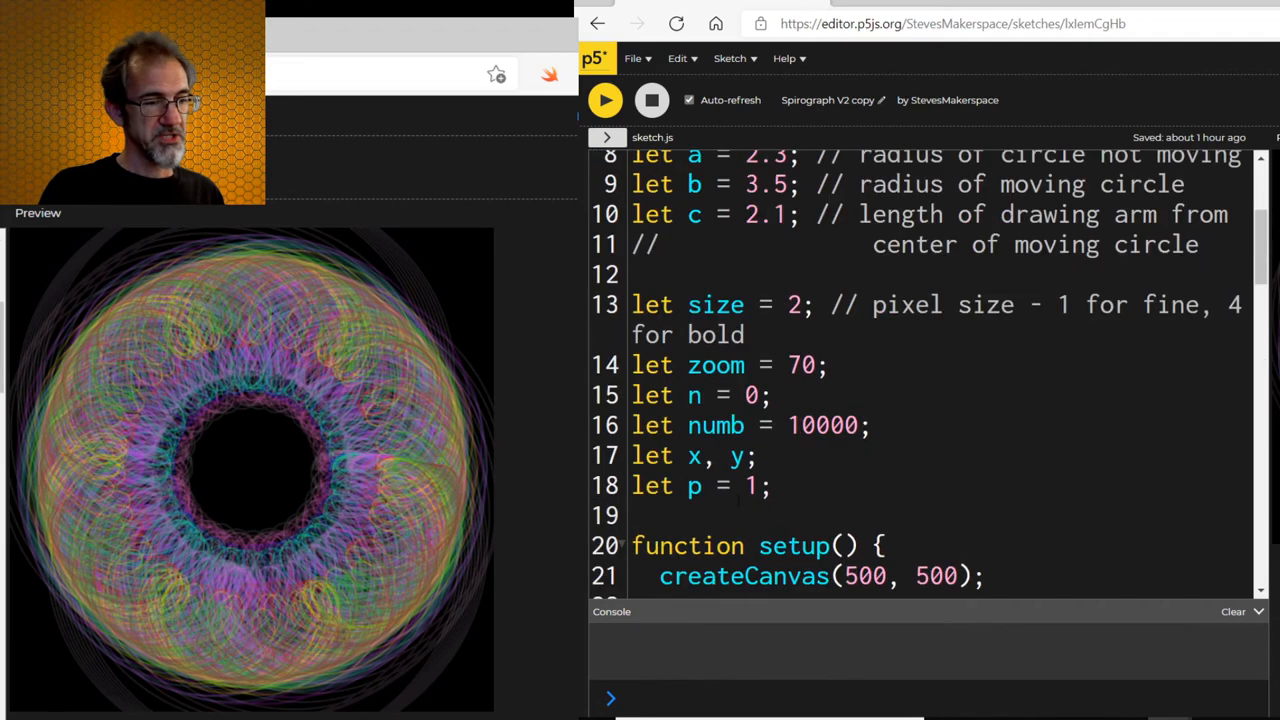
scroll("down", 3)
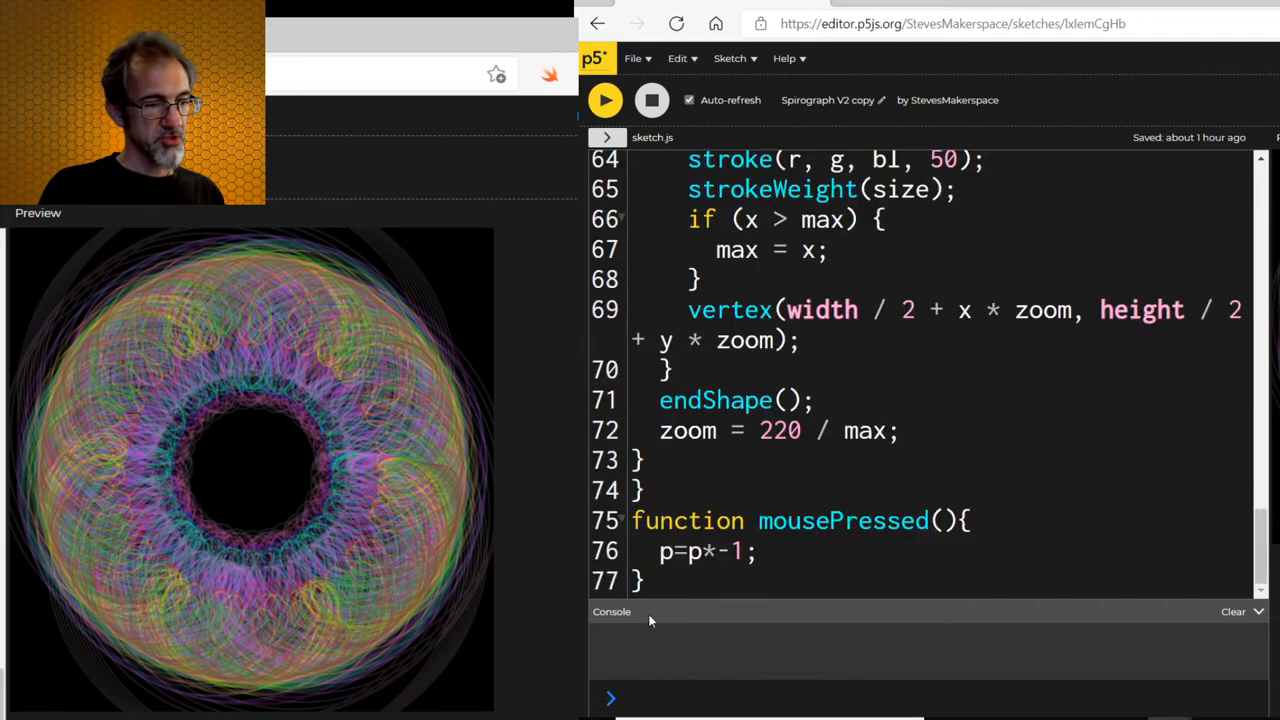
mouse_move(448, 520)
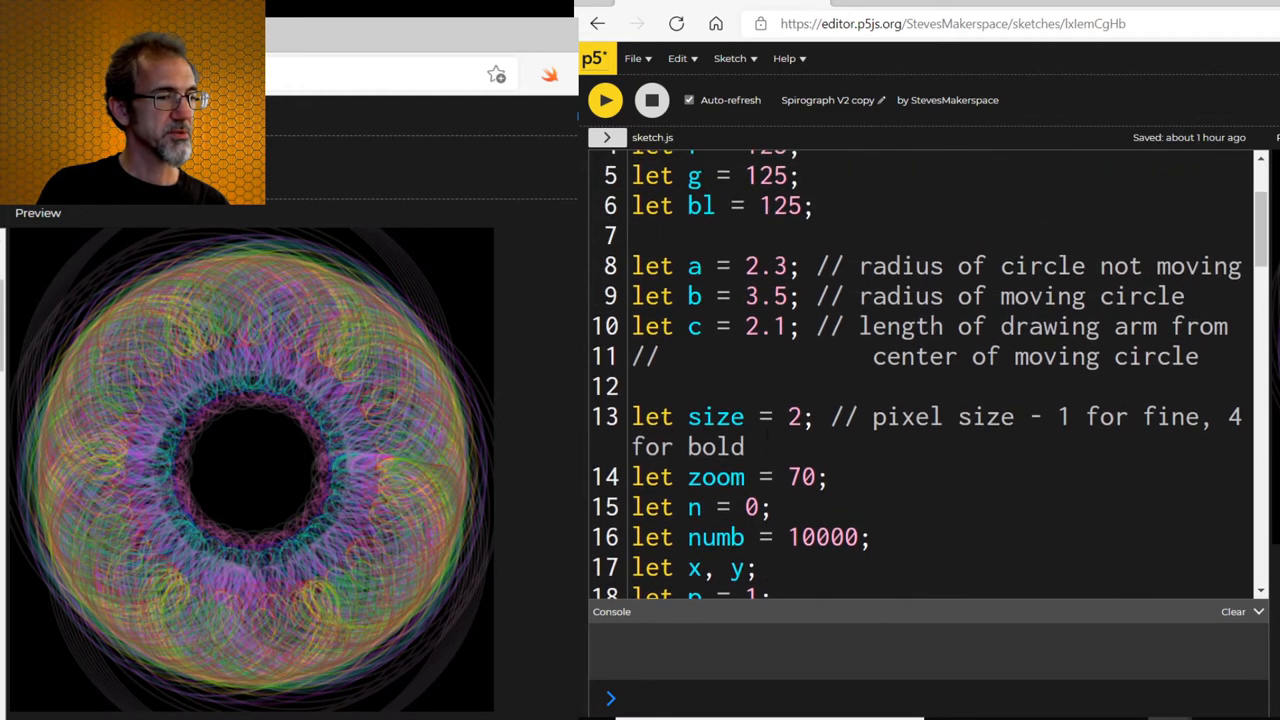
Change 'let size = 2;' on line 13 to 1 so the spirograph uses fine lines.
scroll("down", 3)
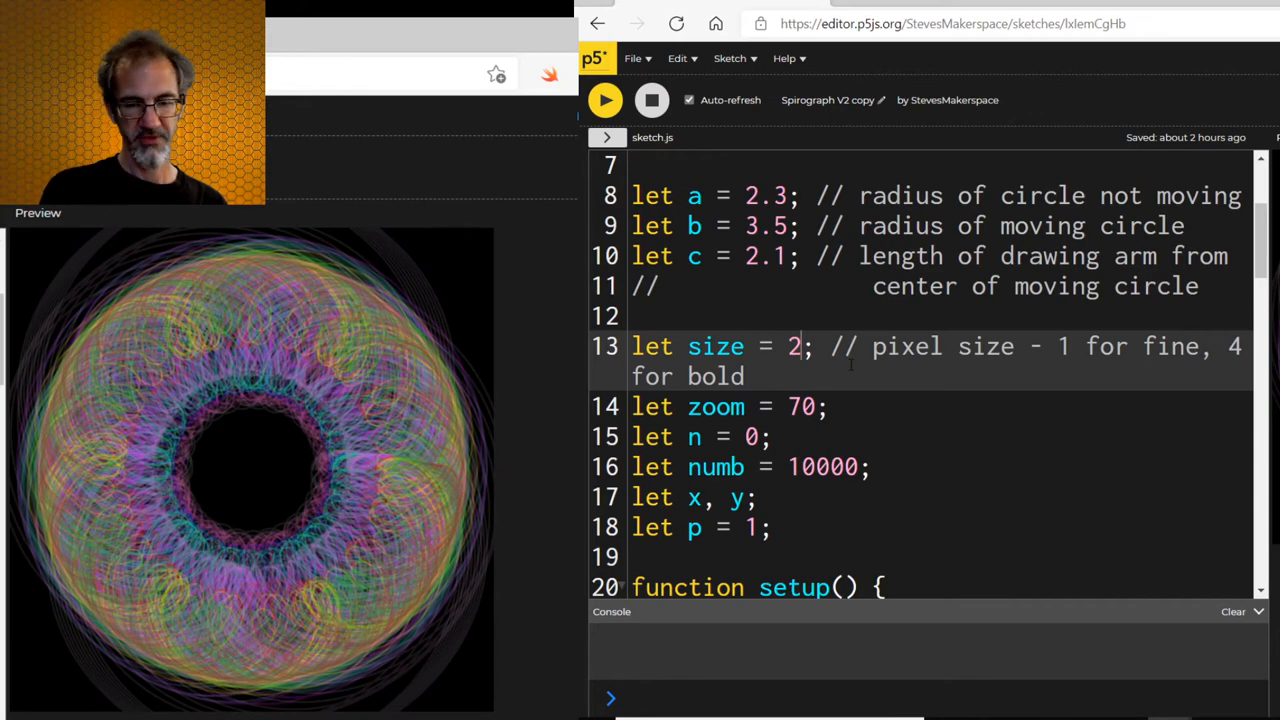
key("Backspace")
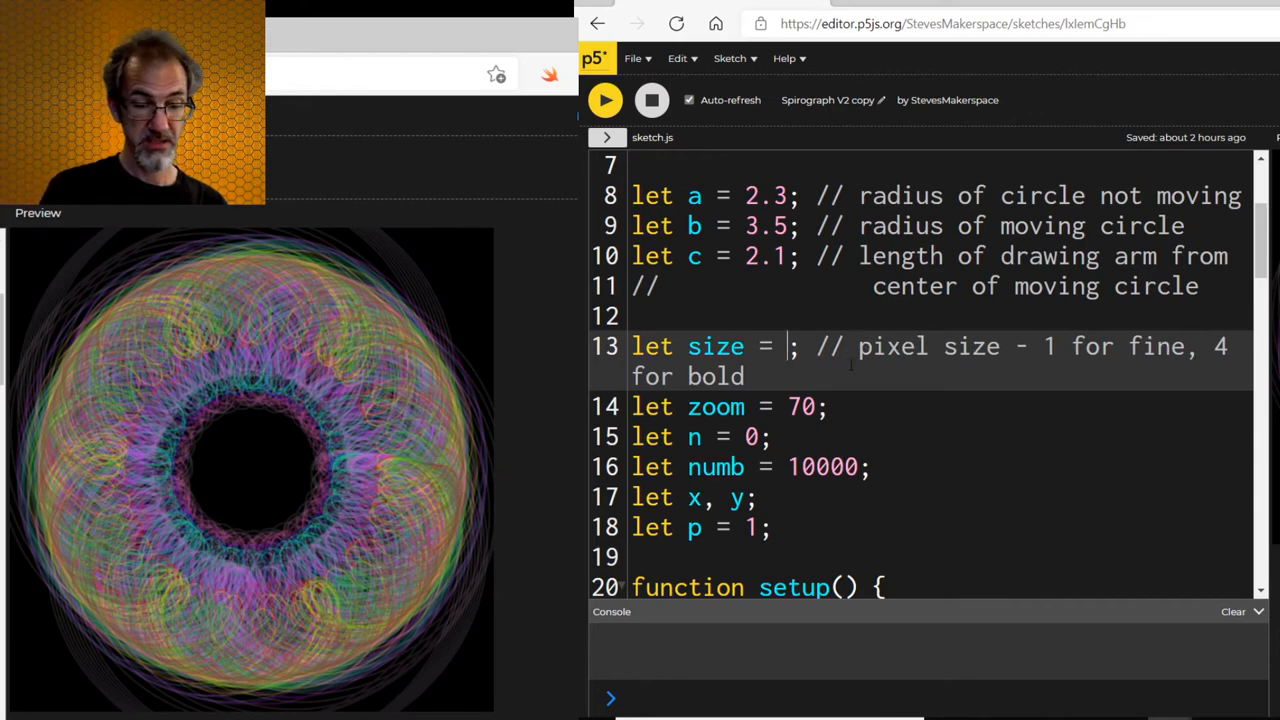
type("10")
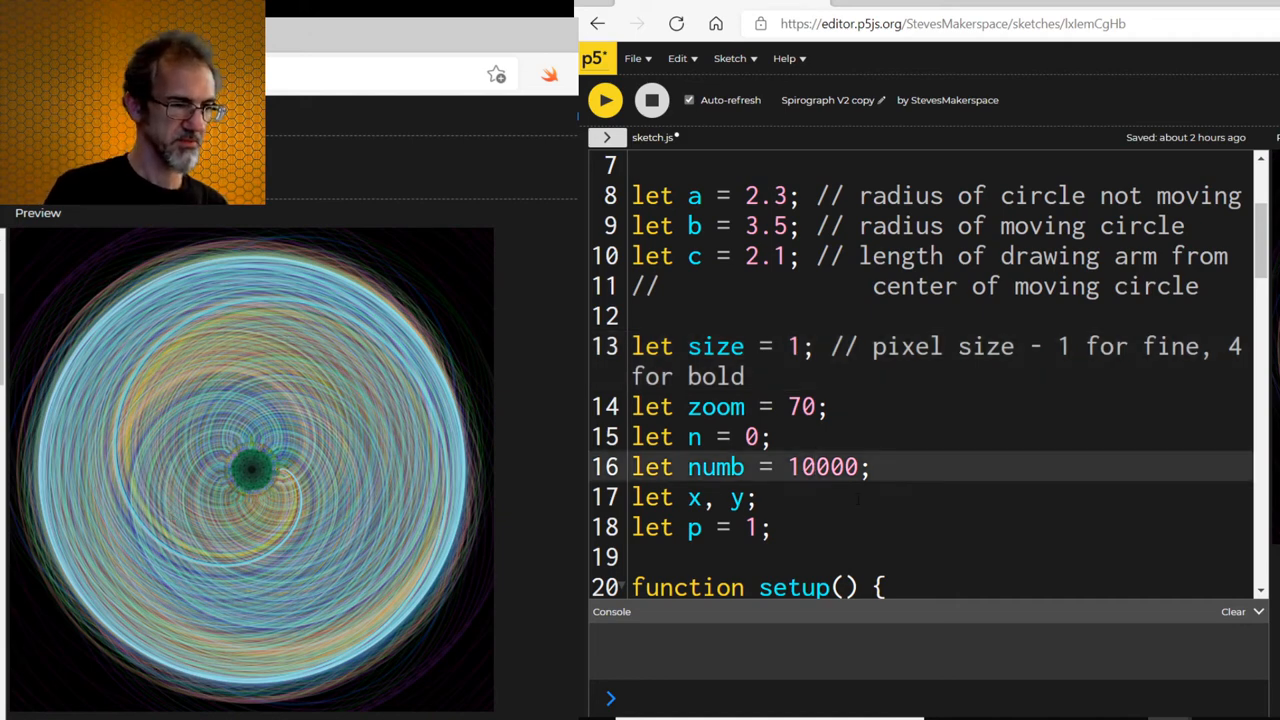
Lower numb to 5000 points per drawing and rerun the sketch.
type("5000")
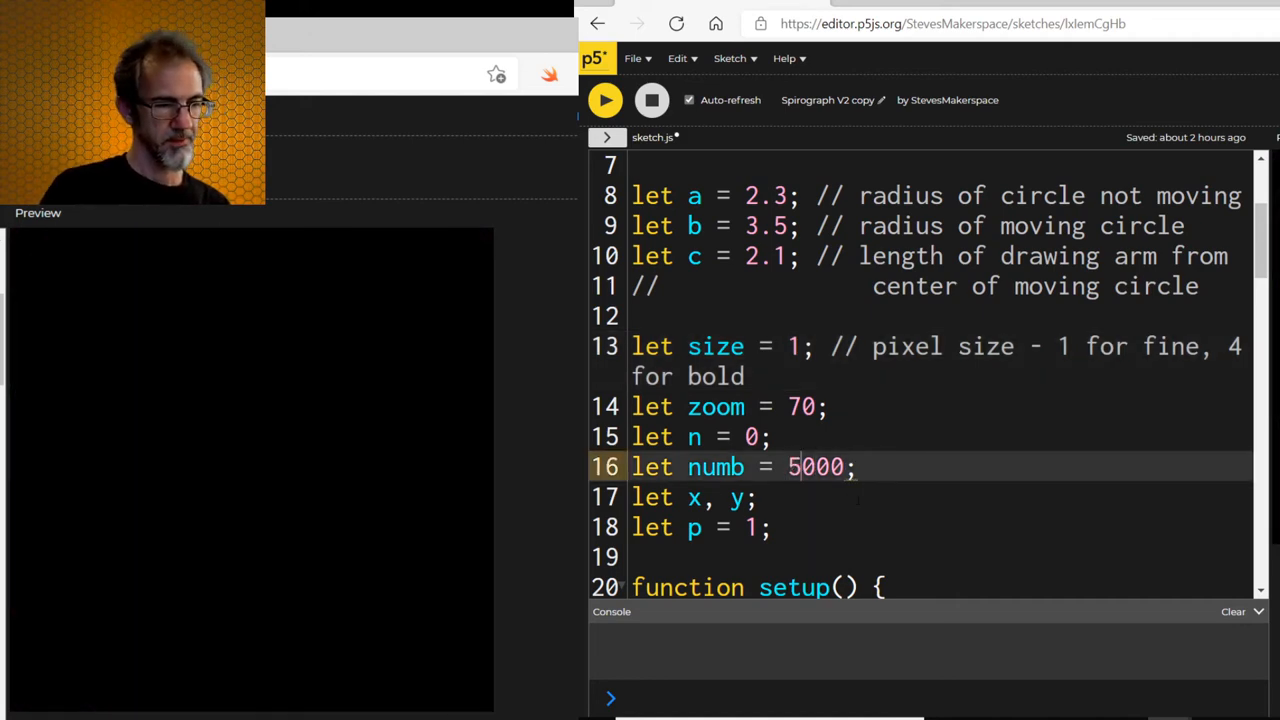
left_click(604, 100)
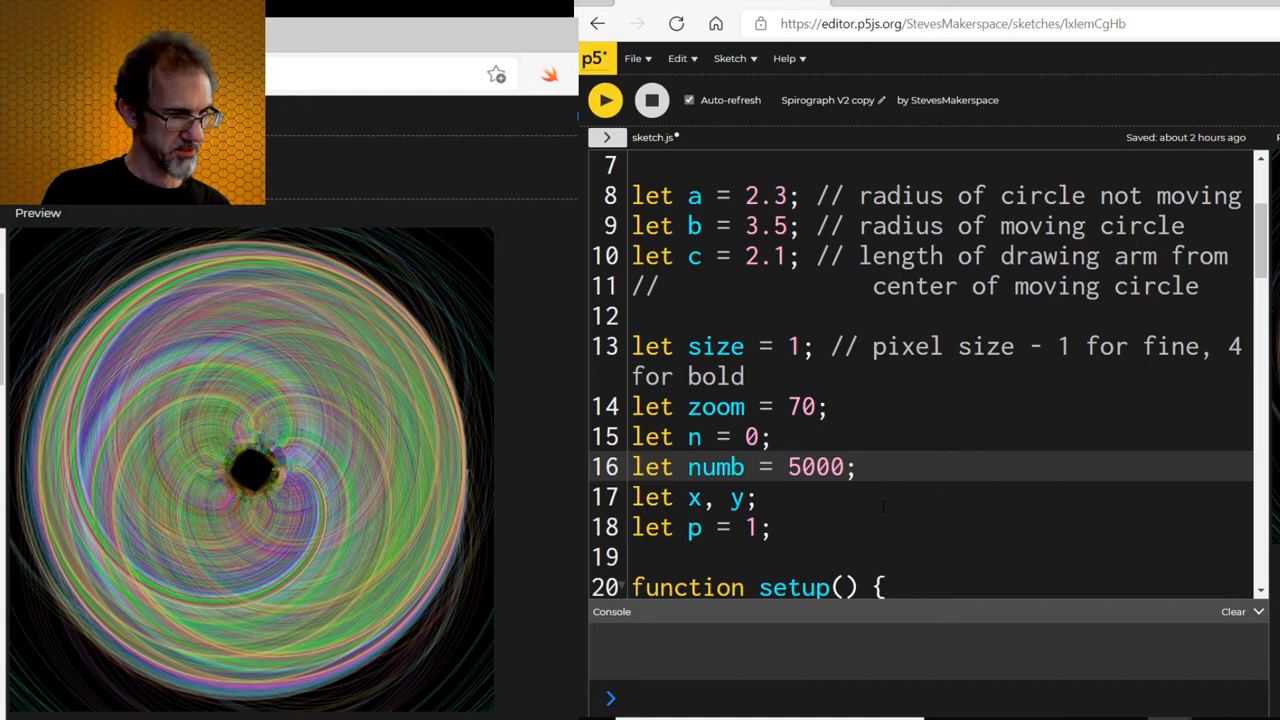
scroll("down", 3)
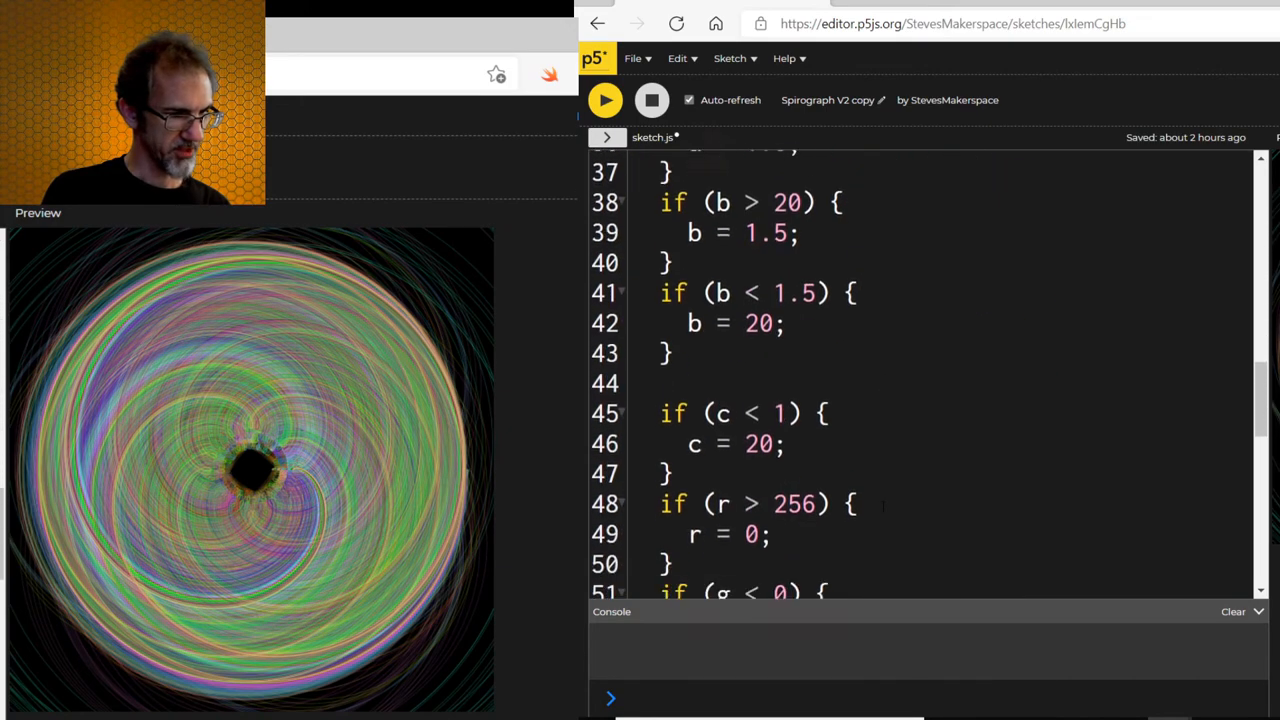
scroll("down", 3)
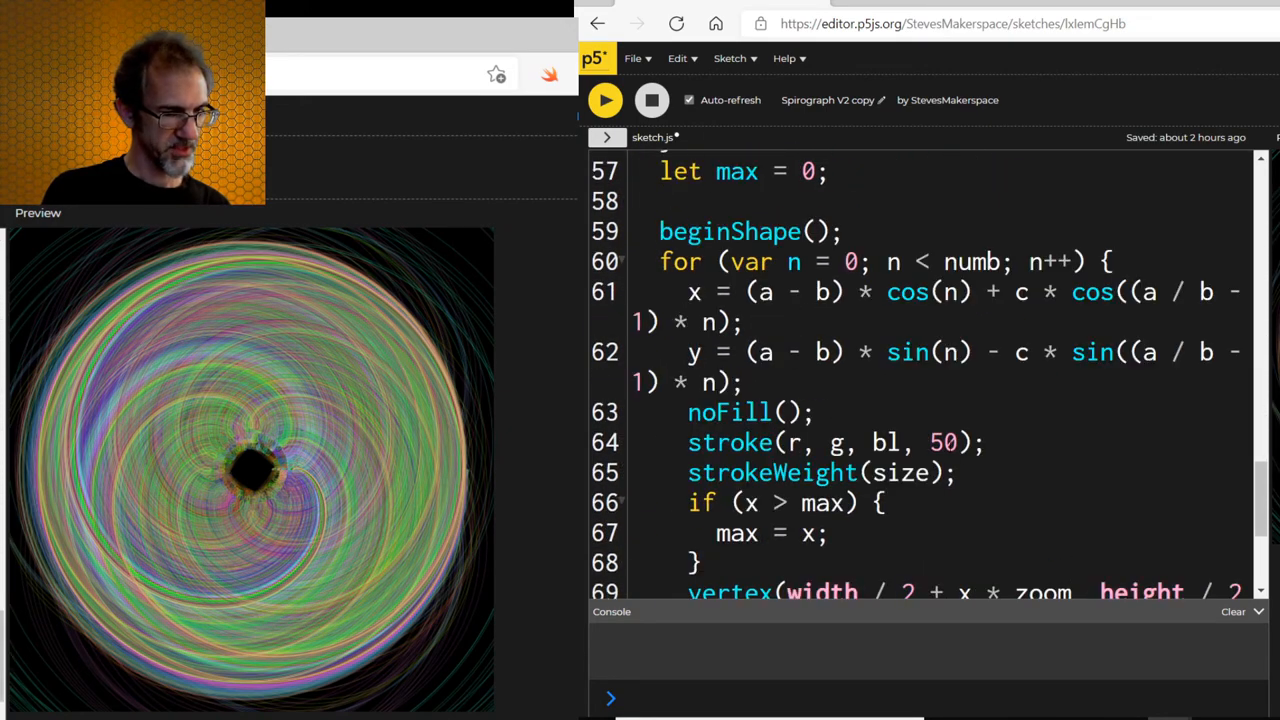
left_click(928, 442)
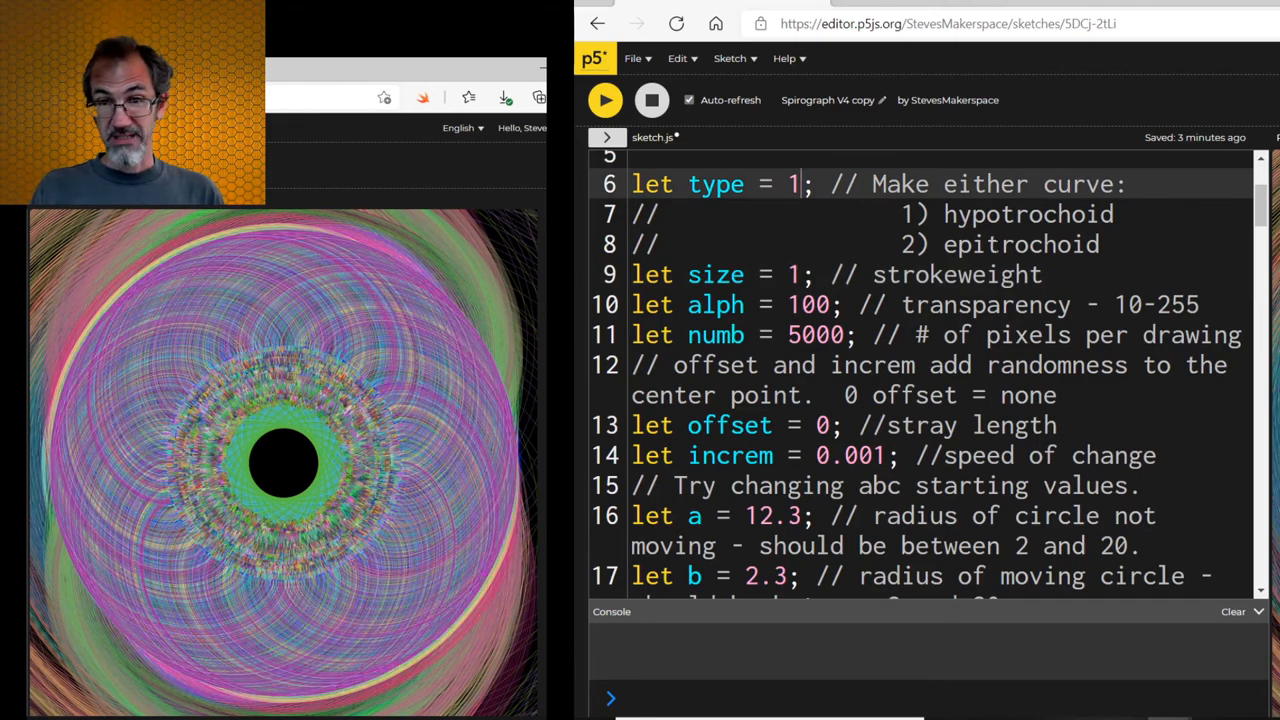
Set type = 2 (epitrochoid) and alph = 250 in the top-of-file settings.
key("Backspace")
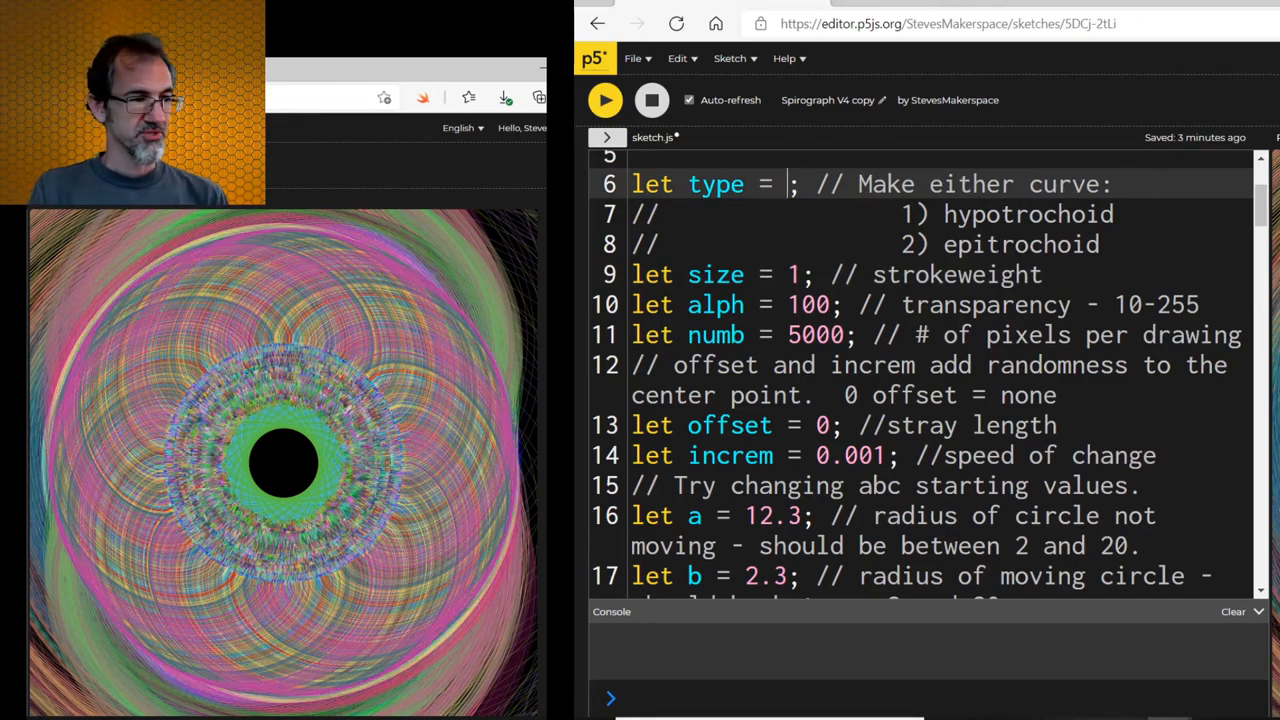
type("2")
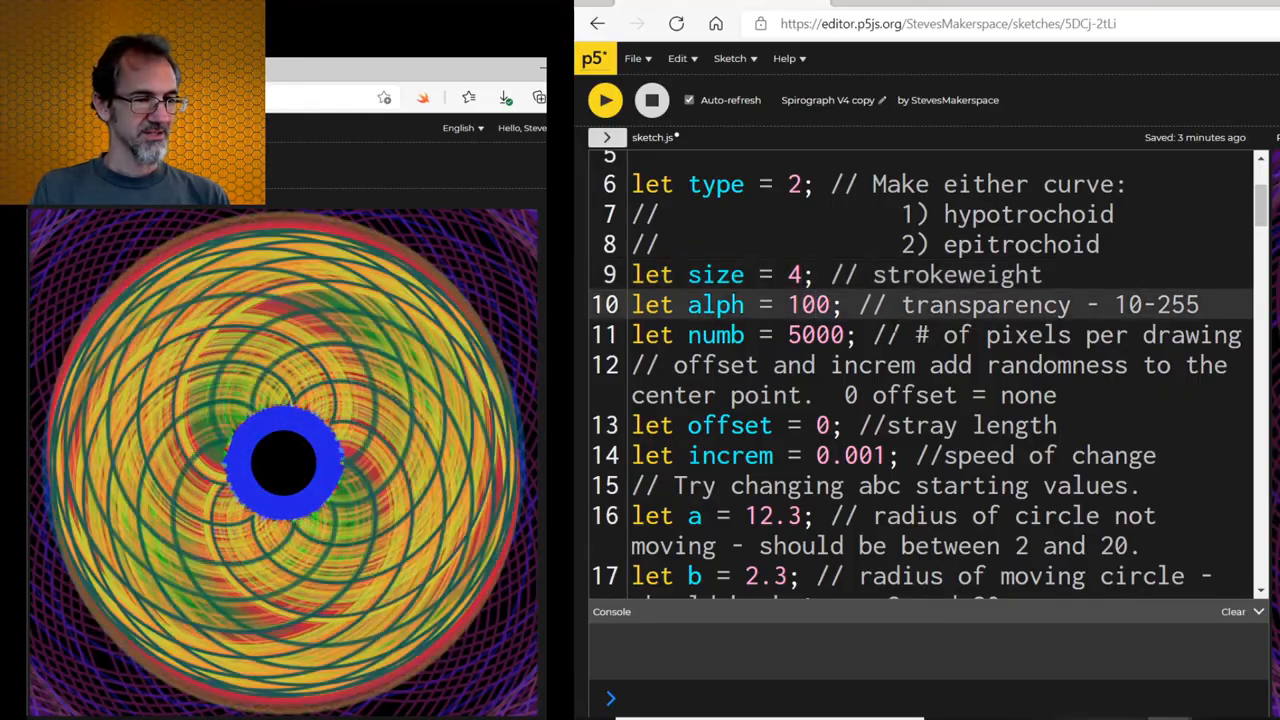
type("250")
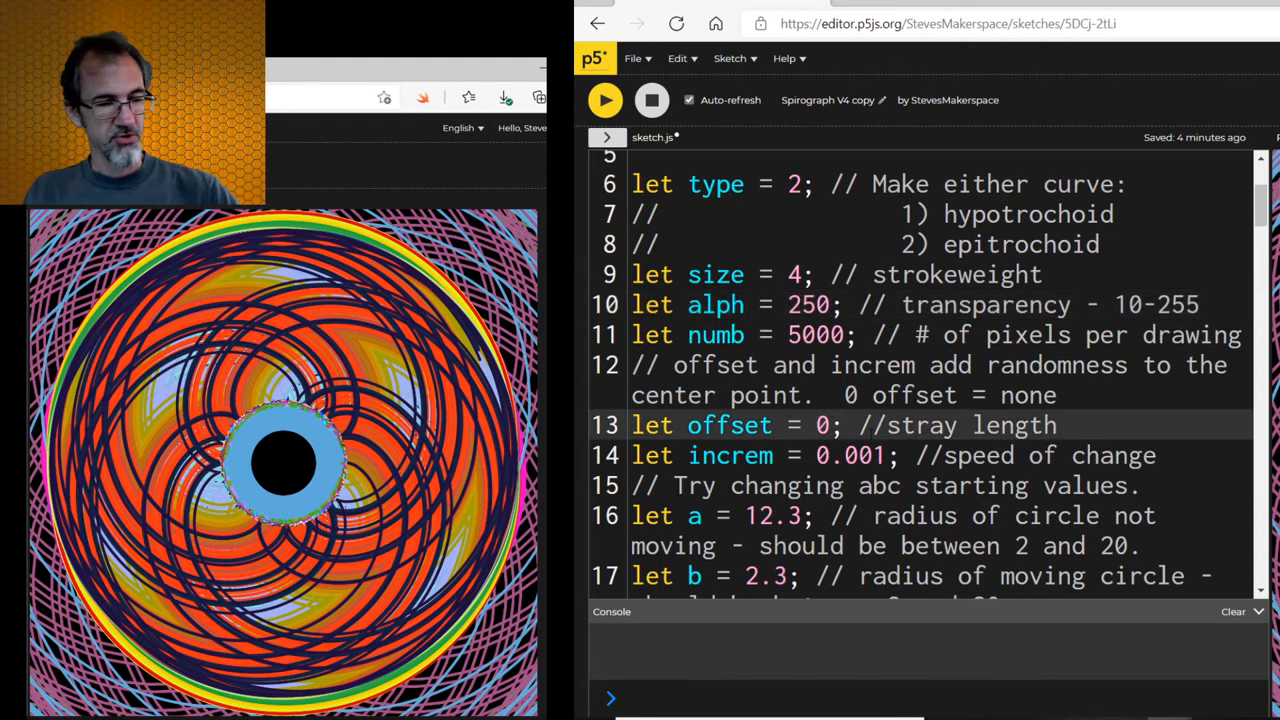
Change the stray-length offset on line 13 from 100 to 0.
type("100")
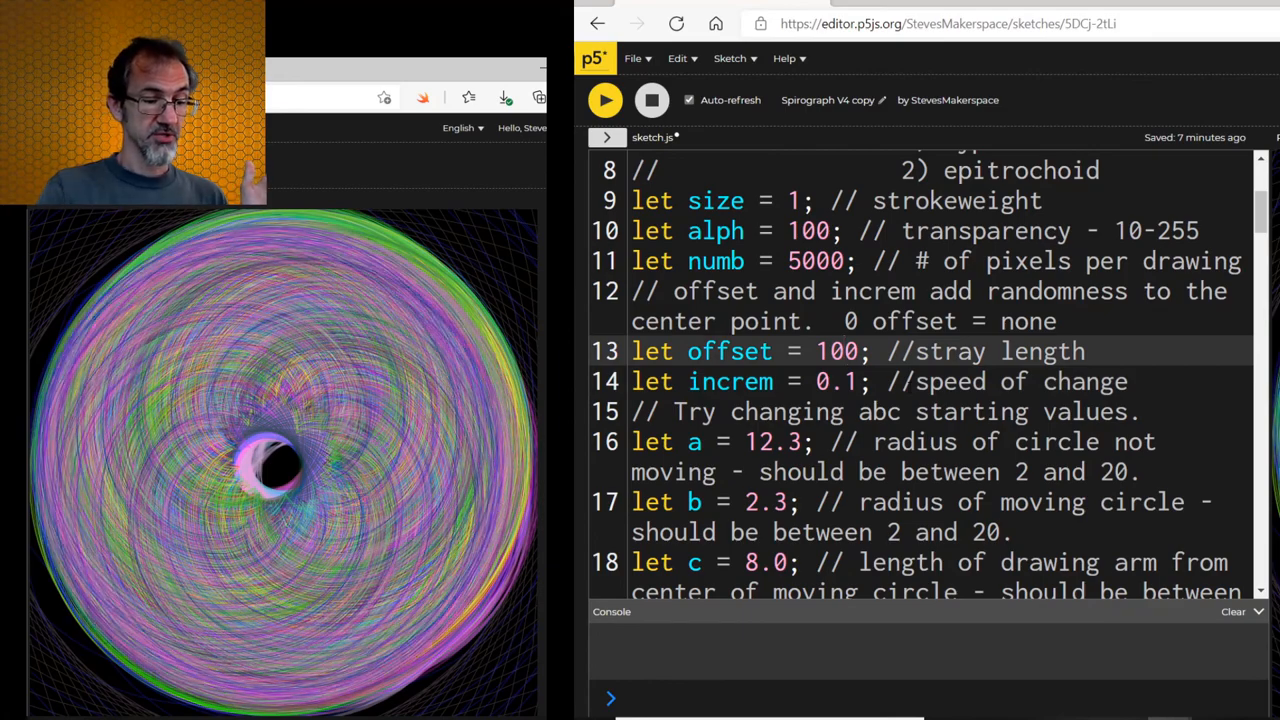
type("0")
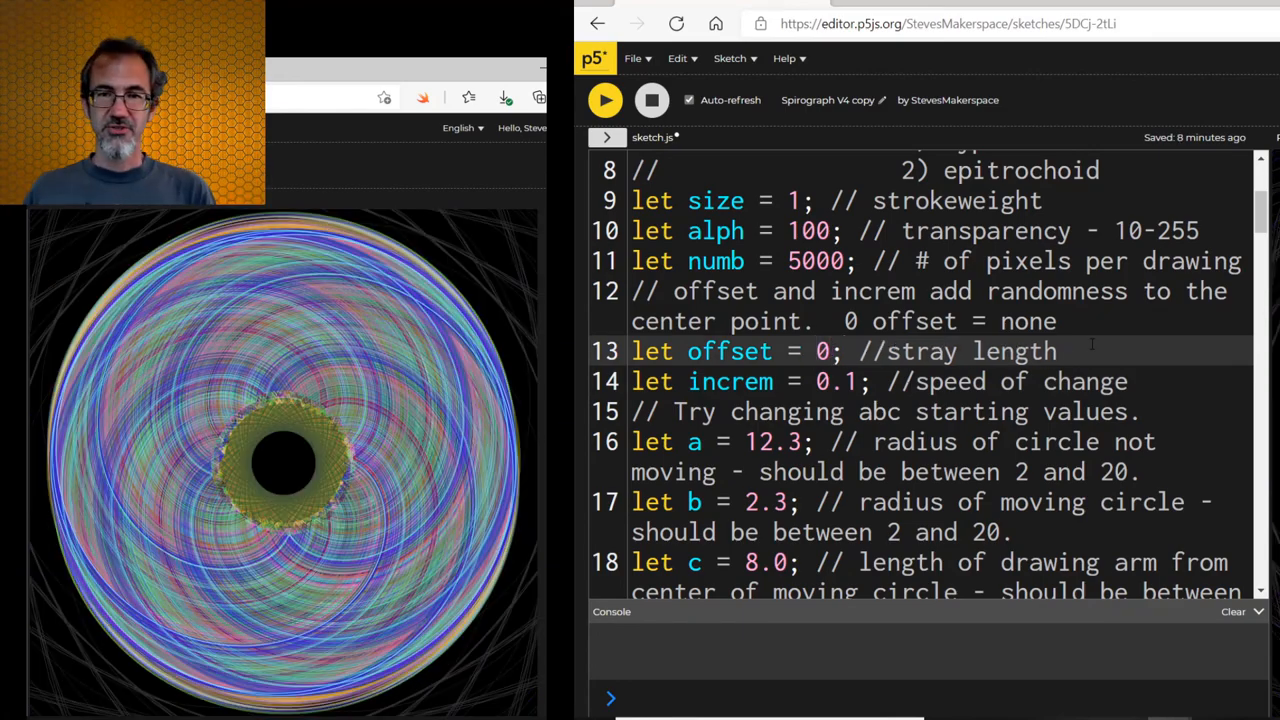